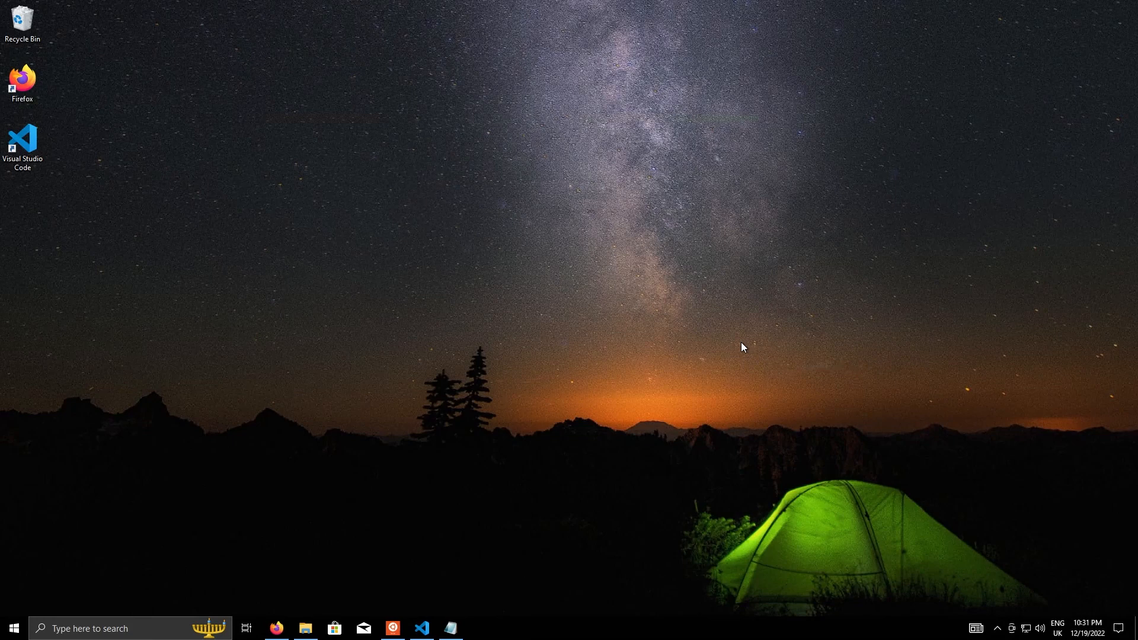
mouse_move(339, 610)
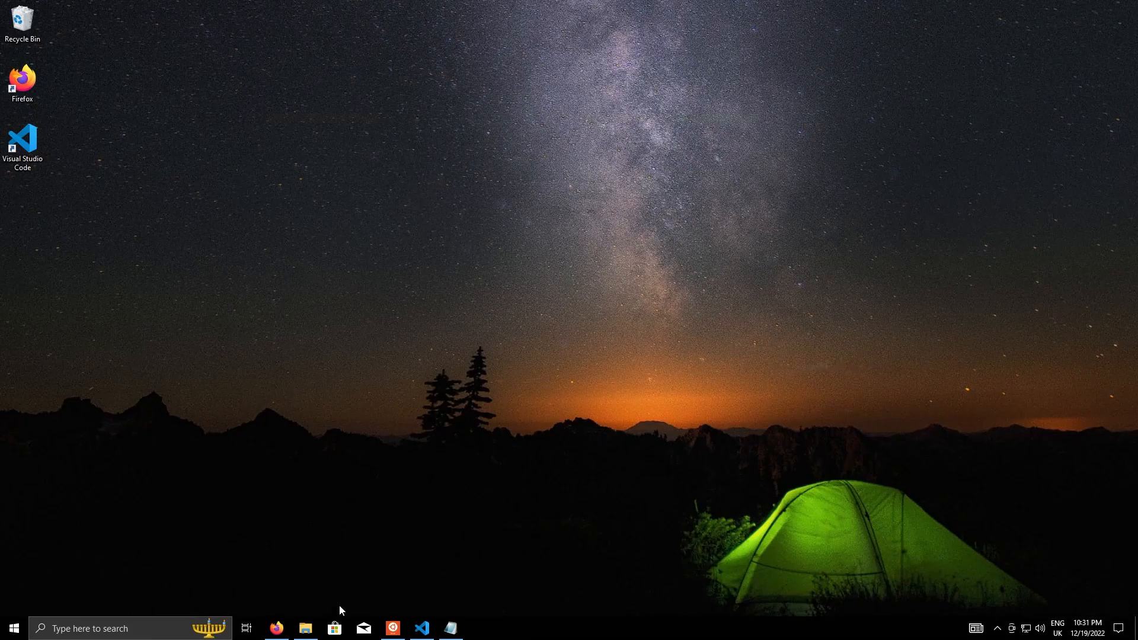
In the AWS CLI install guide, view the Linux ARM commands, then return to Linux x86 64-bit
click(277, 628)
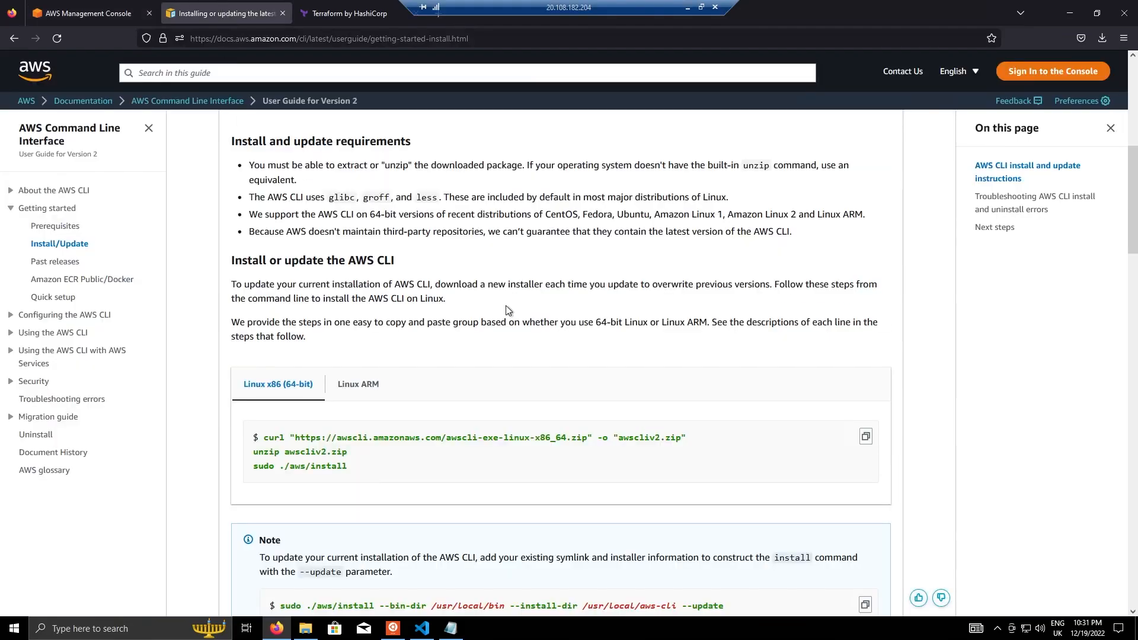
mouse_move(630, 347)
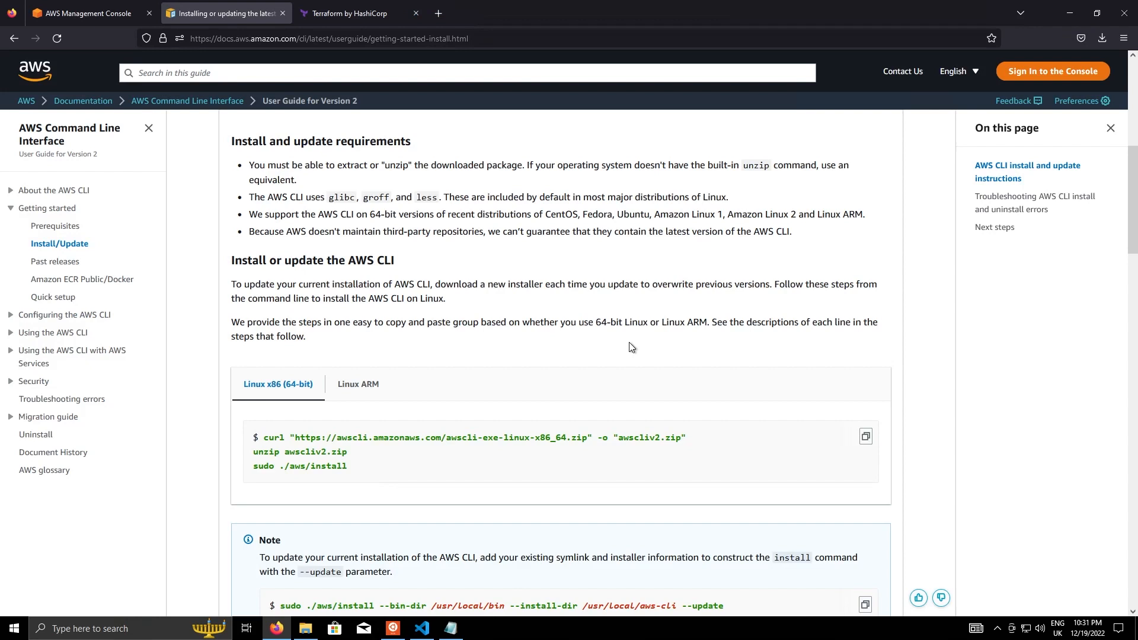
mouse_move(598, 394)
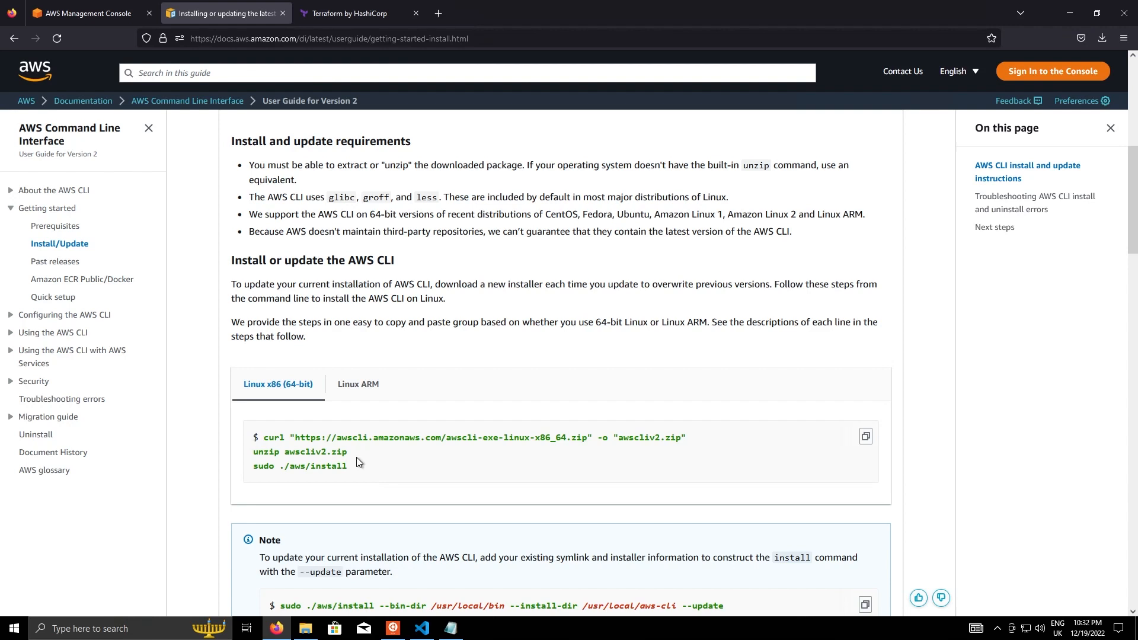
mouse_move(357, 384)
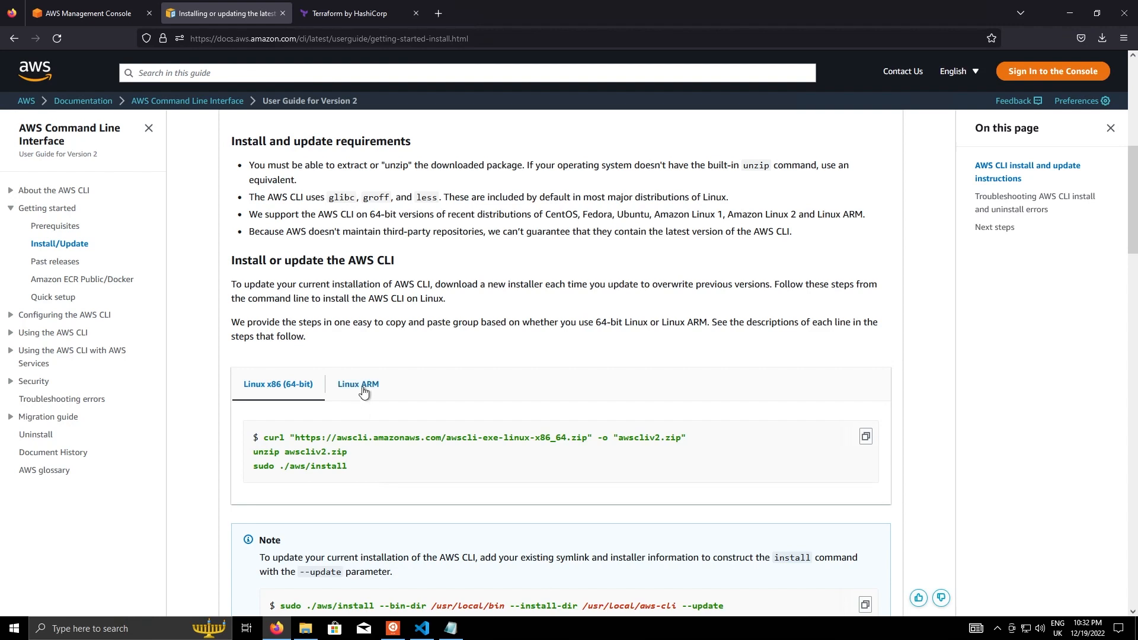
click(357, 384)
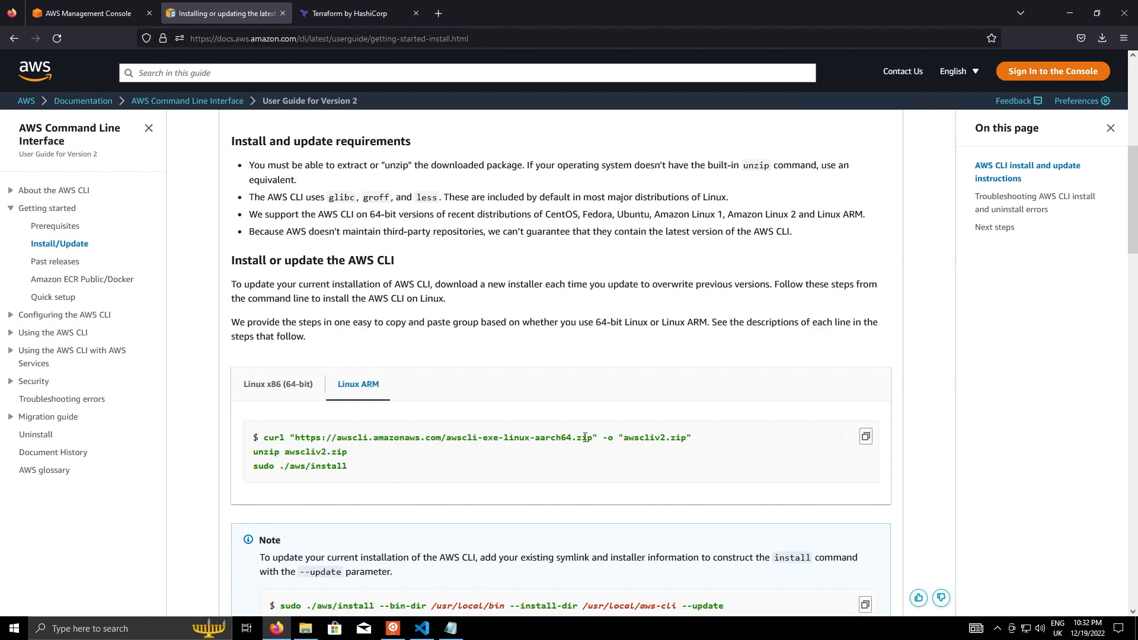
mouse_move(365, 403)
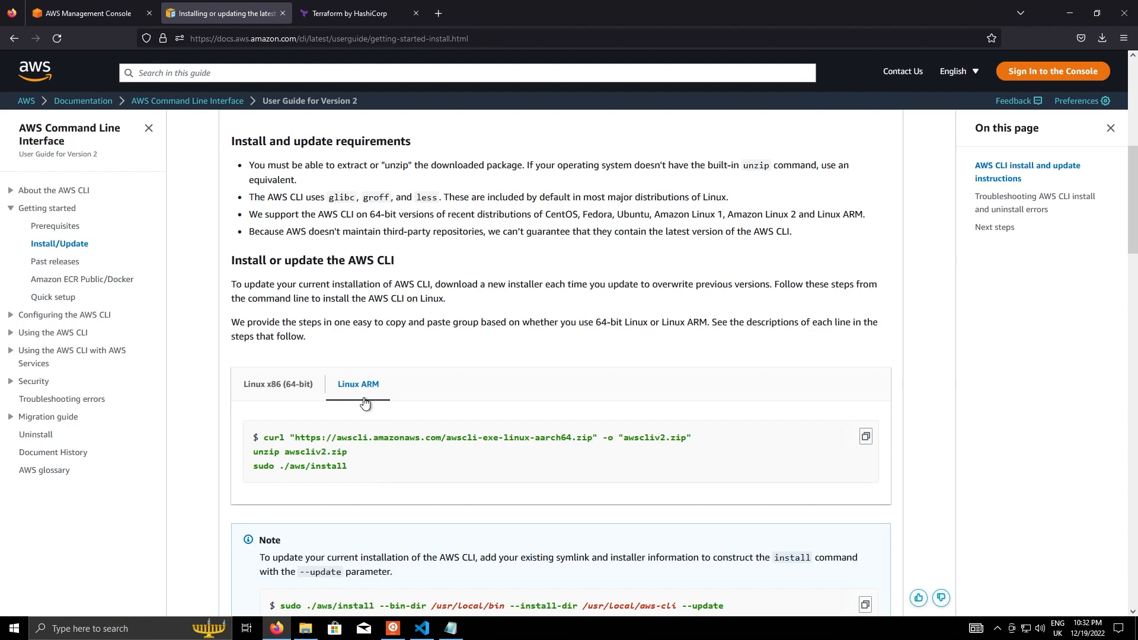
click(278, 384)
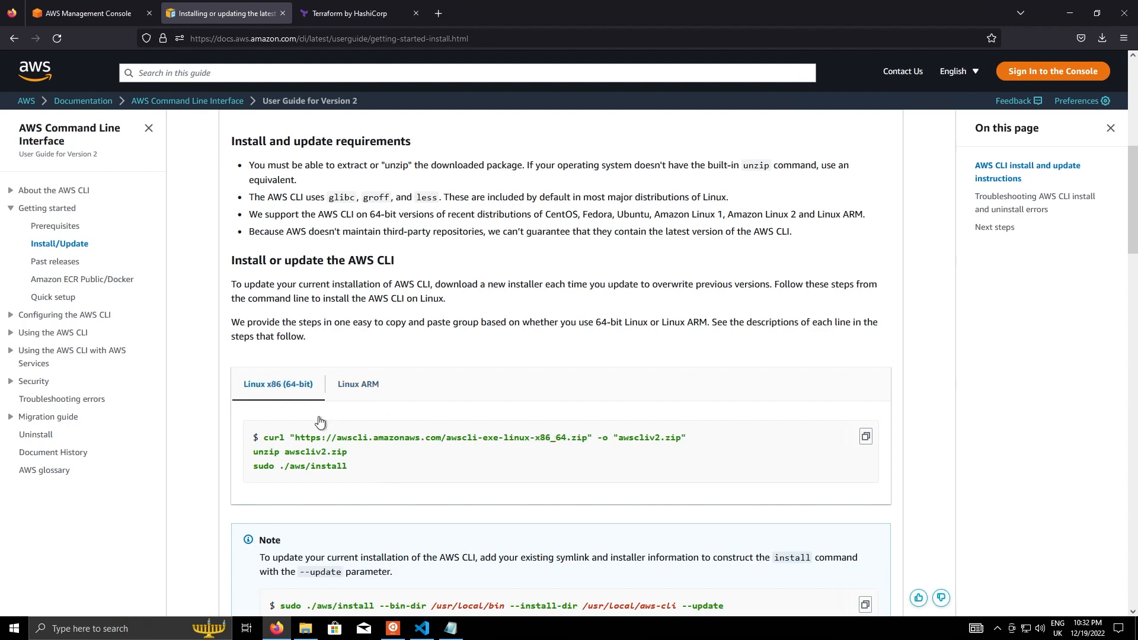
mouse_move(650, 449)
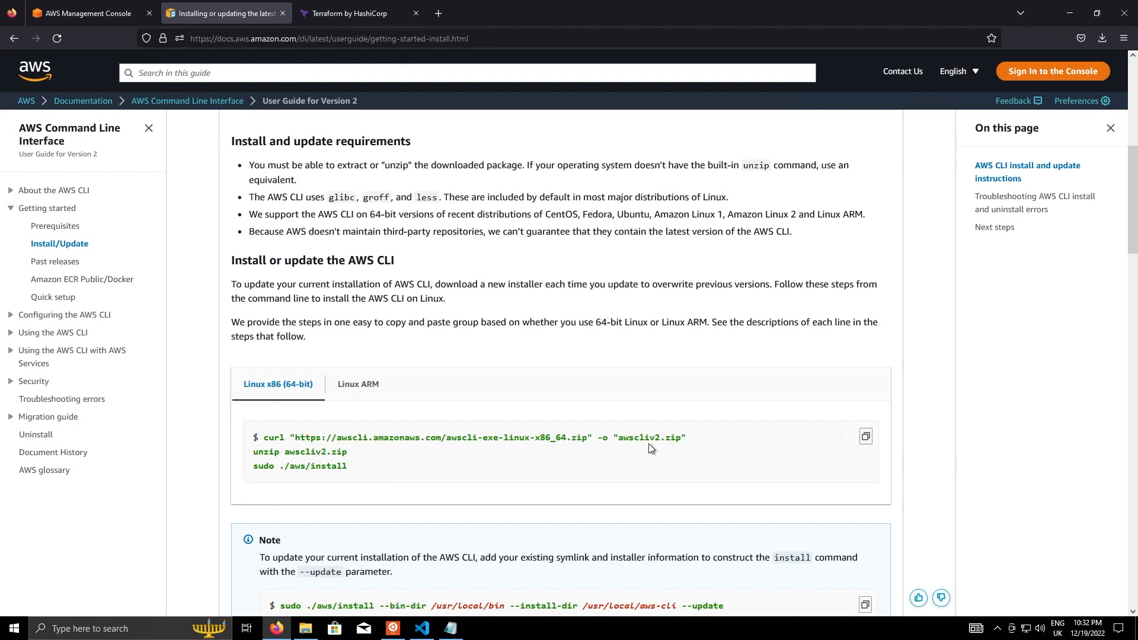
mouse_move(395, 465)
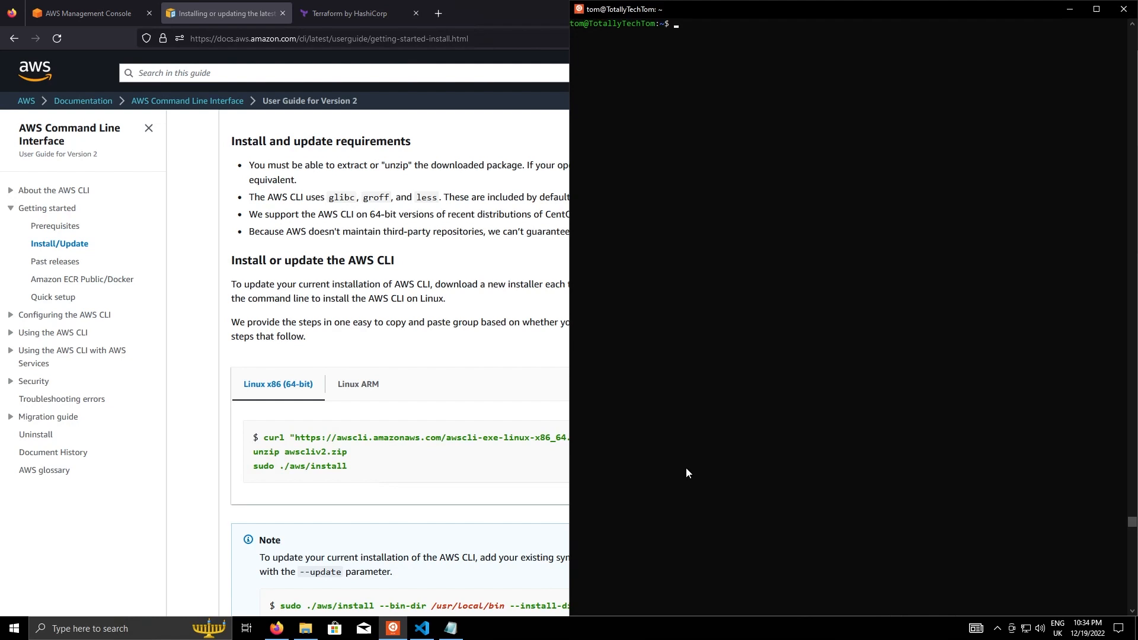
Change into /tmp and launch aws configure to begin entering credentials
text(cd /tmp)
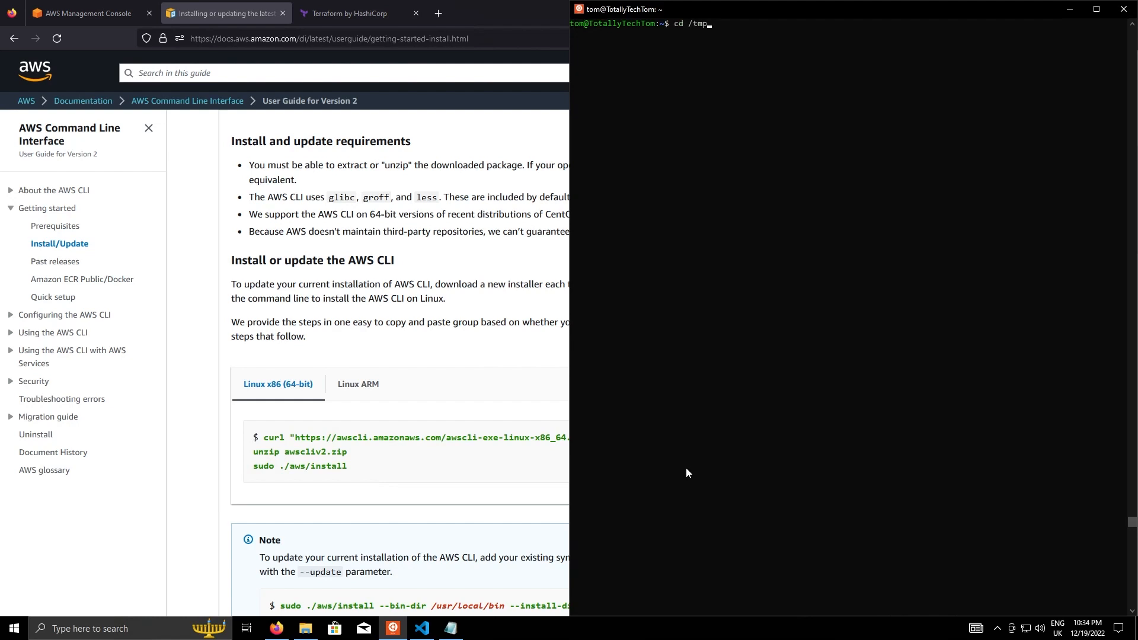
text(/)
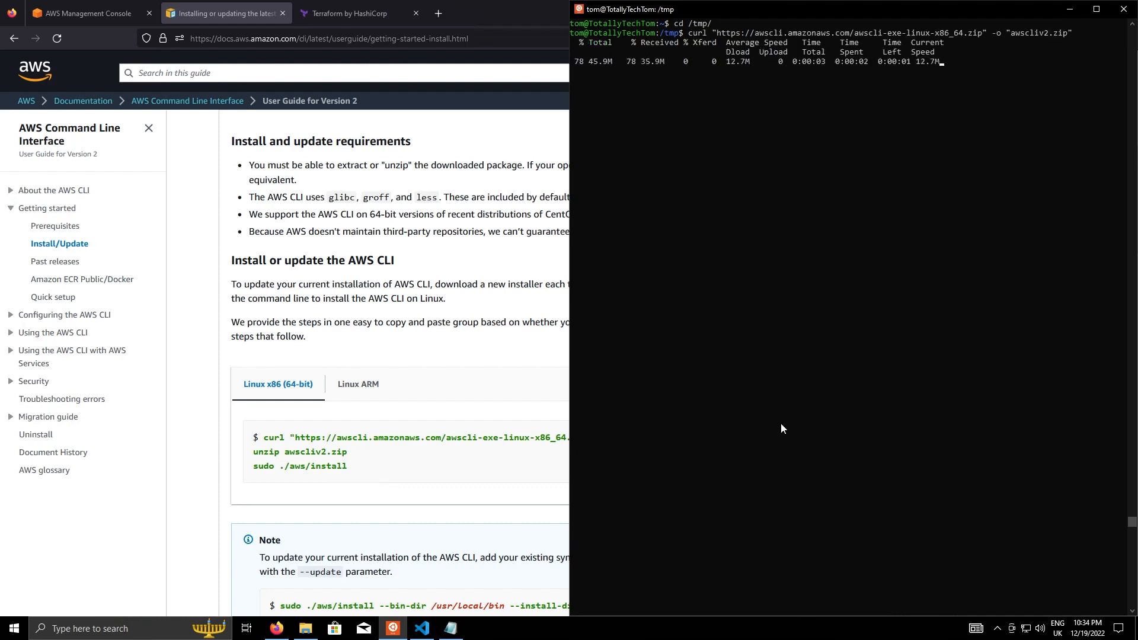
key(Return)
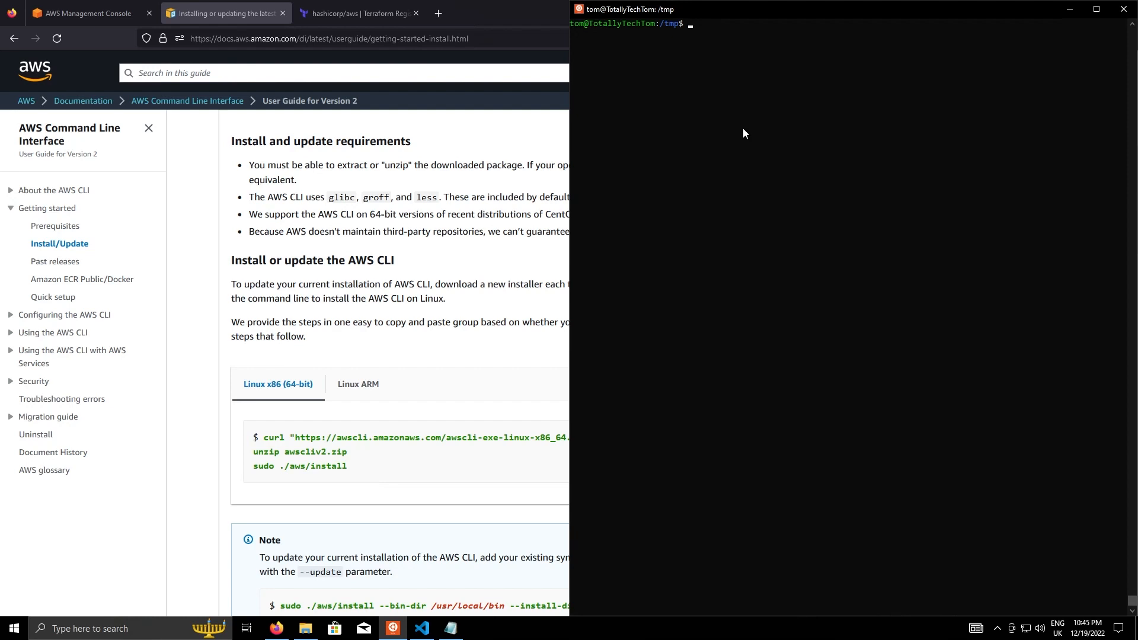
text(aws)
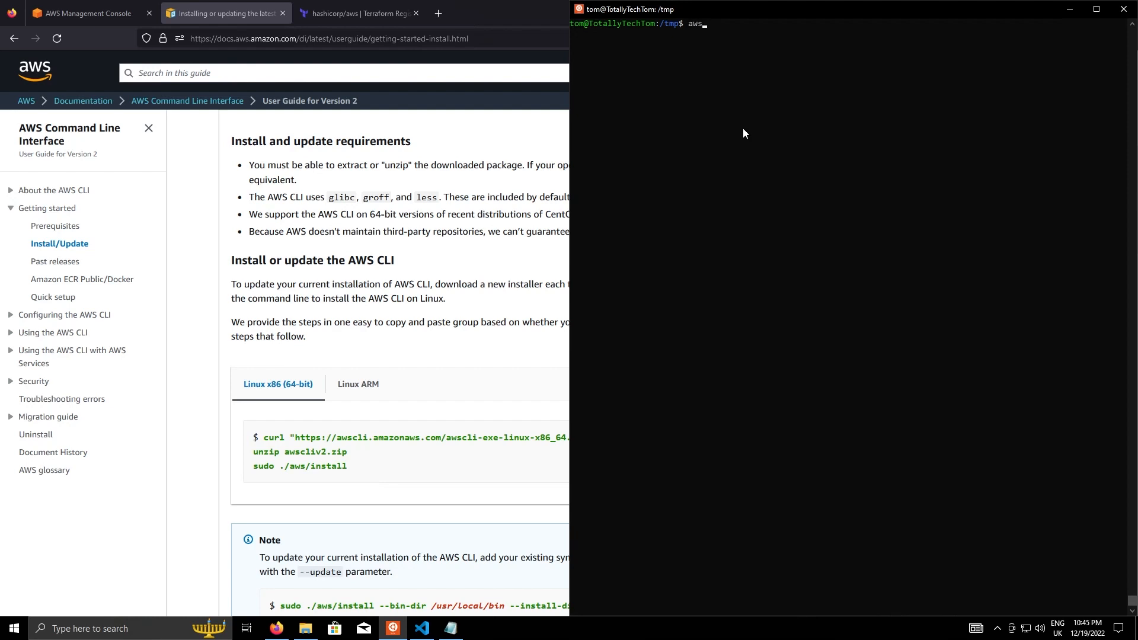
text(configure)
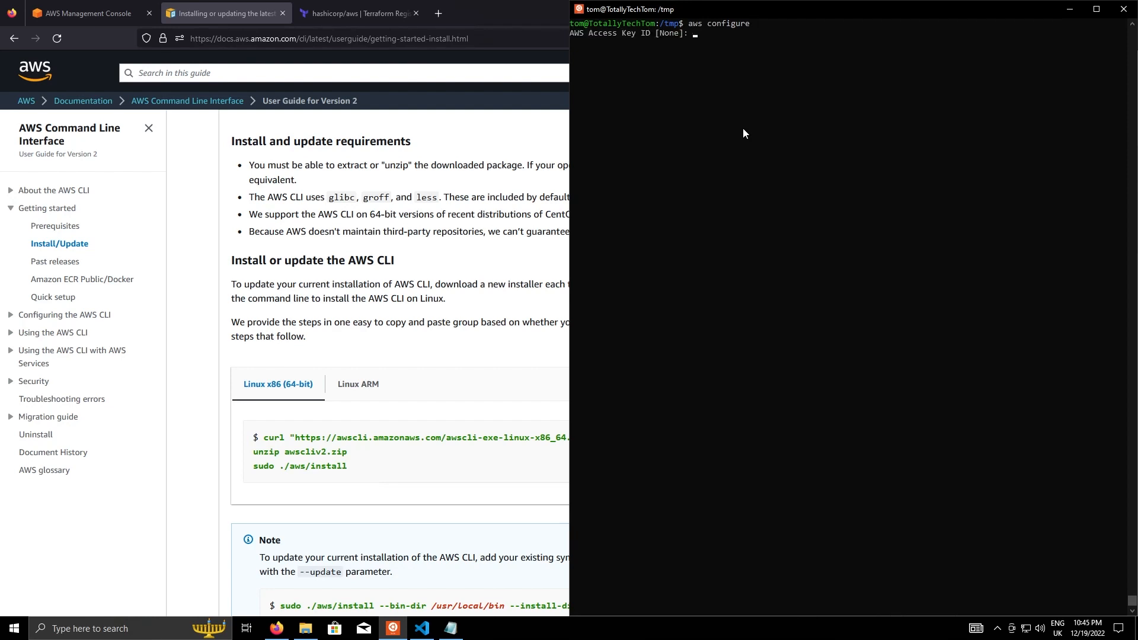
In the AWS console, go to IAM and open the user's Security credentials
click(83, 13)
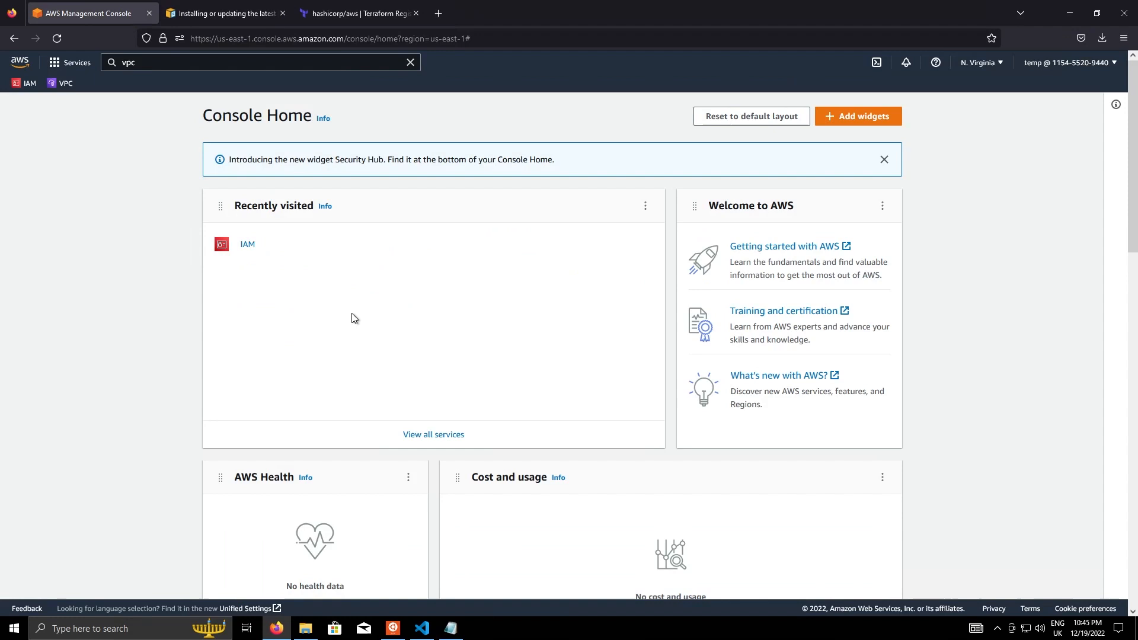
click(247, 244)
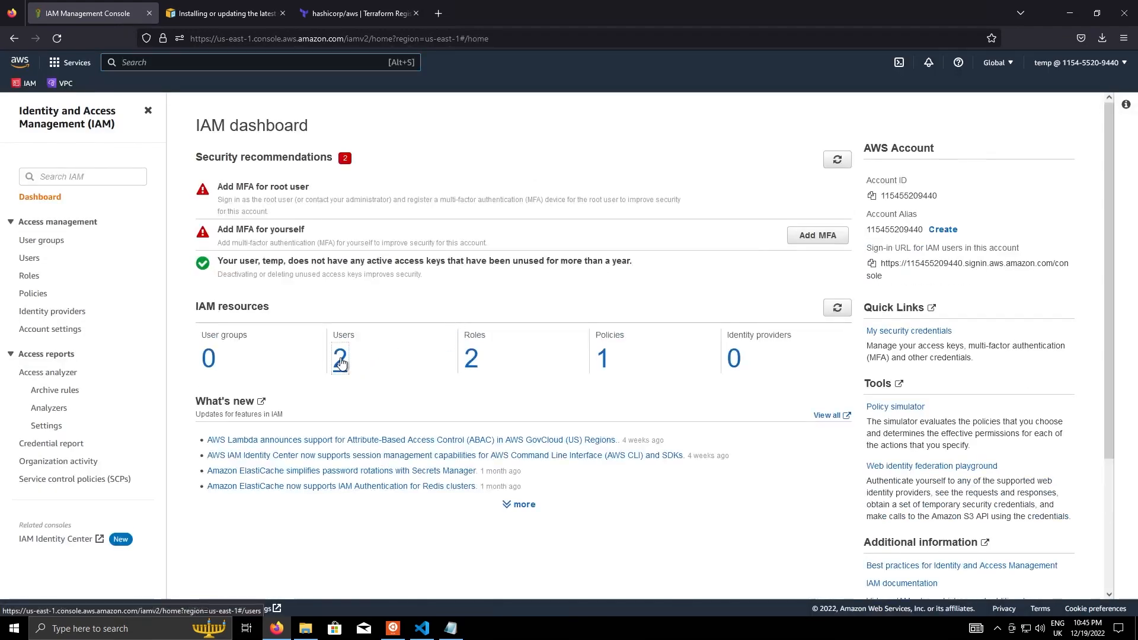
click(340, 358)
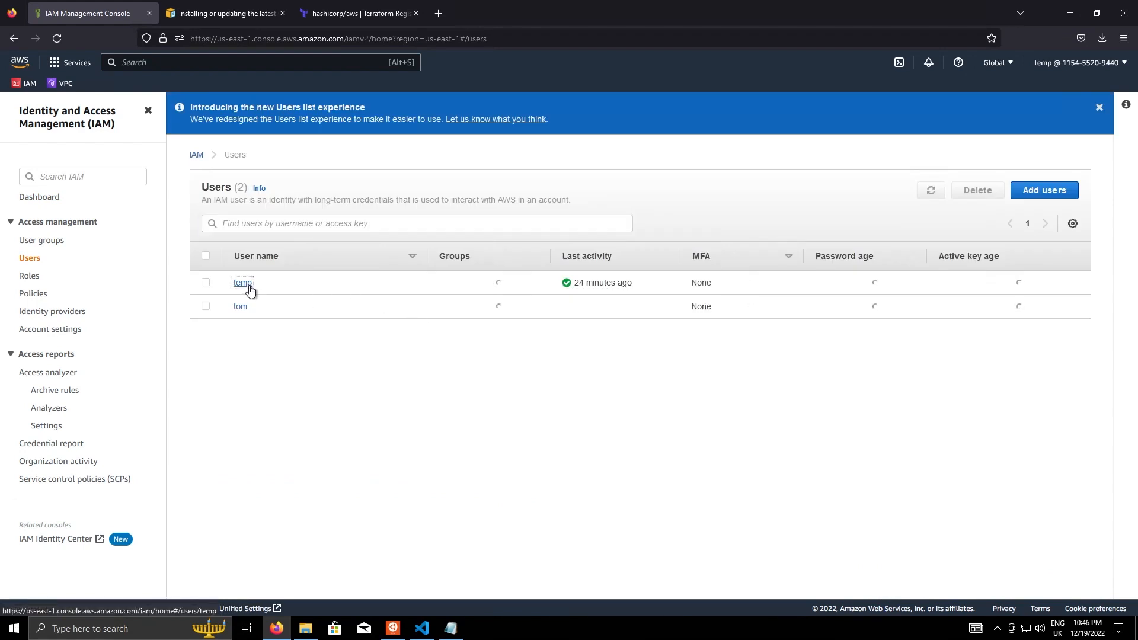
click(242, 283)
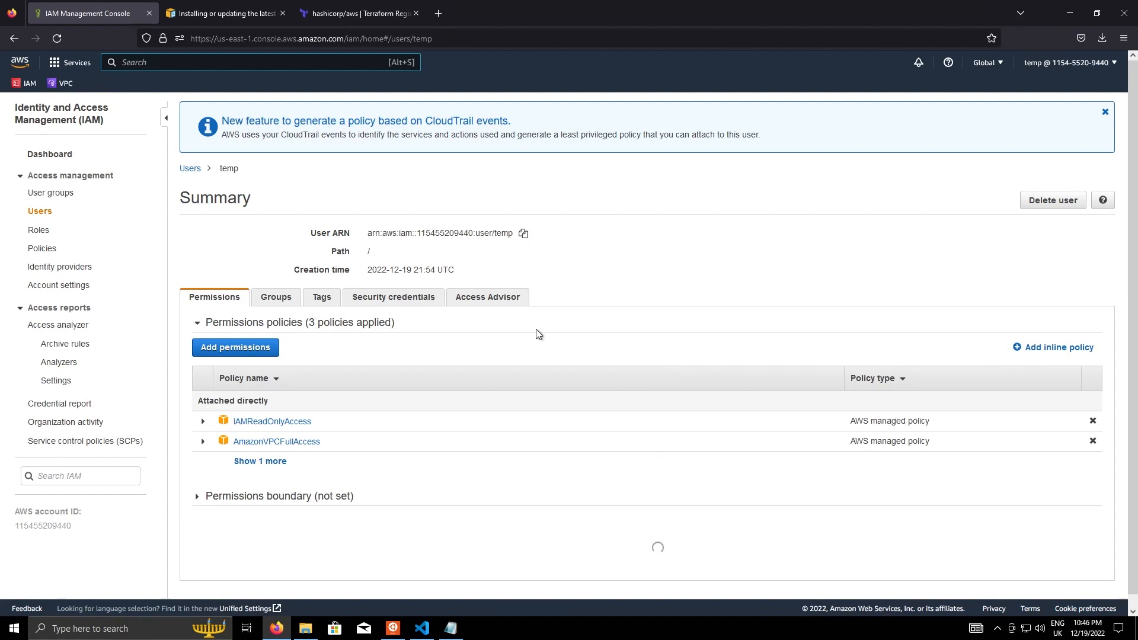
click(394, 296)
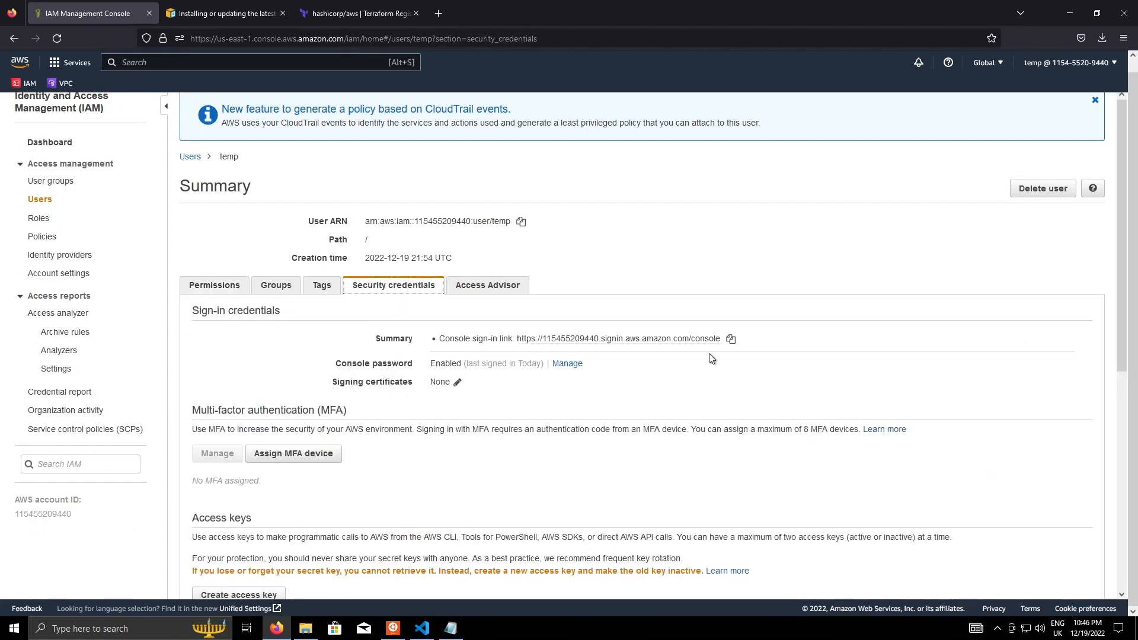
scroll(down, 3)
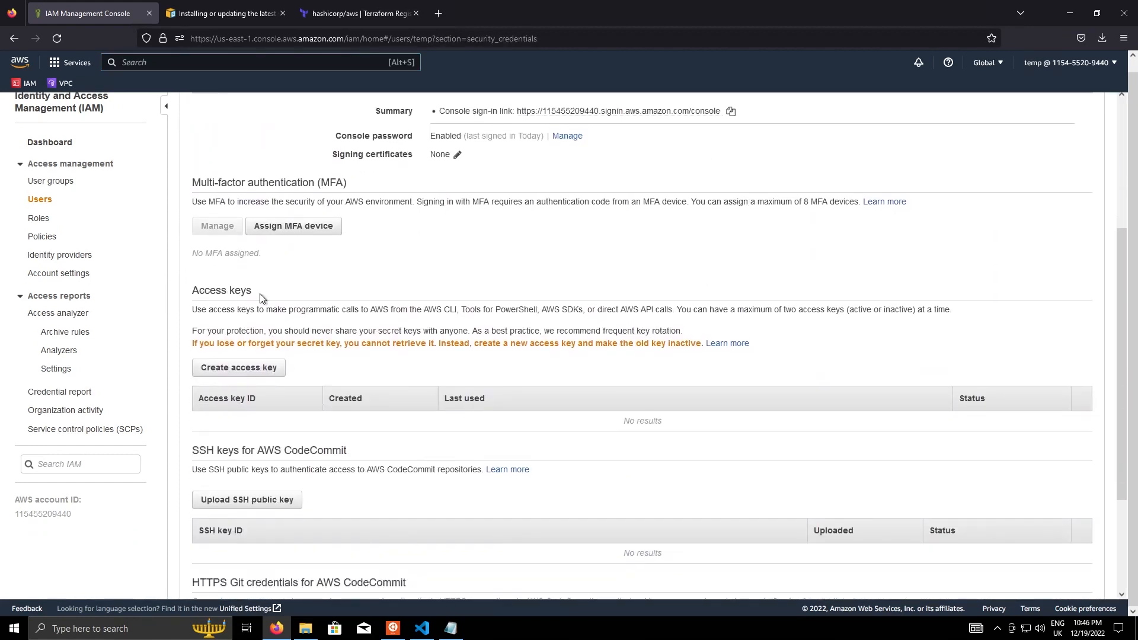
Create a new access key, download its .csv file, and open the Downloads folder
click(238, 367)
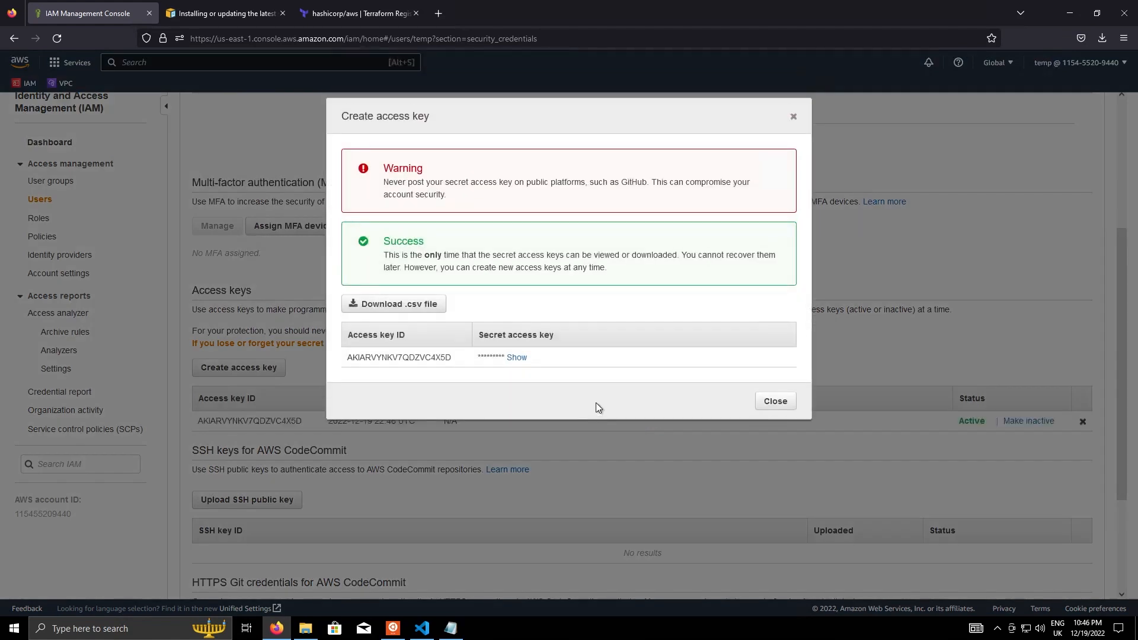
mouse_move(406, 308)
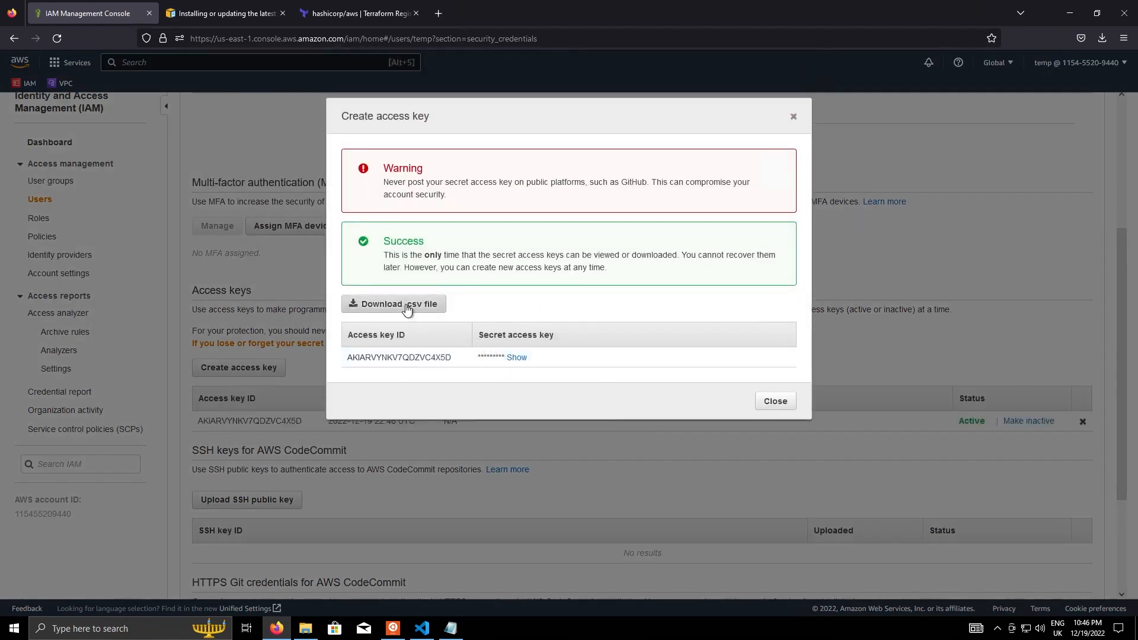
click(394, 304)
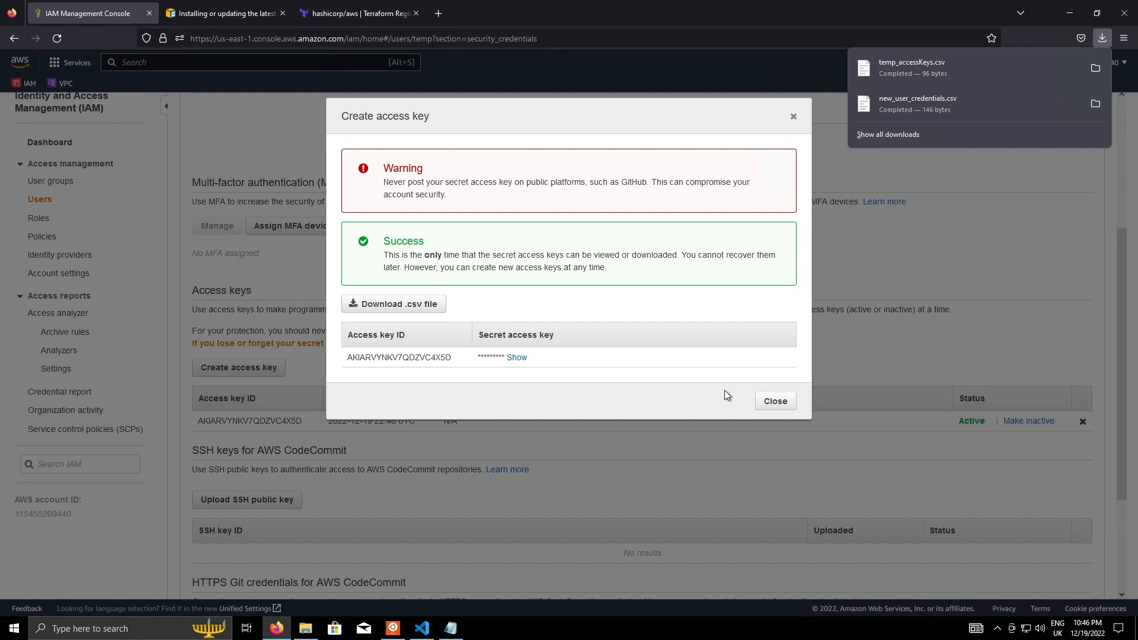
click(774, 400)
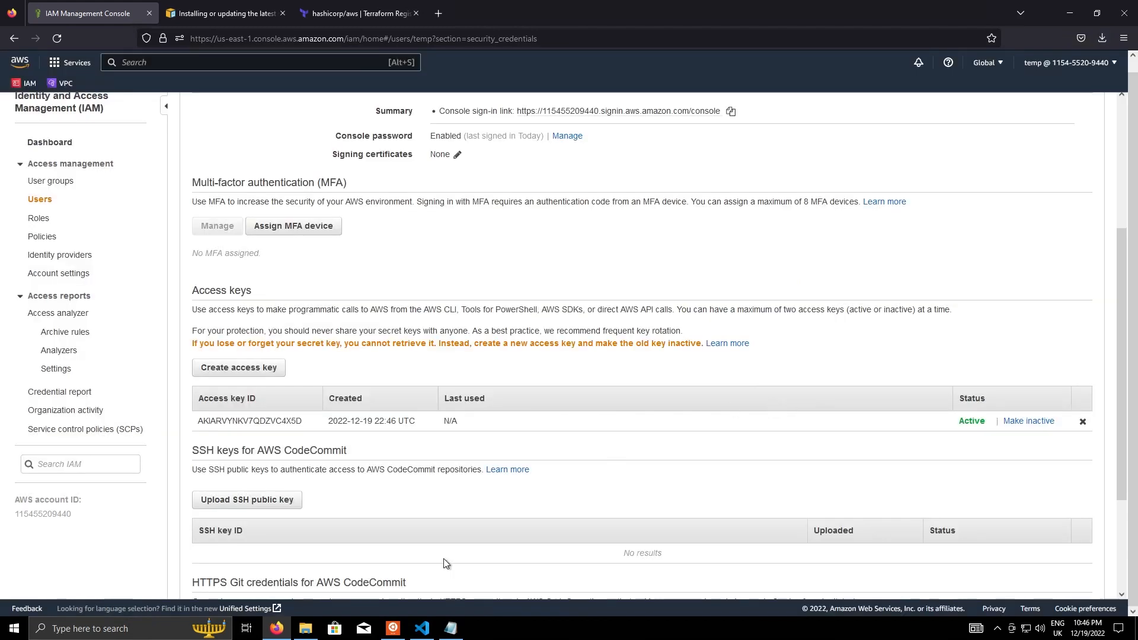
click(304, 628)
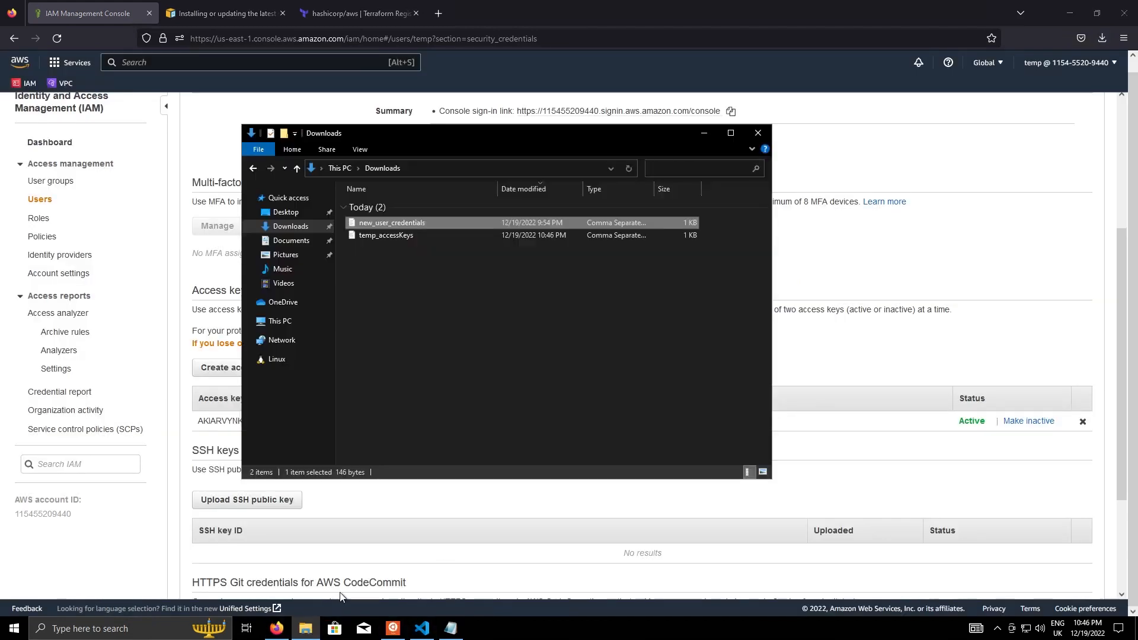
Open temp_accessKeys.csv with Notepad and select the secret access key
click(385, 235)
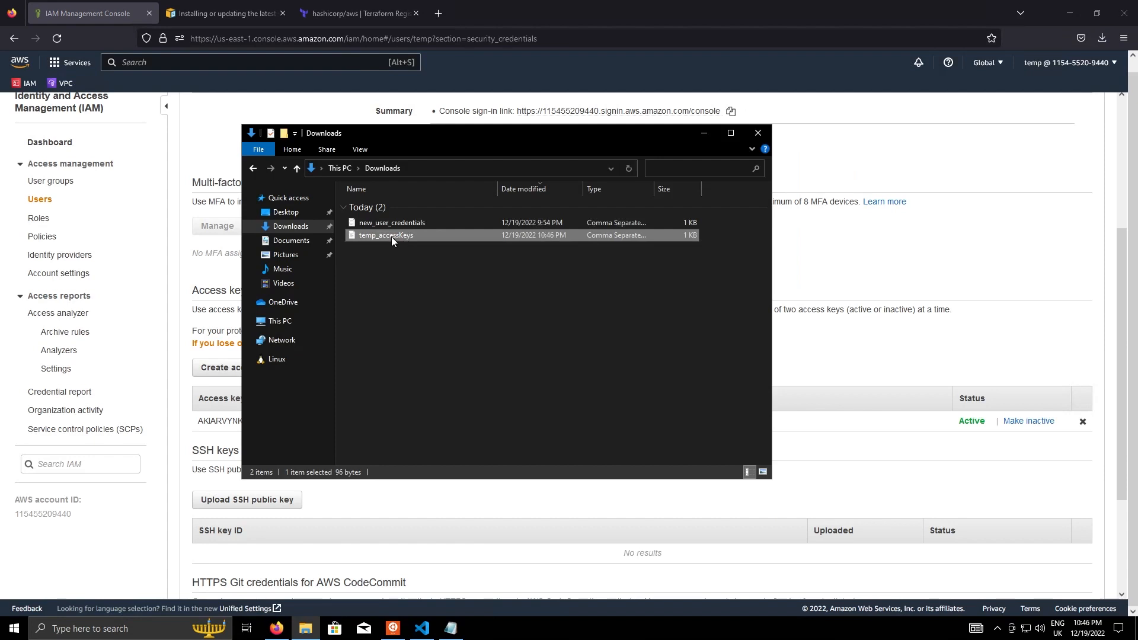
right_click(385, 235)
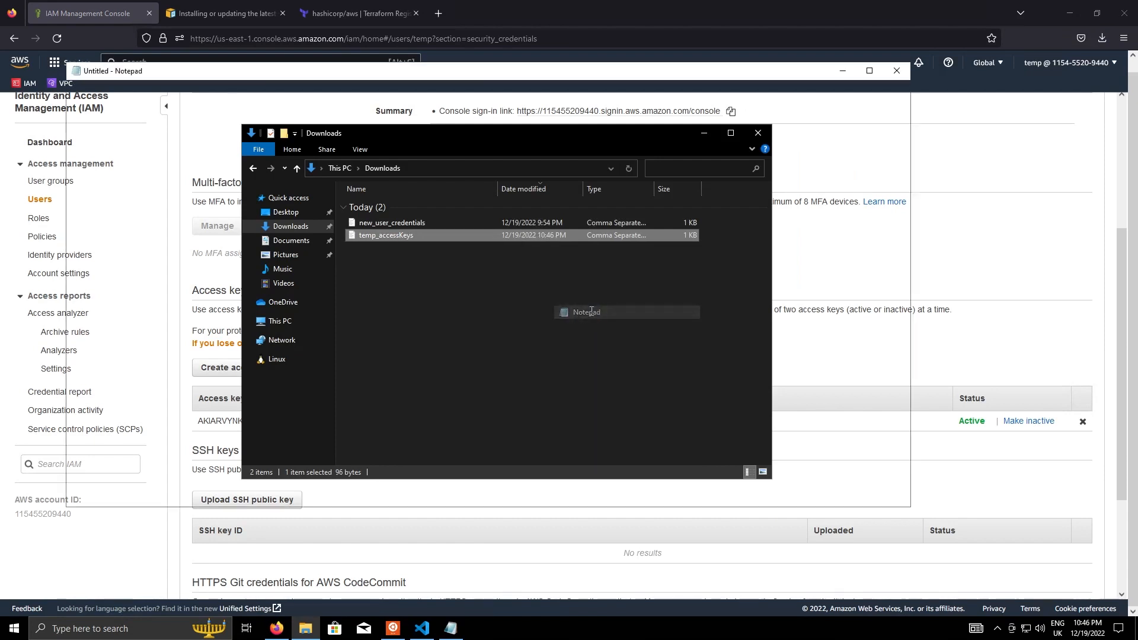
double_click(385, 235)
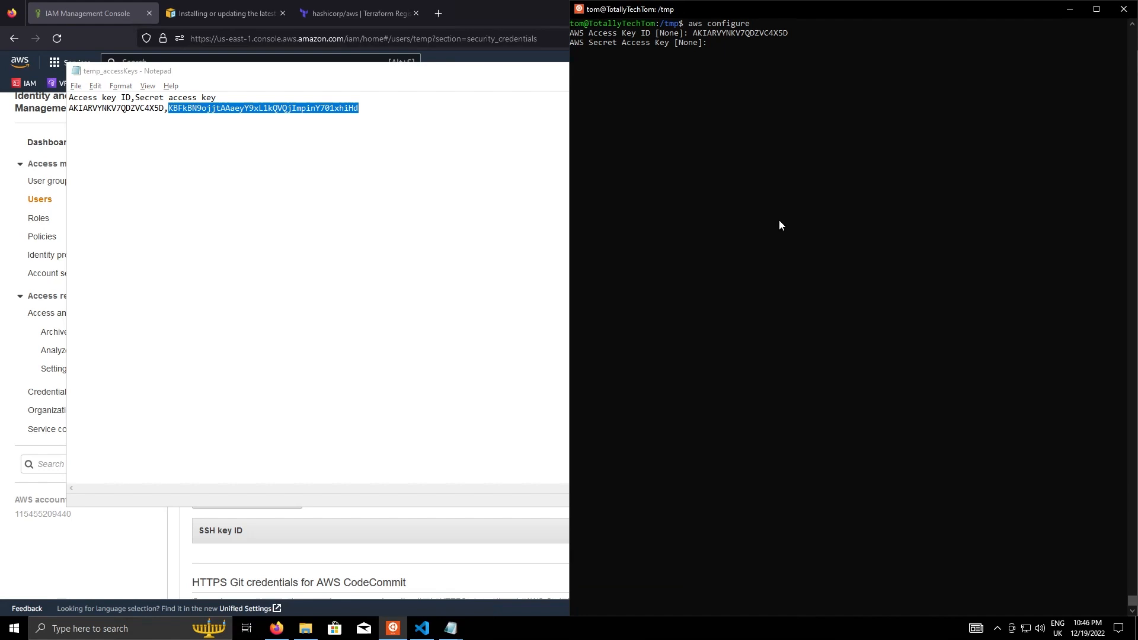
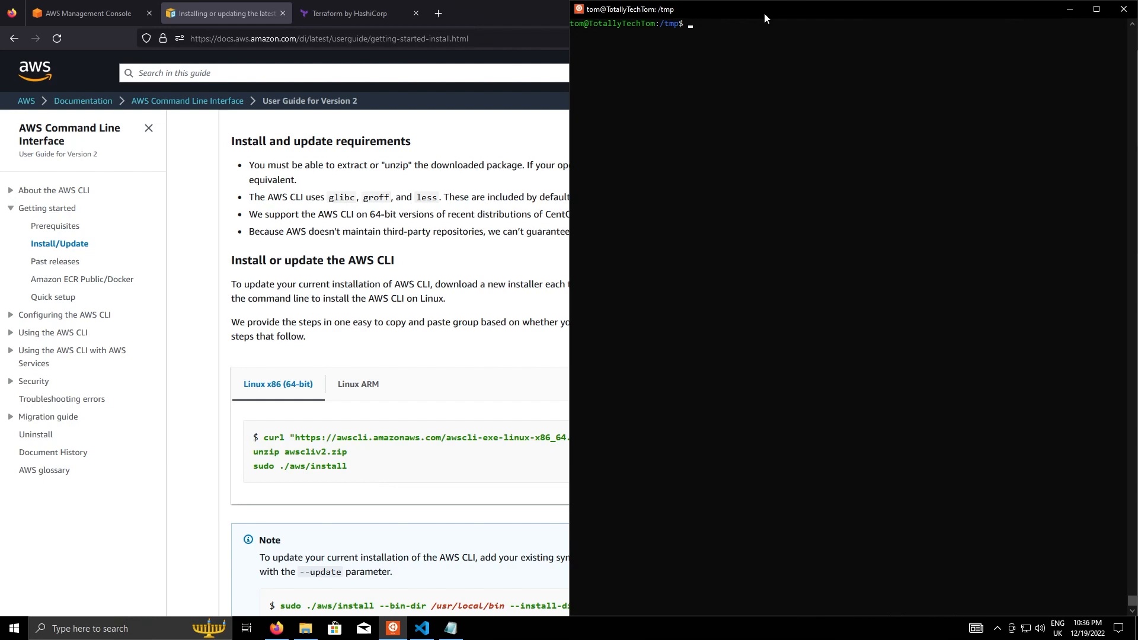
Go to ~/projects, make the aws_provider_test directory, and cd into it
text(cd ~)
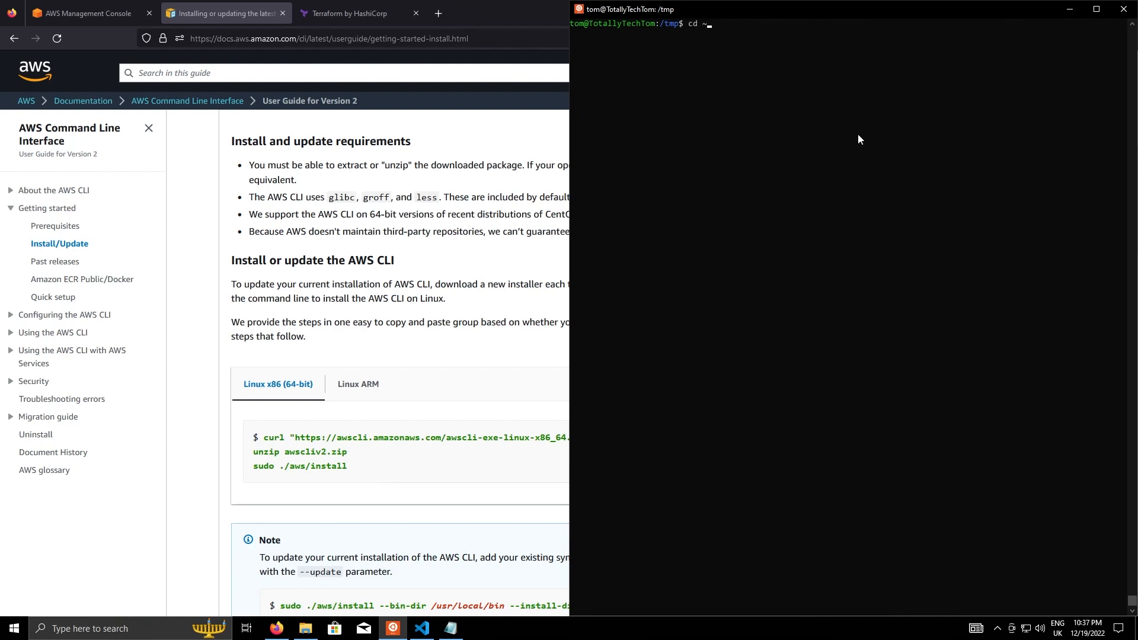
text(ls -l)
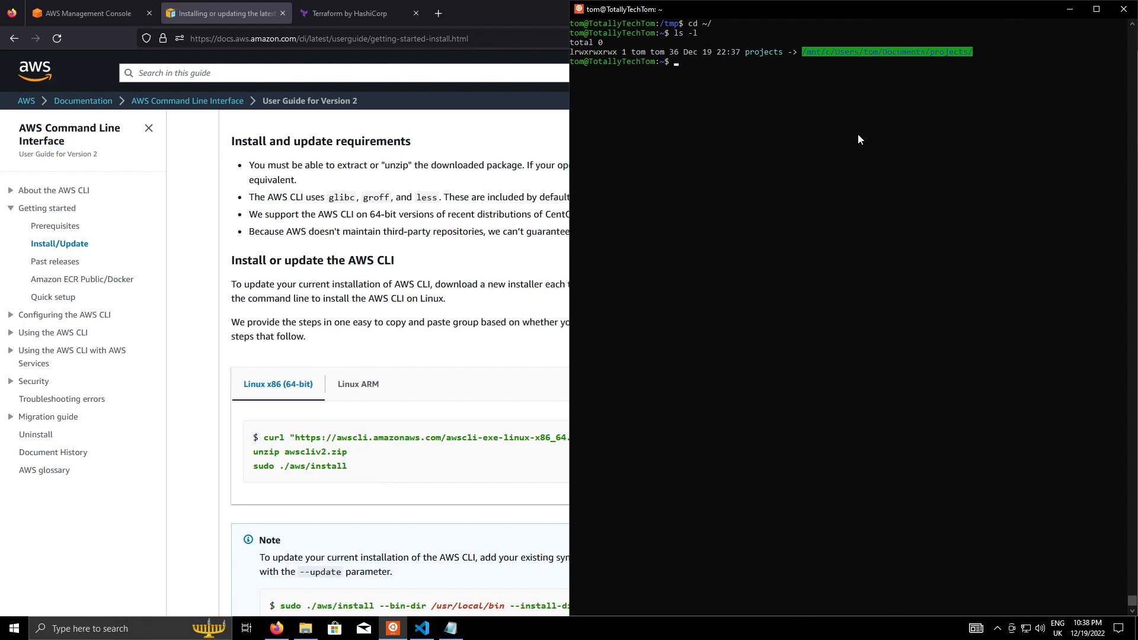
text(cd projects/)
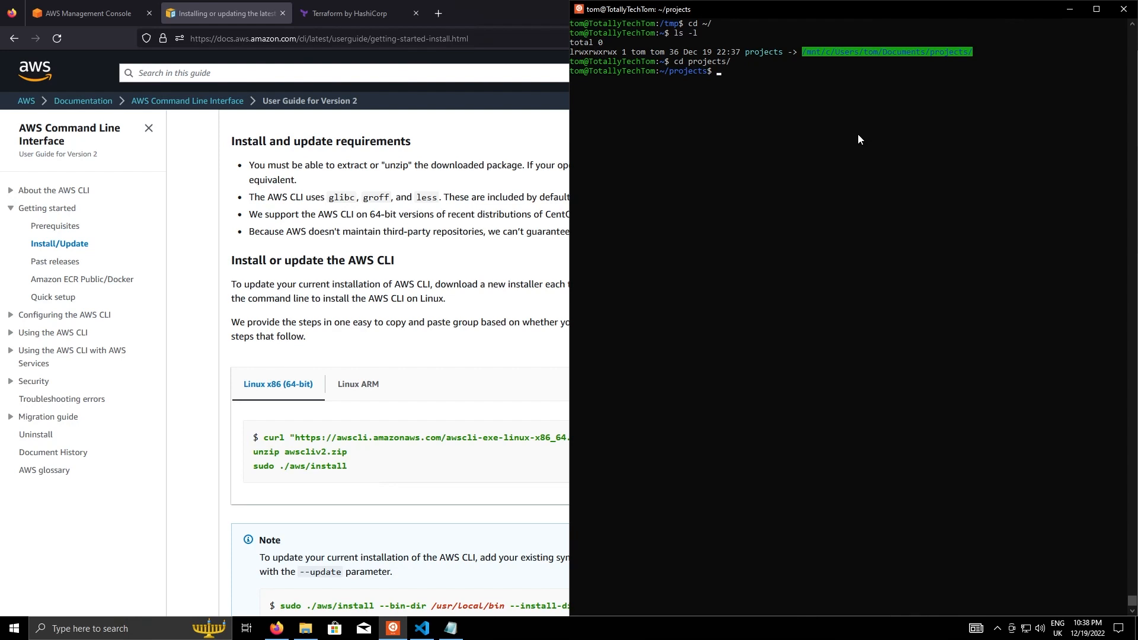
text(mkdir aws)
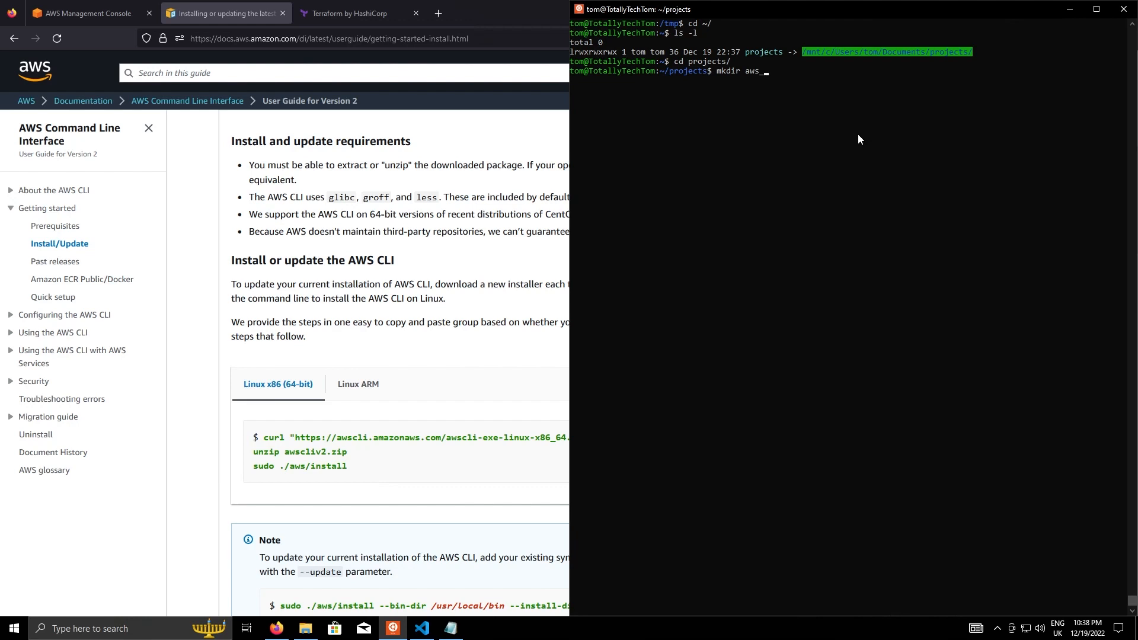
text(_provider_te)
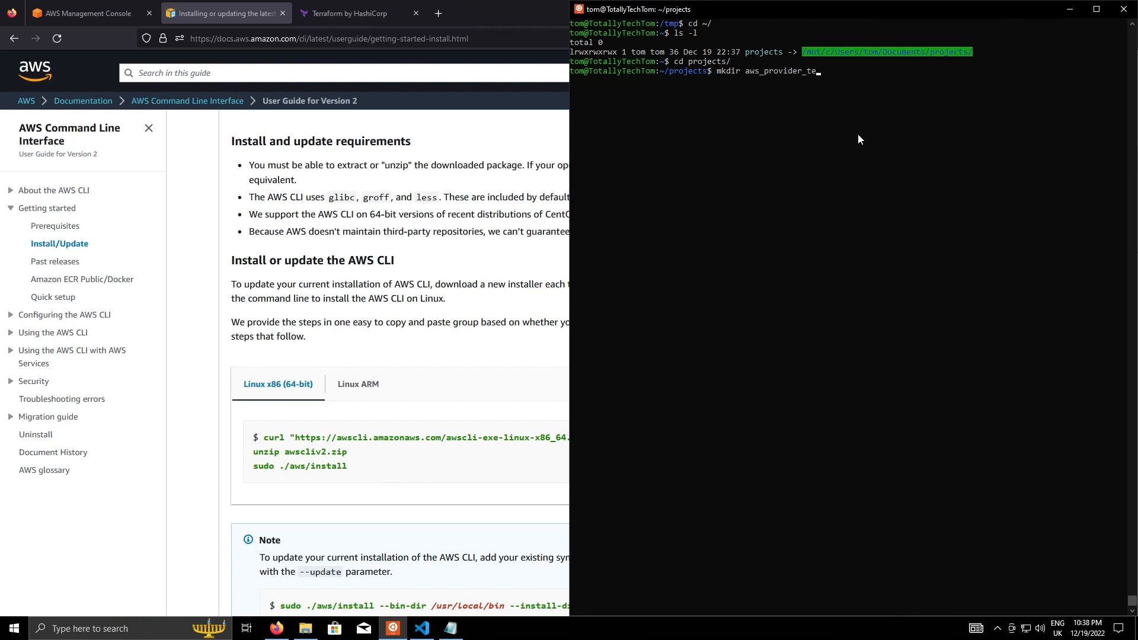
text(st)
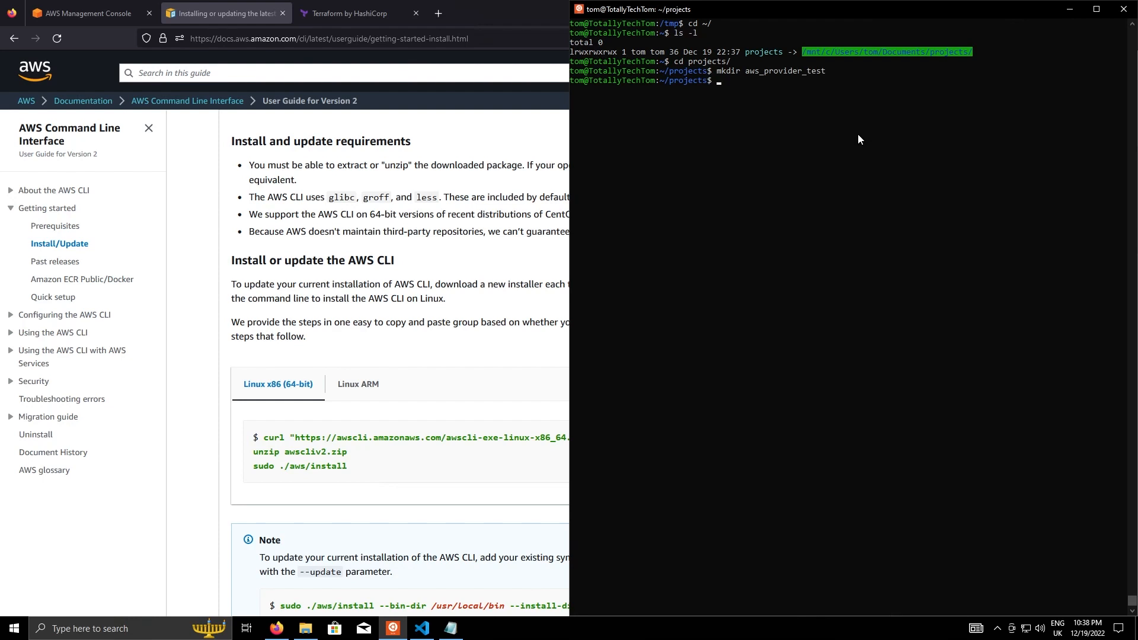
text(cd aws_provider_test/)
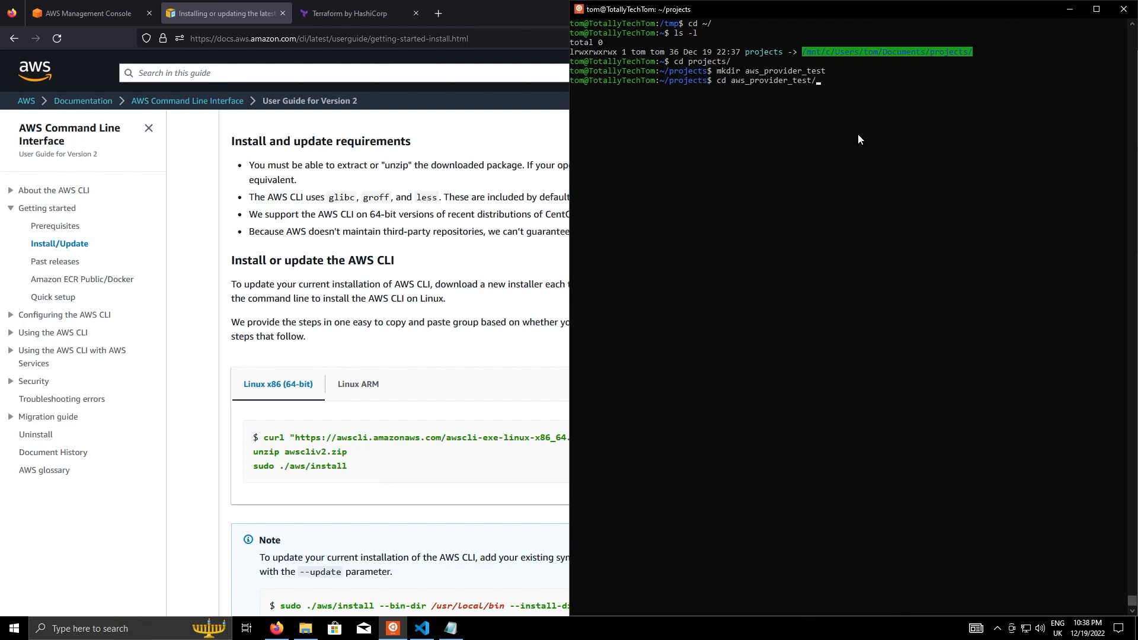
click(421, 628)
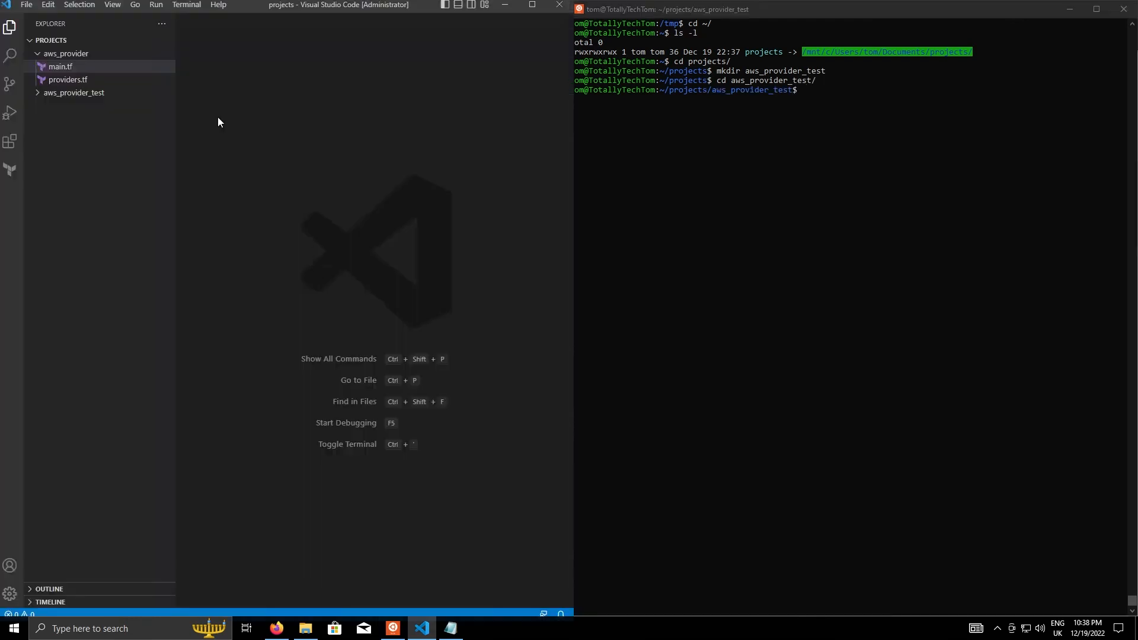
mouse_move(61, 67)
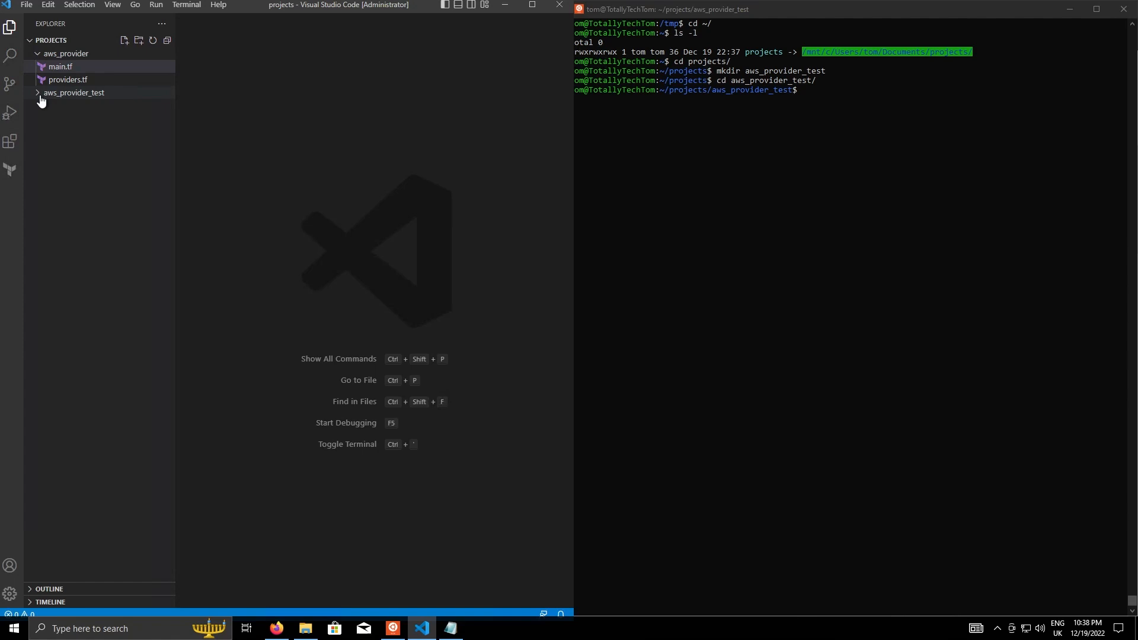
Check the aws_provider_test folder under PROJECTS in the VS Code Explorer
click(74, 92)
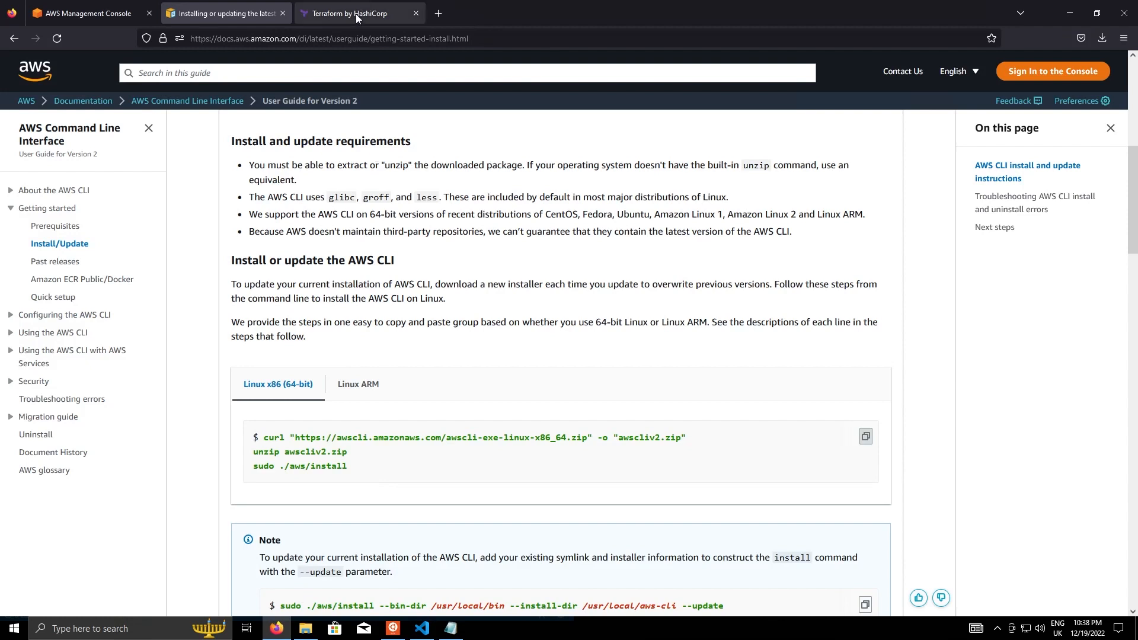
From the Terraform site, go through Registry and Browse Providers to the AWS provider
click(349, 13)
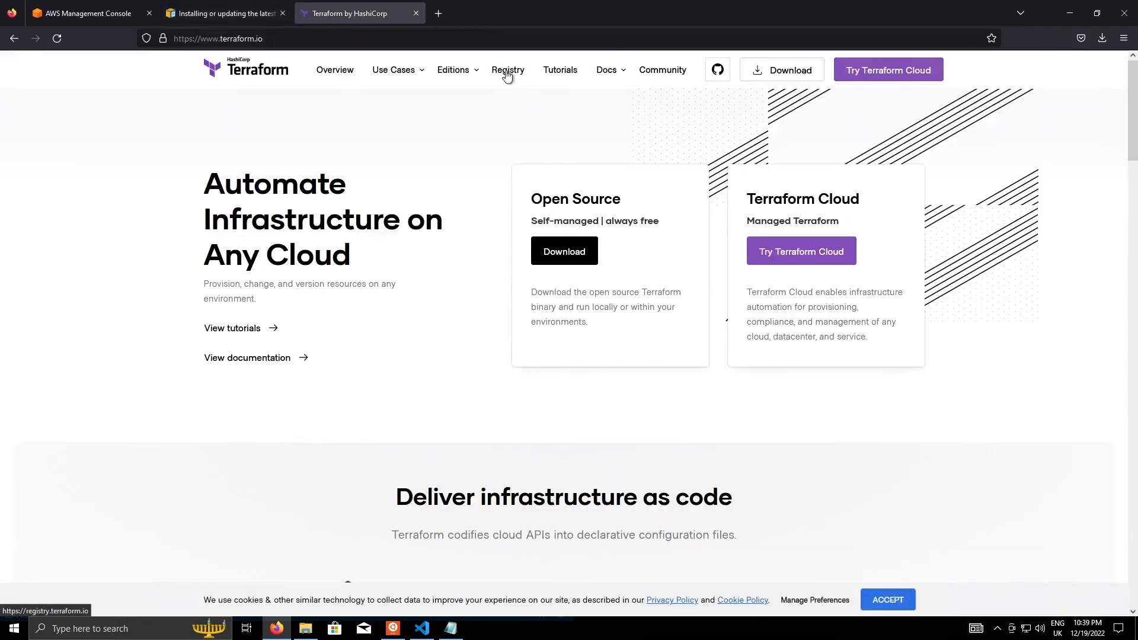
click(507, 69)
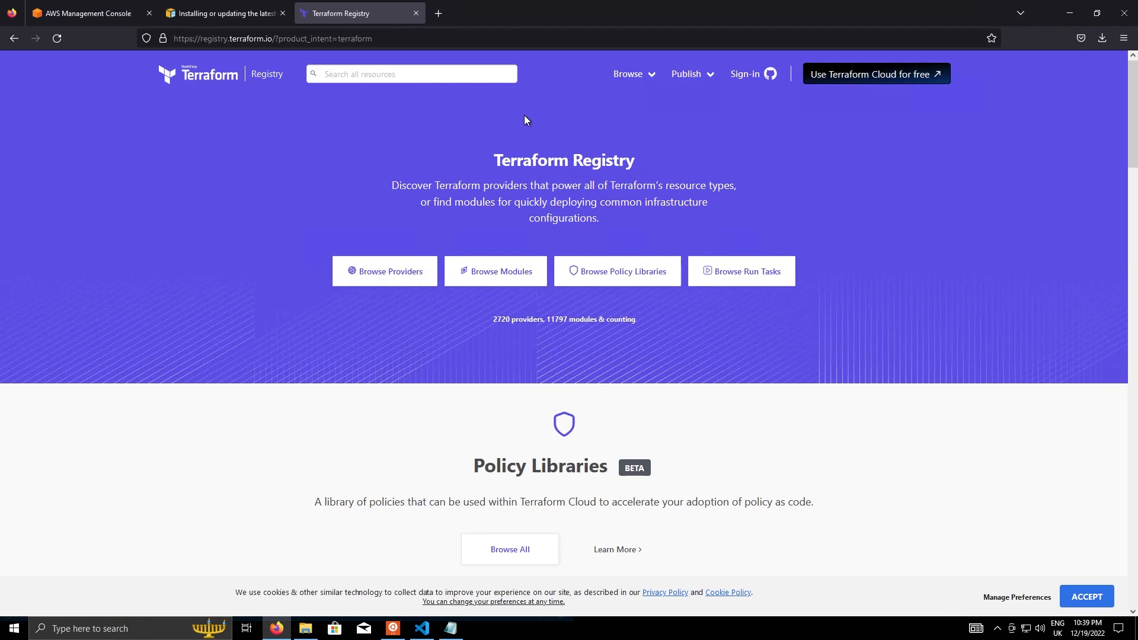
click(385, 271)
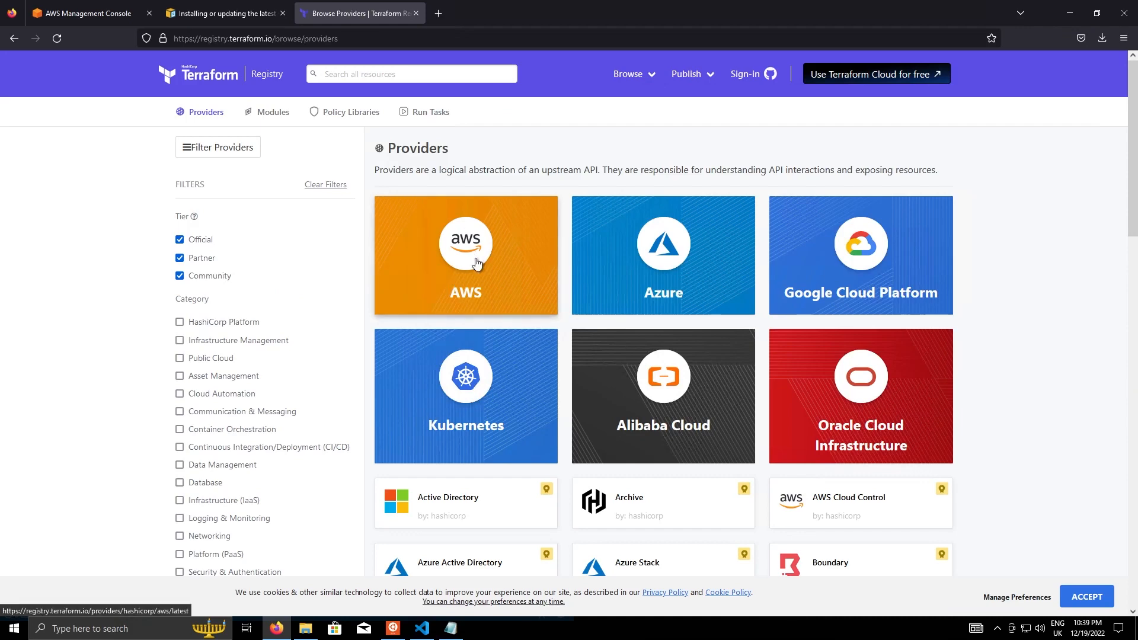
click(465, 256)
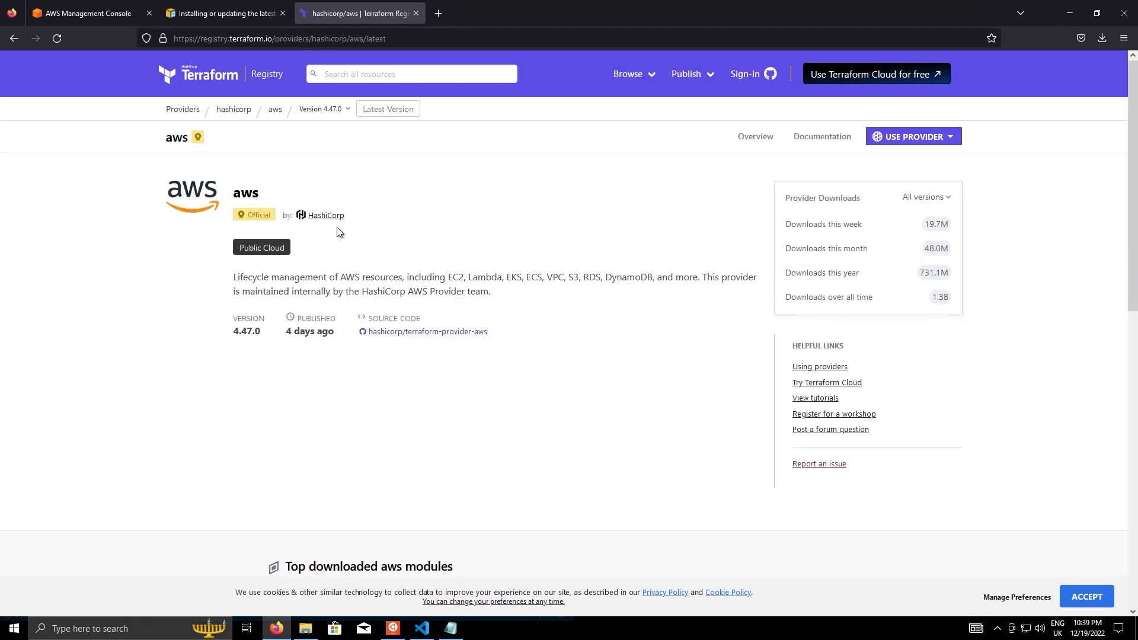
mouse_move(424, 378)
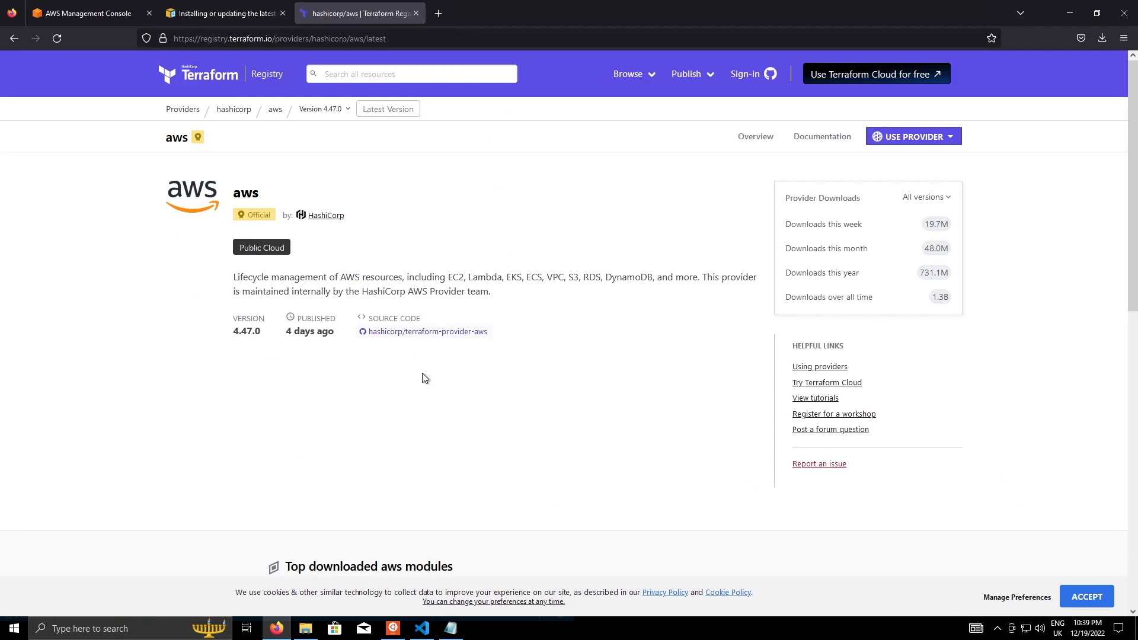
mouse_move(268, 344)
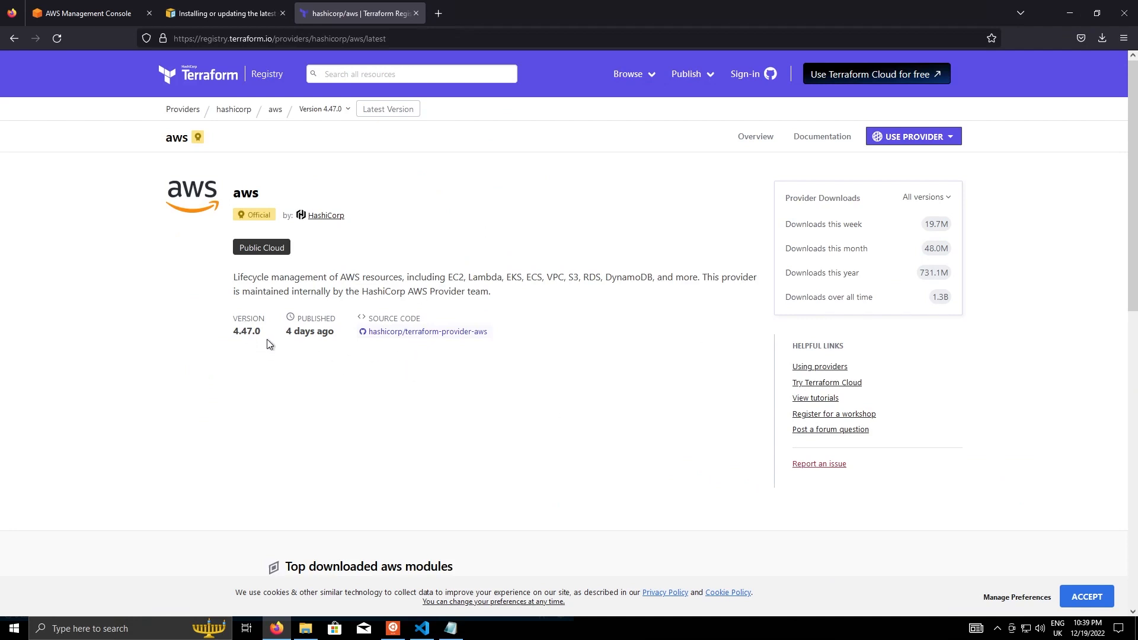
mouse_move(508, 375)
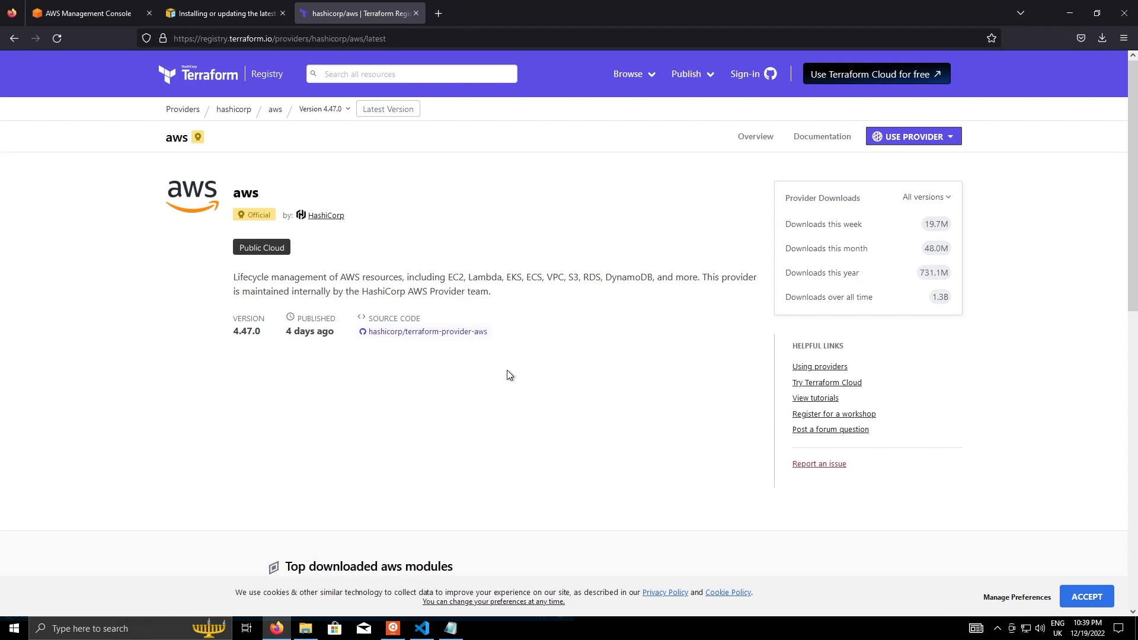
mouse_move(311, 365)
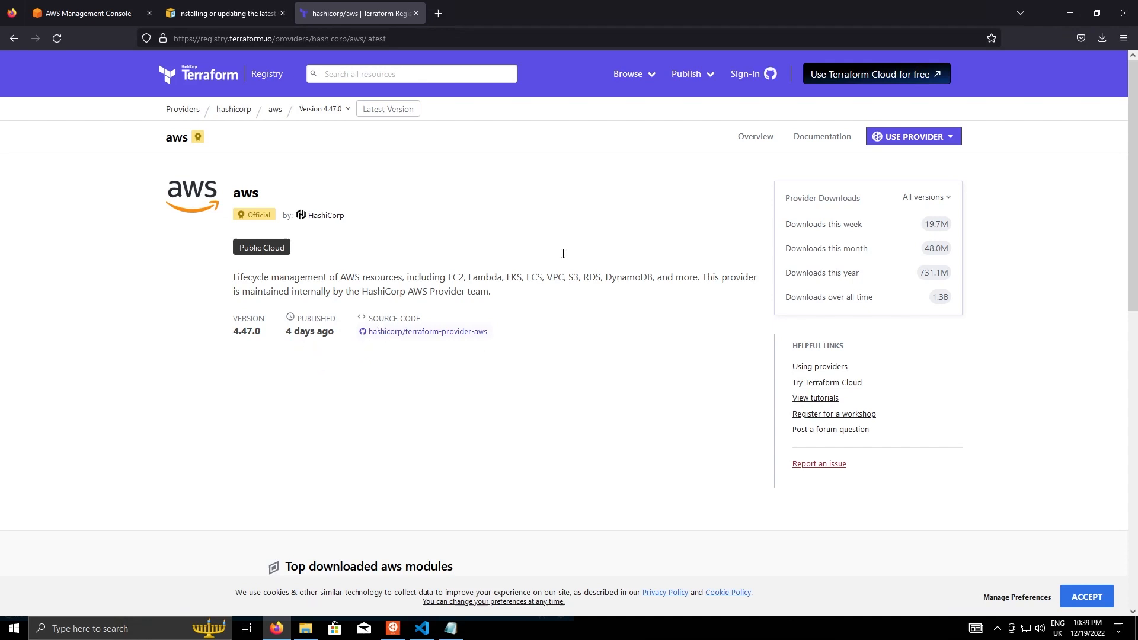
mouse_move(821, 137)
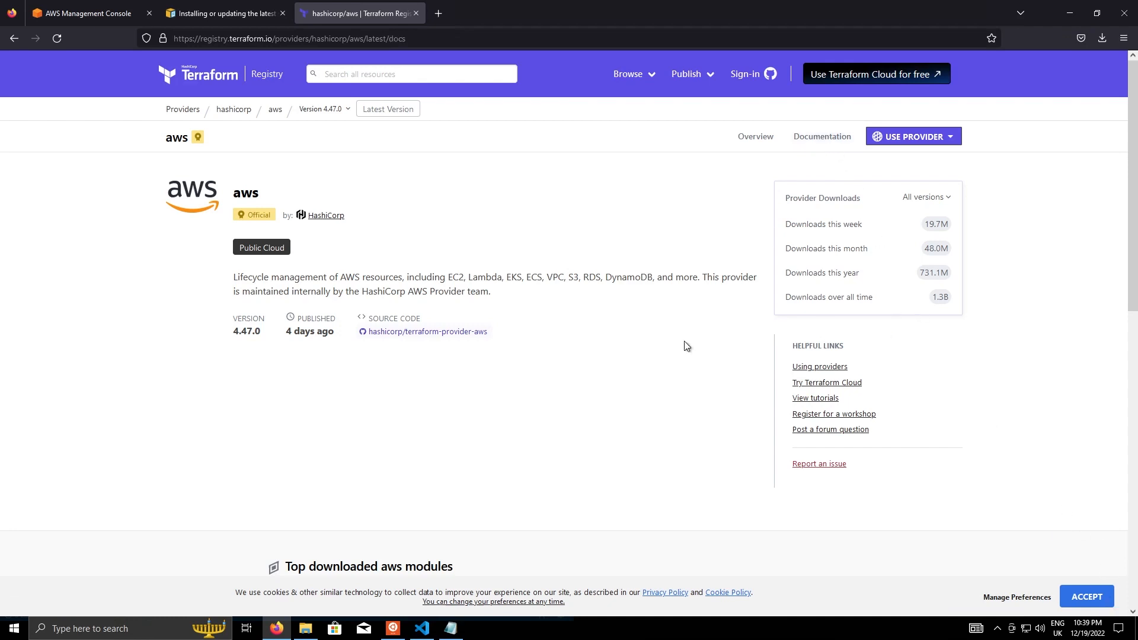
Open the AWS provider Documentation and scroll to the Example Usage configuration
click(821, 137)
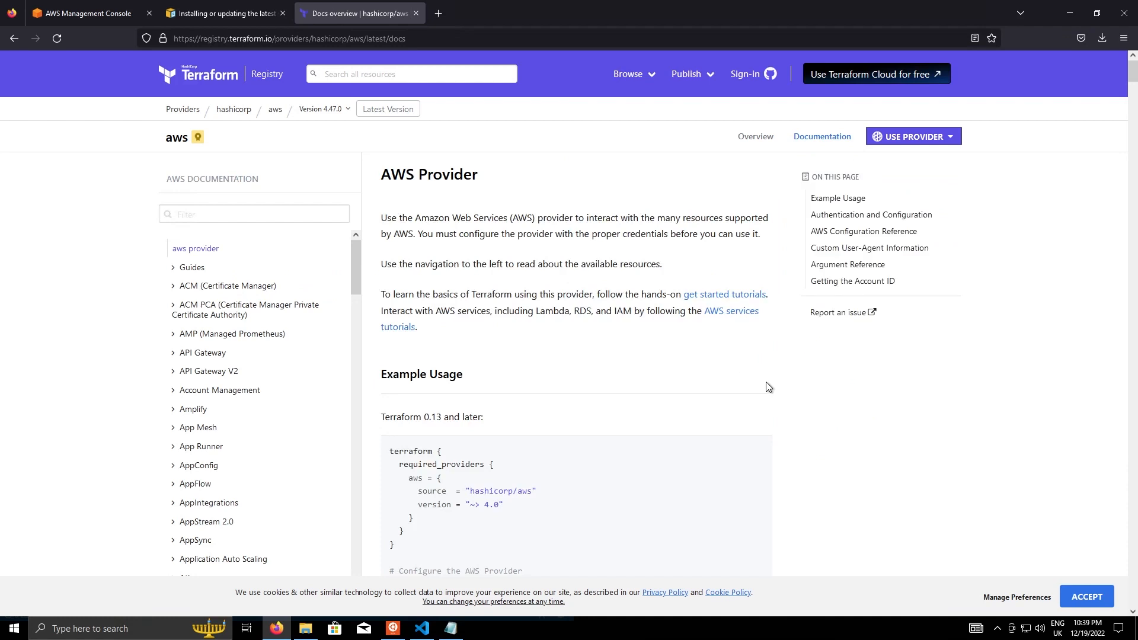
scroll(down, 3)
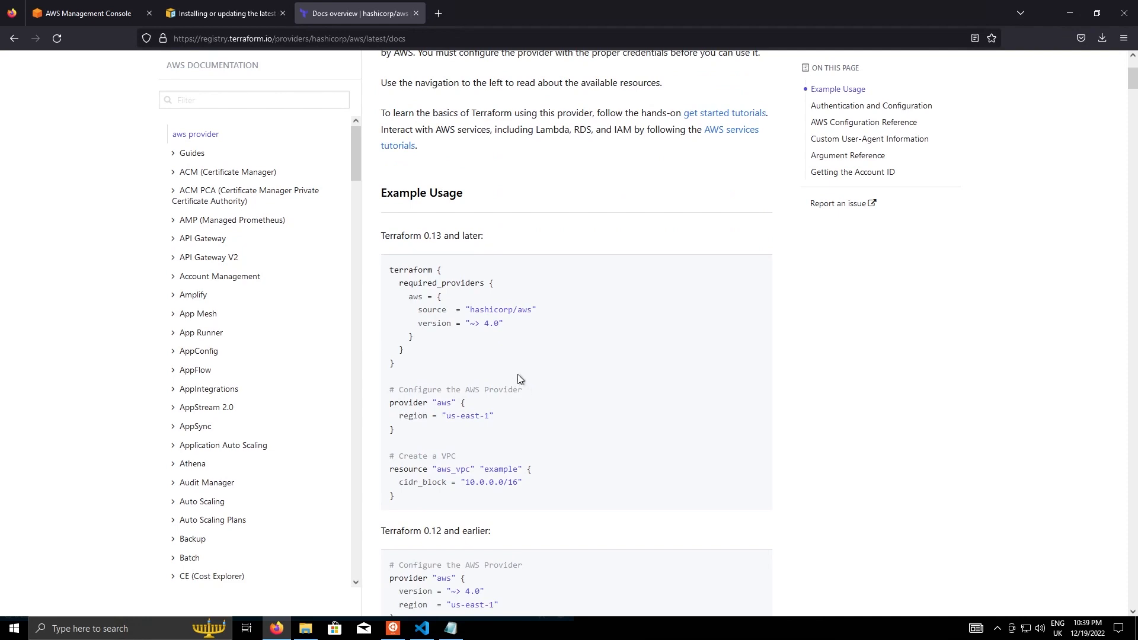
mouse_move(468, 568)
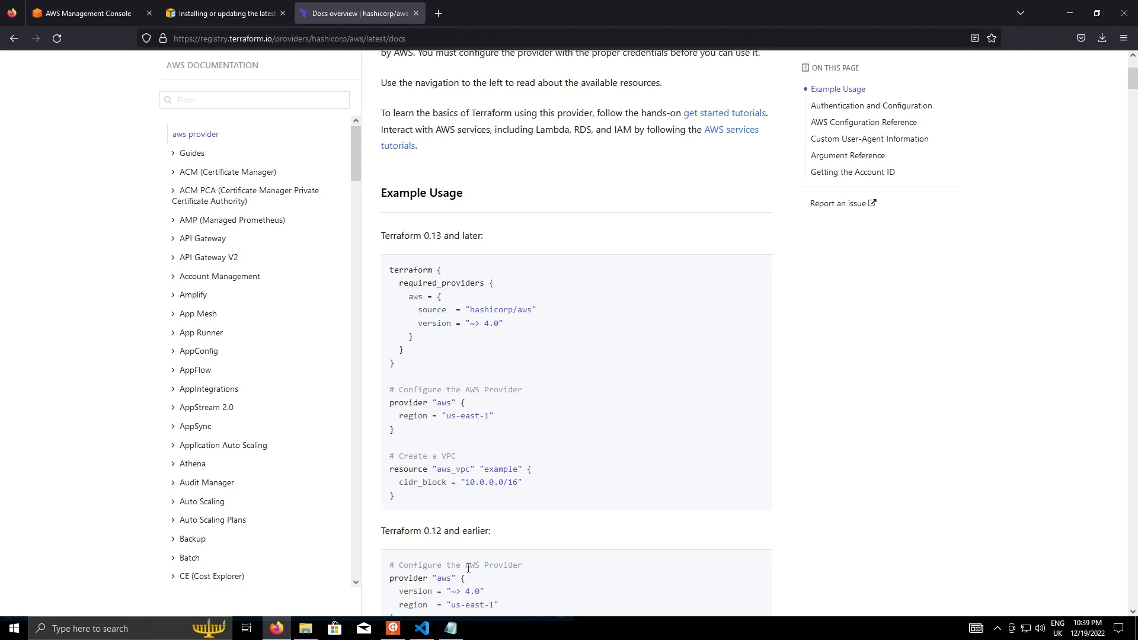
mouse_move(479, 518)
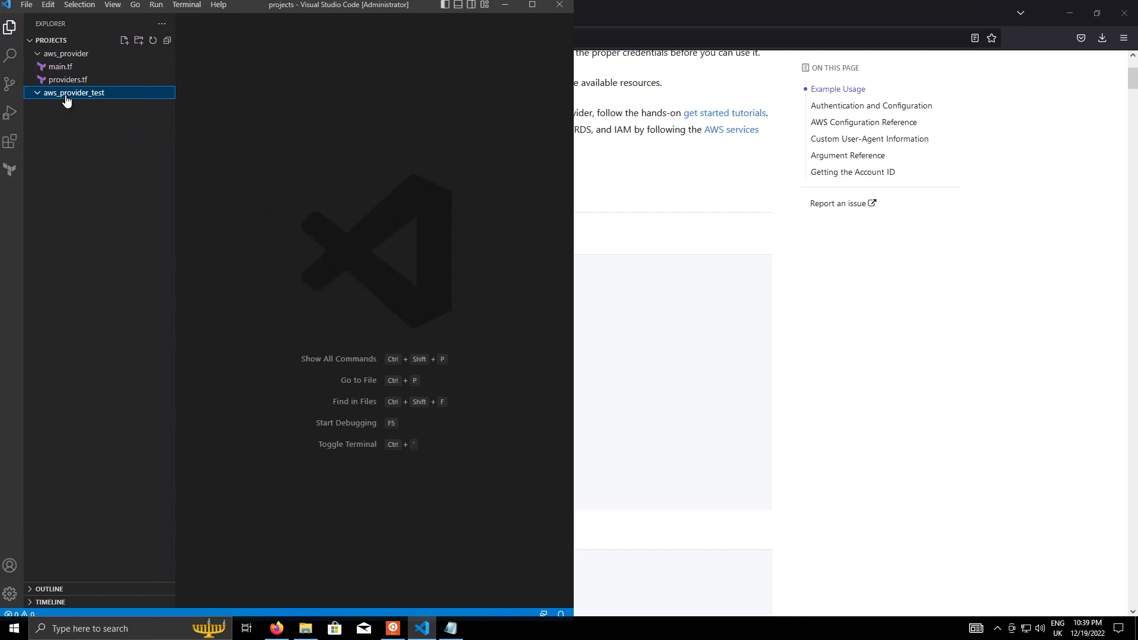
mouse_move(75, 101)
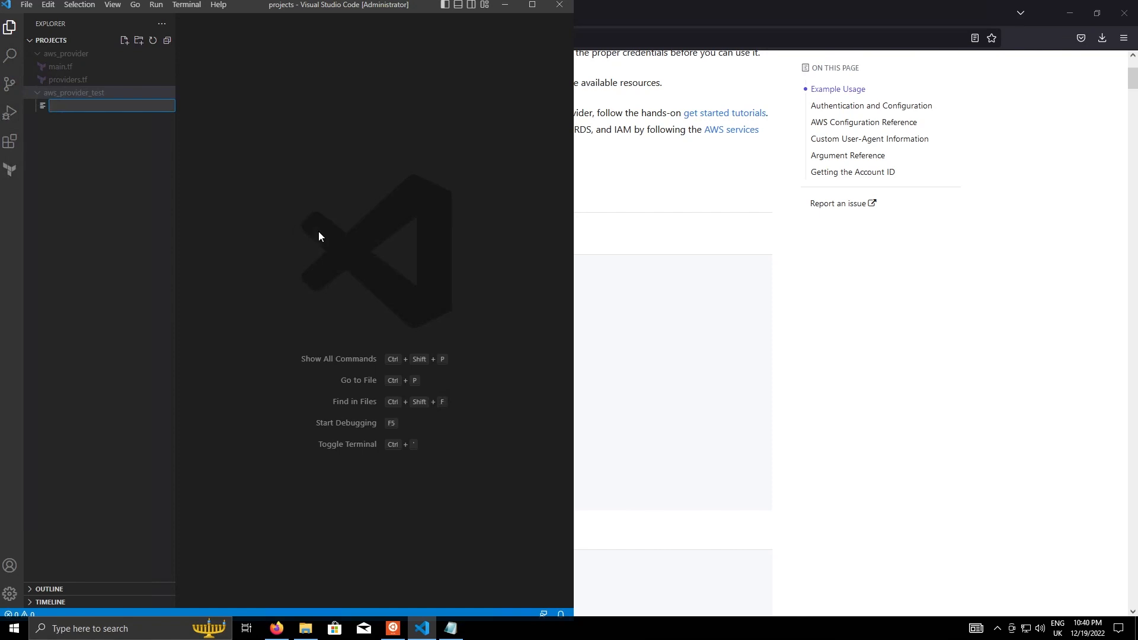
Name the new file provider.tf in aws_provider_test and open it in the editor
text(provider.tf)
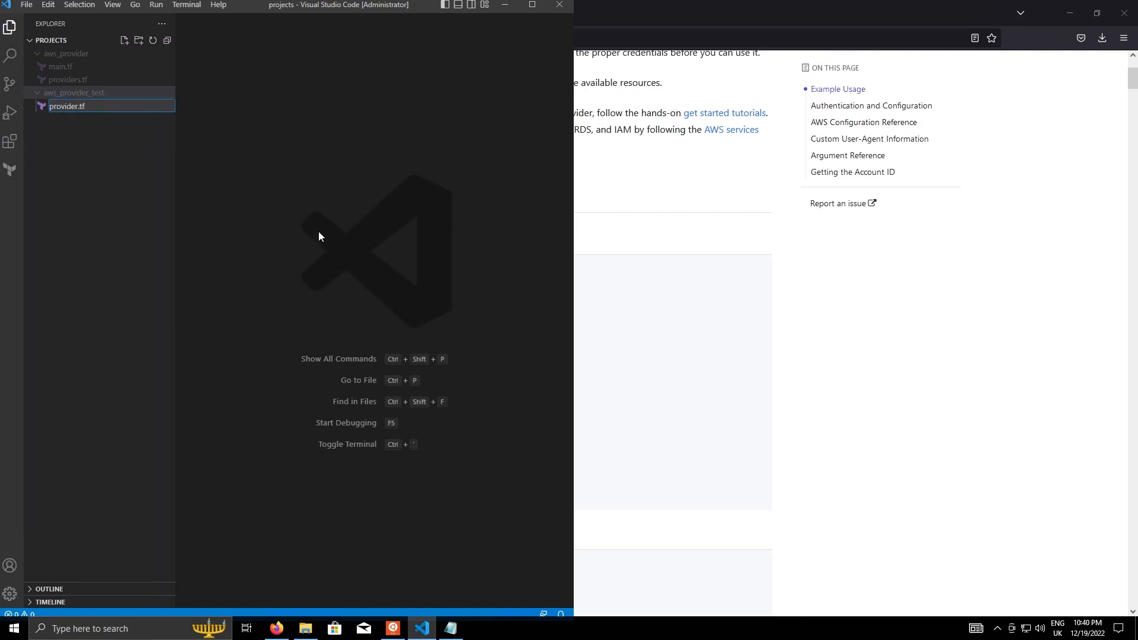
double_click(66, 106)
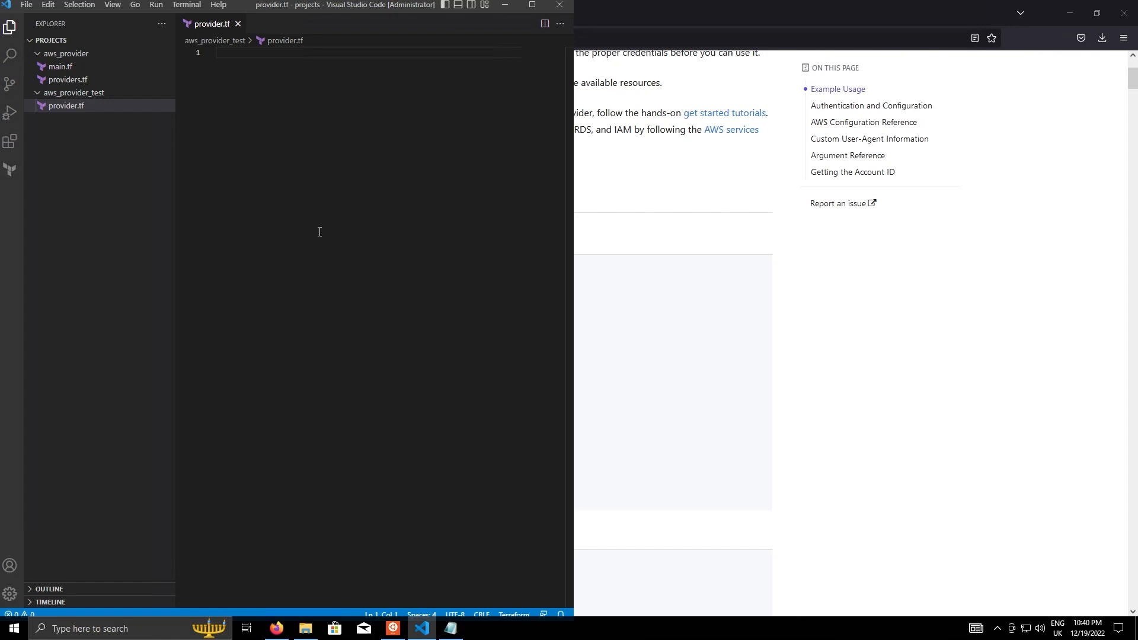
mouse_move(59, 112)
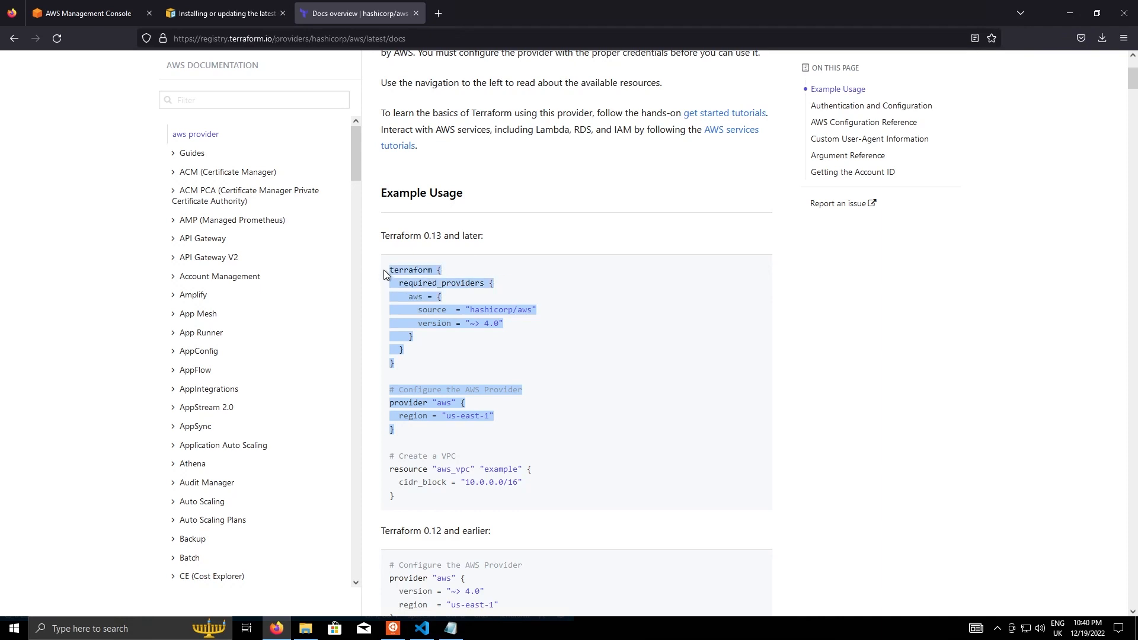
mouse_move(582, 397)
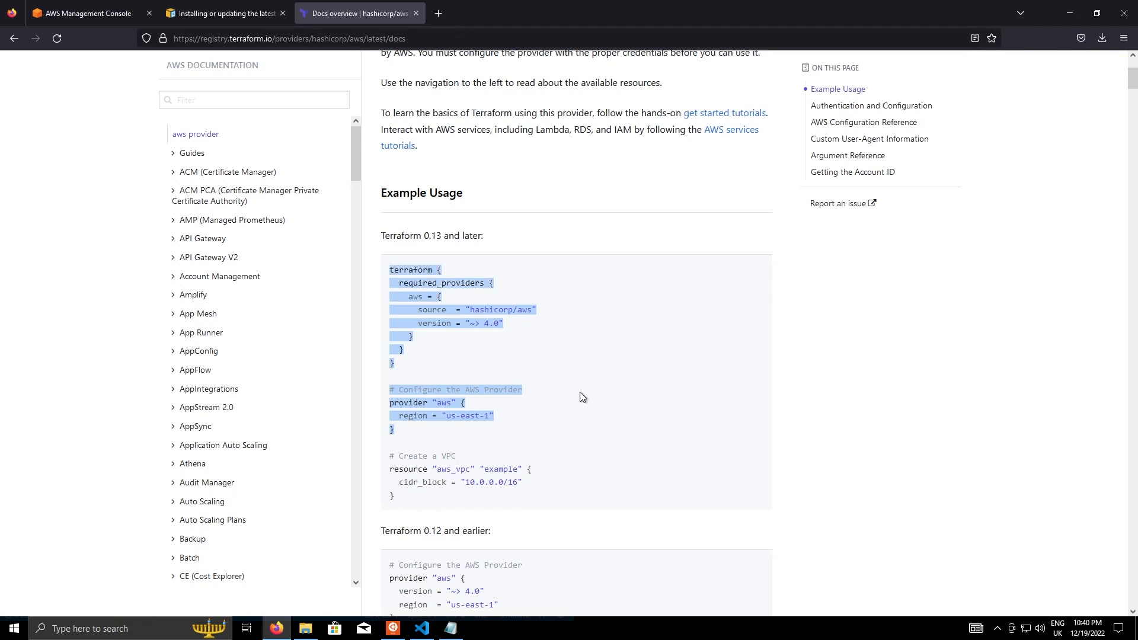
Copy the terraform and provider "aws" blocks from the Registry's Example Usage
click(421, 628)
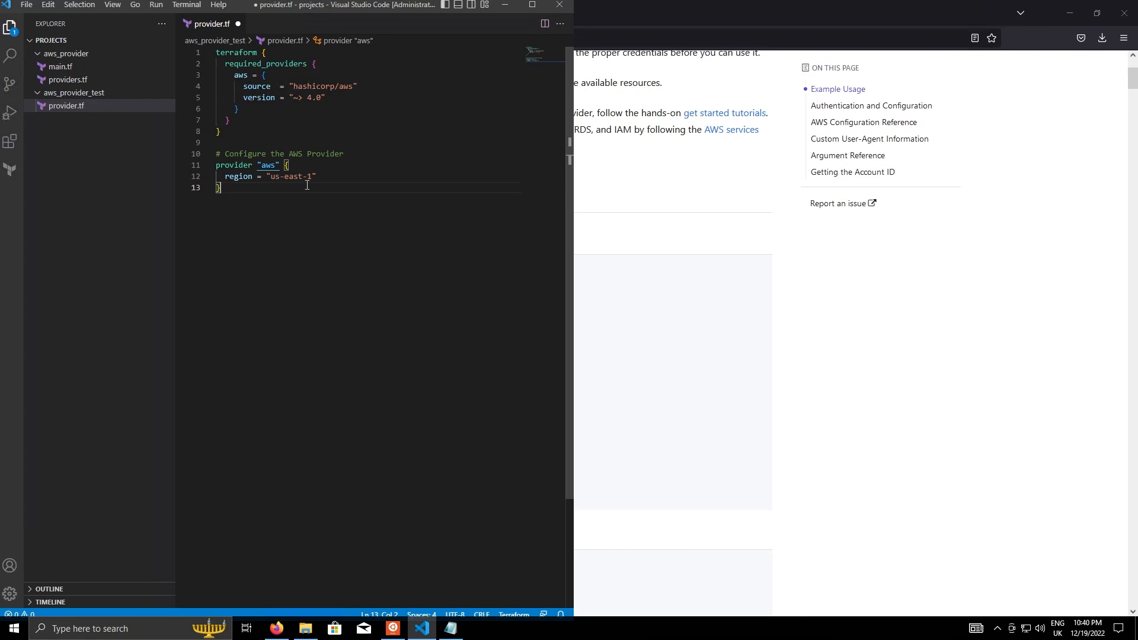
mouse_move(237, 52)
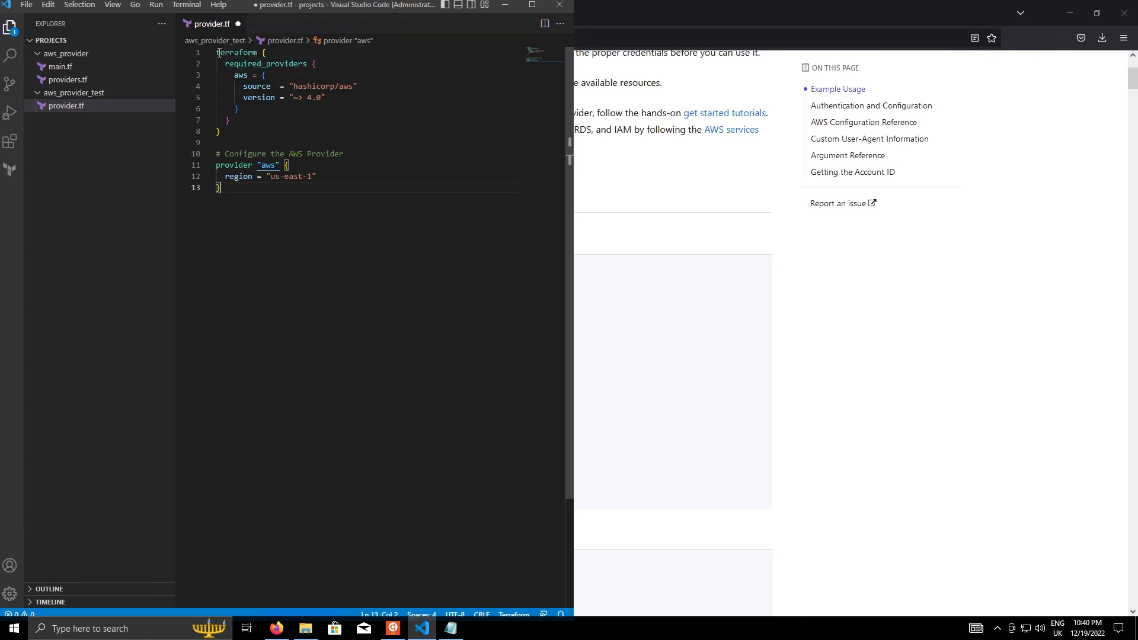
mouse_move(275, 64)
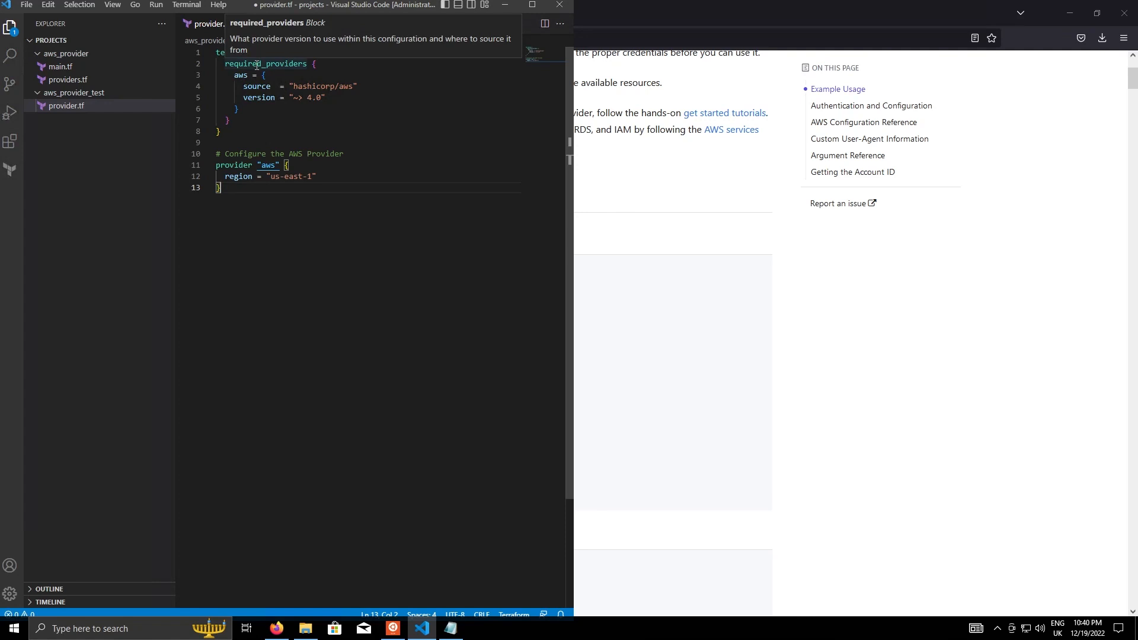
Review the required_providers block and its hashicorp/aws source setting in provider.tf
double_click(265, 64)
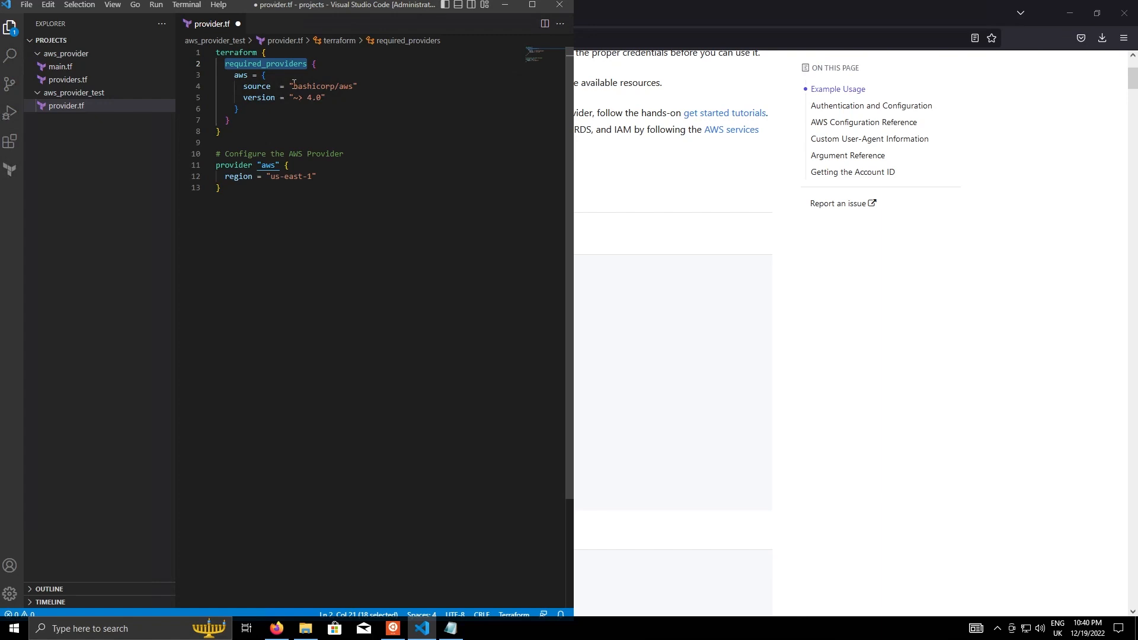
click(256, 86)
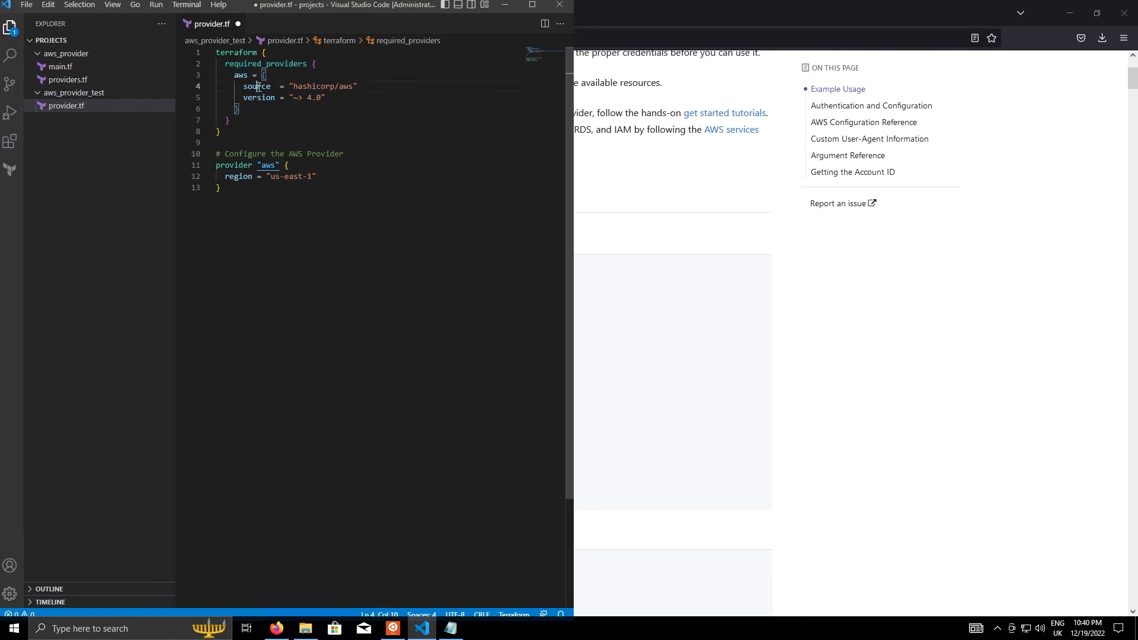
double_click(346, 85)
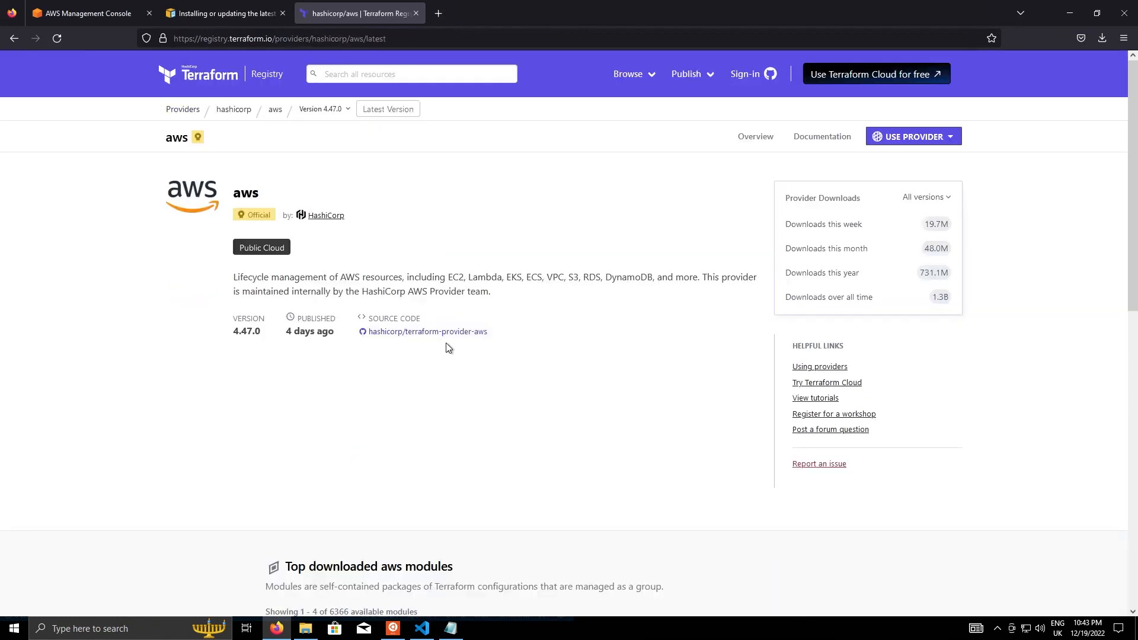
double_click(246, 331)
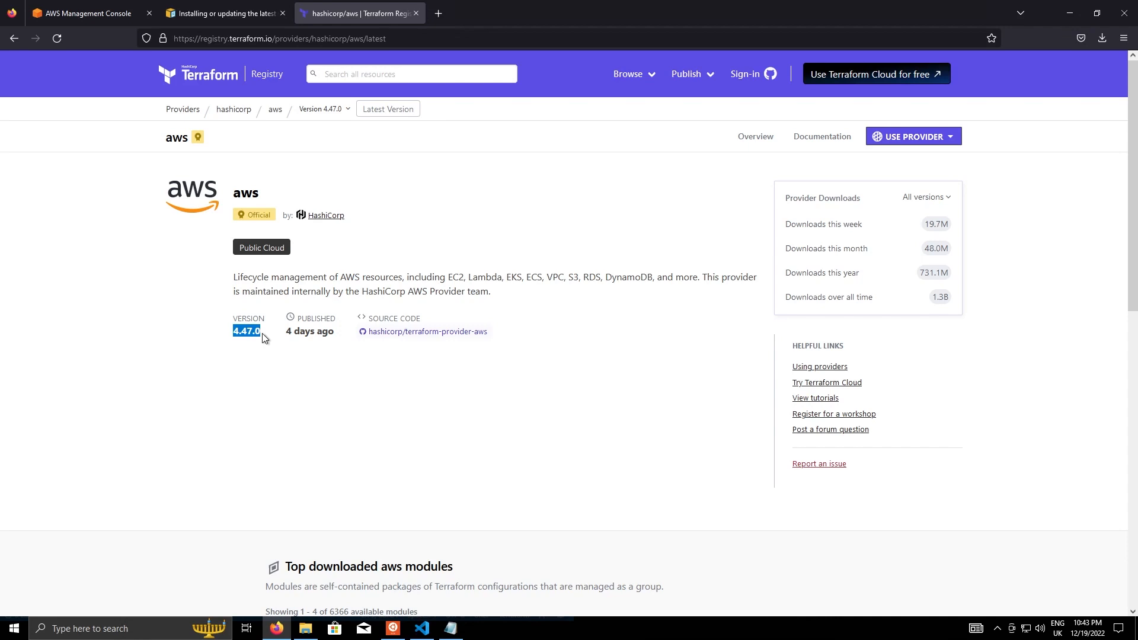
mouse_move(418, 494)
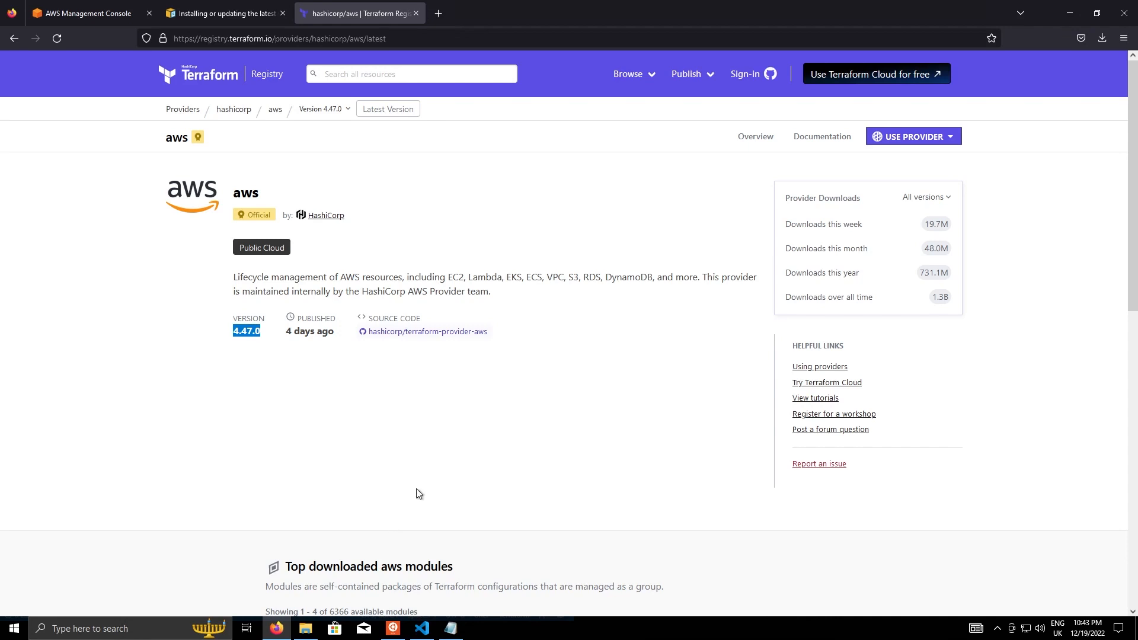
click(421, 629)
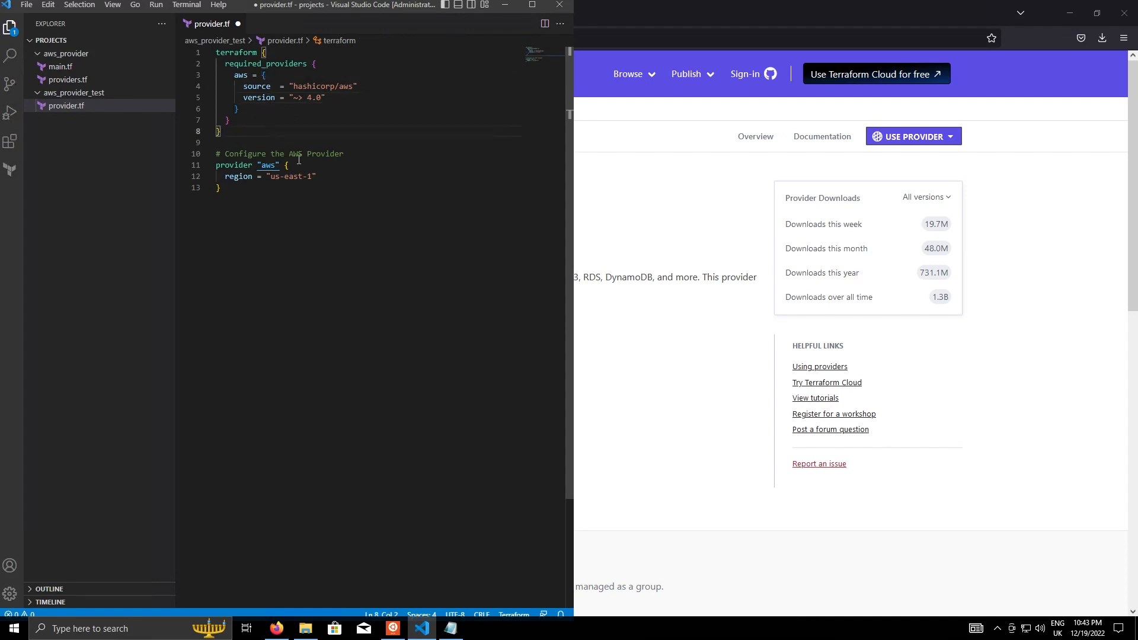
mouse_move(355, 159)
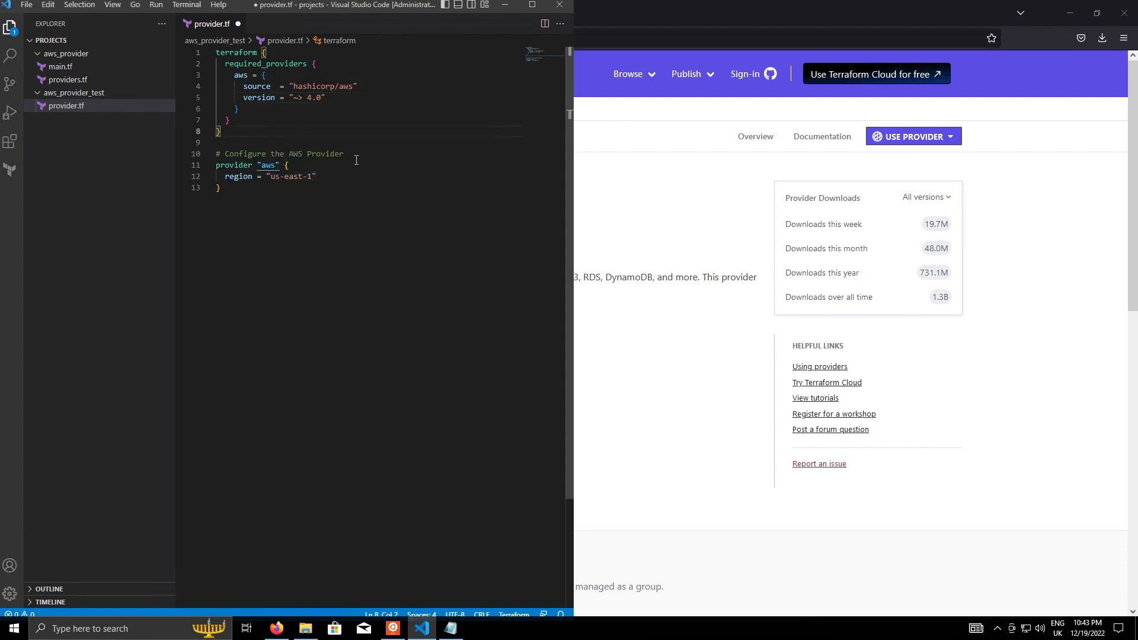
Delete the '# Configure the AWS Provider' comment and change region us-east-1 to eu-west-2
drag(216, 153, 345, 153)
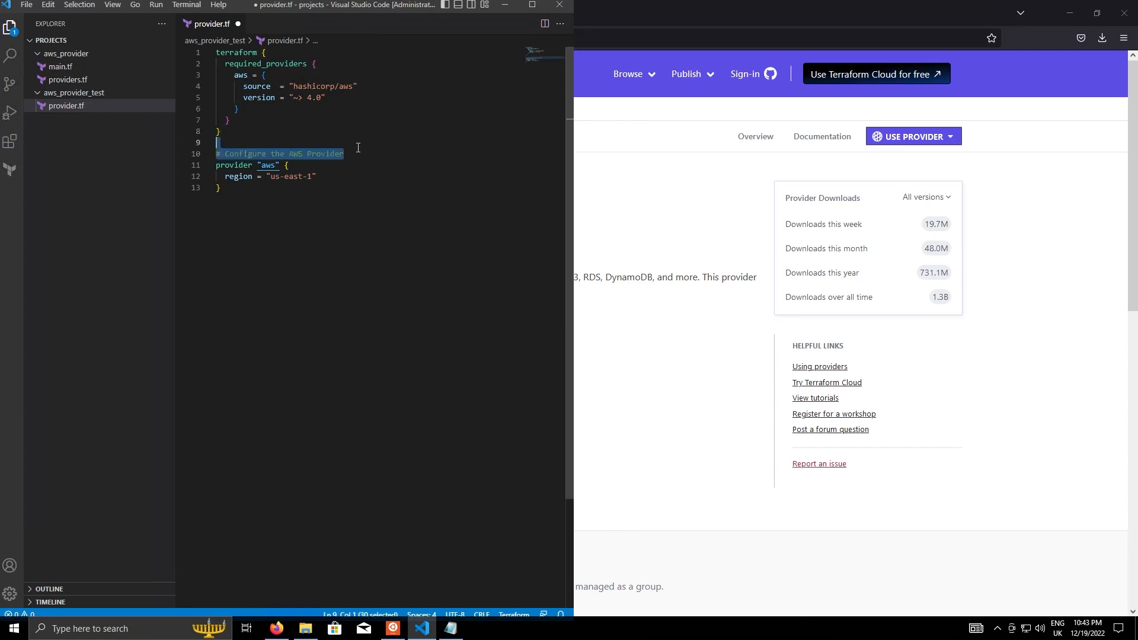
key(Delete)
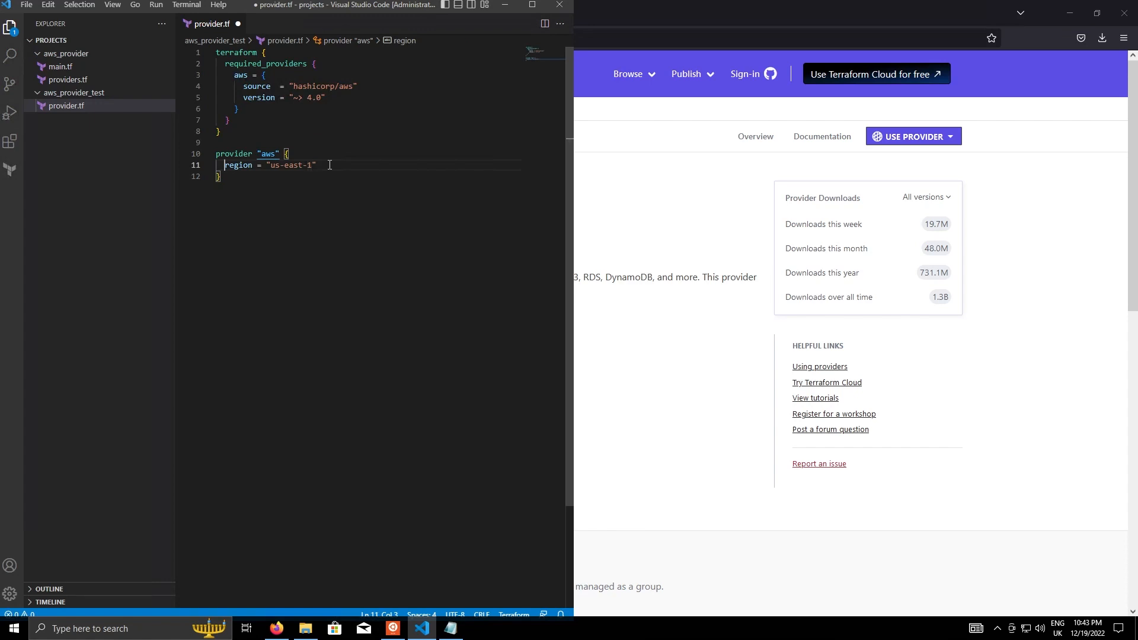
click(315, 165)
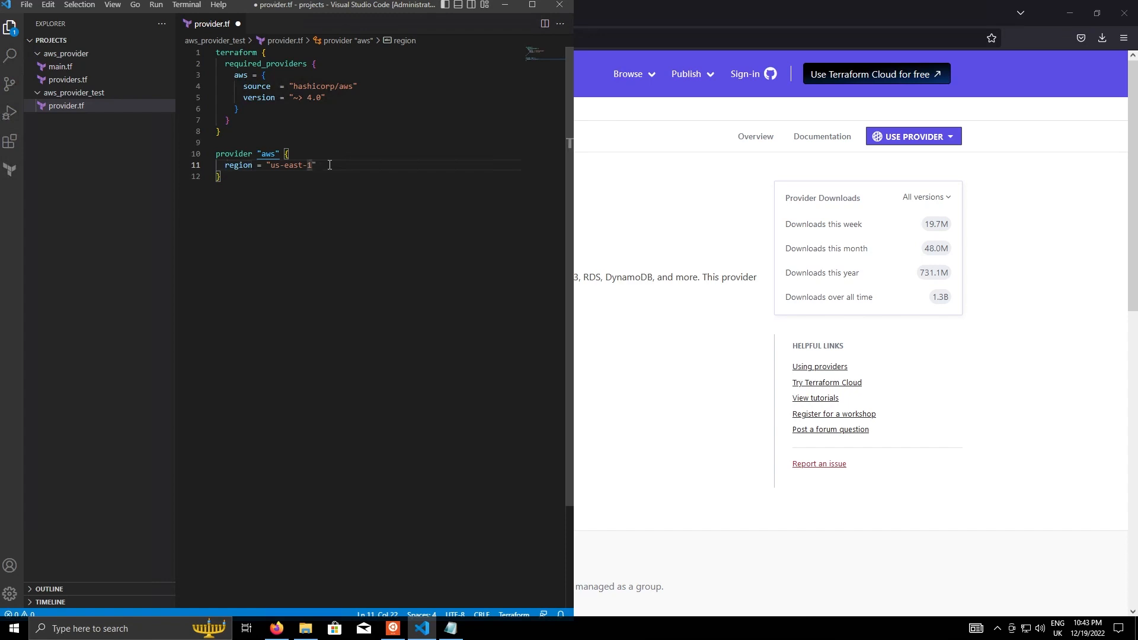
double_click(291, 165)
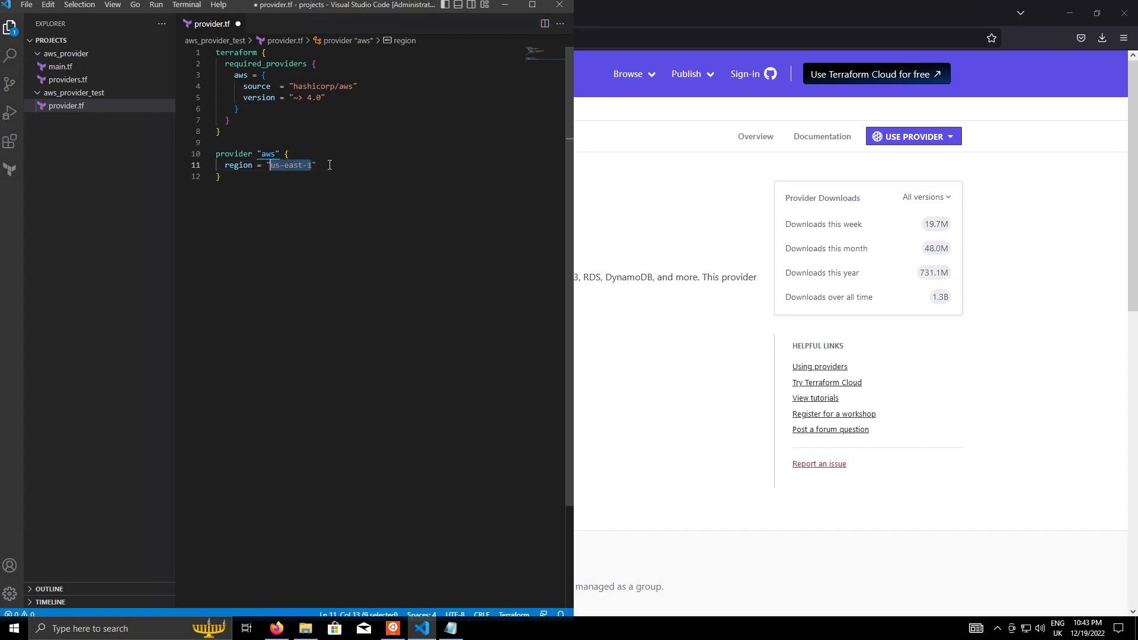
text(eu-west-2)
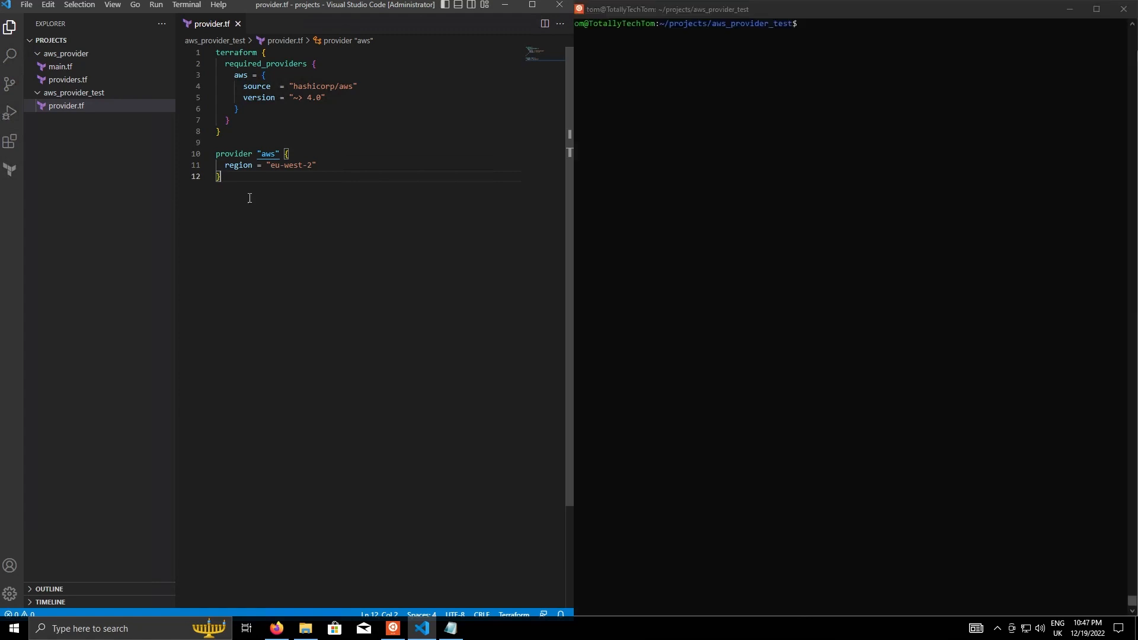
Create main.tf in aws_provider_test holding aws_vpc "this" with cidr_block 172.16.0.0/16
key(ctrl+a)
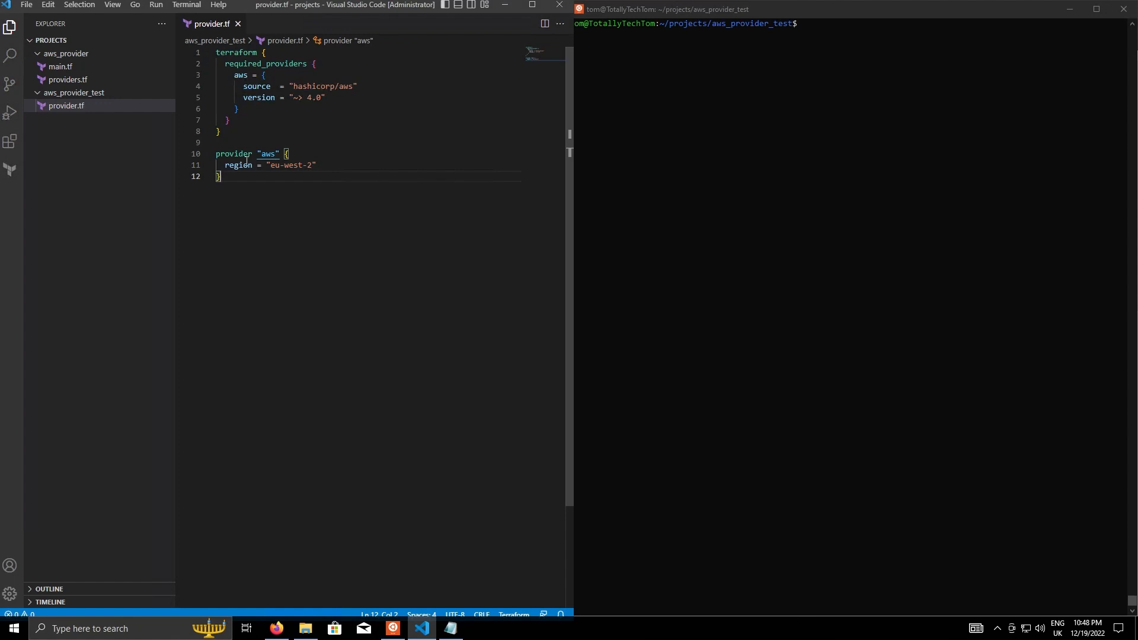
right_click(73, 92)
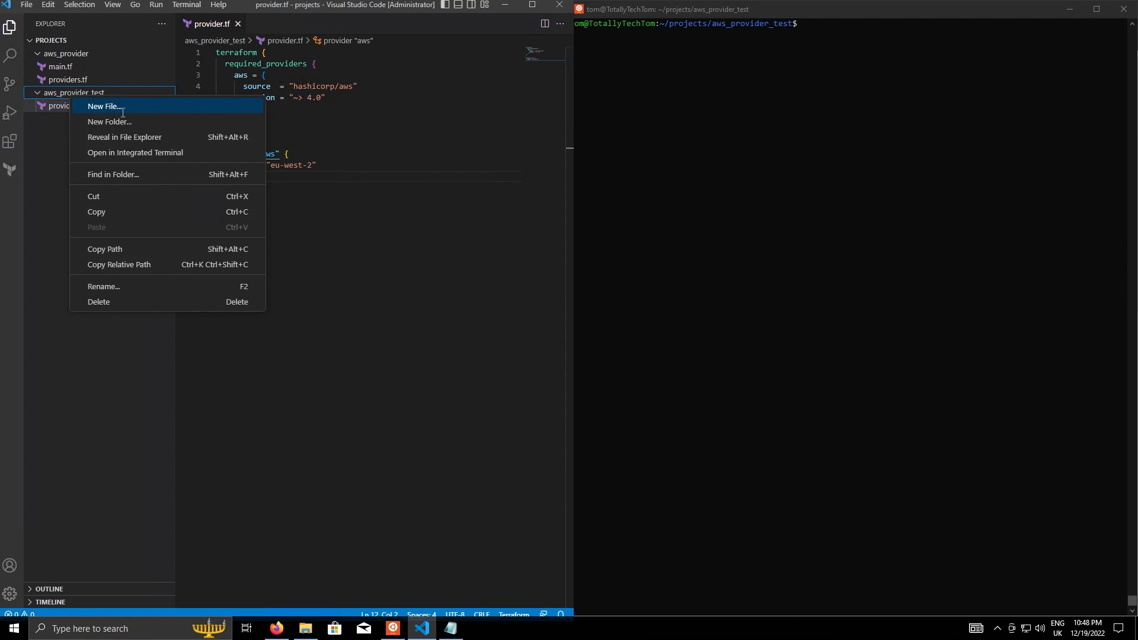
click(103, 107)
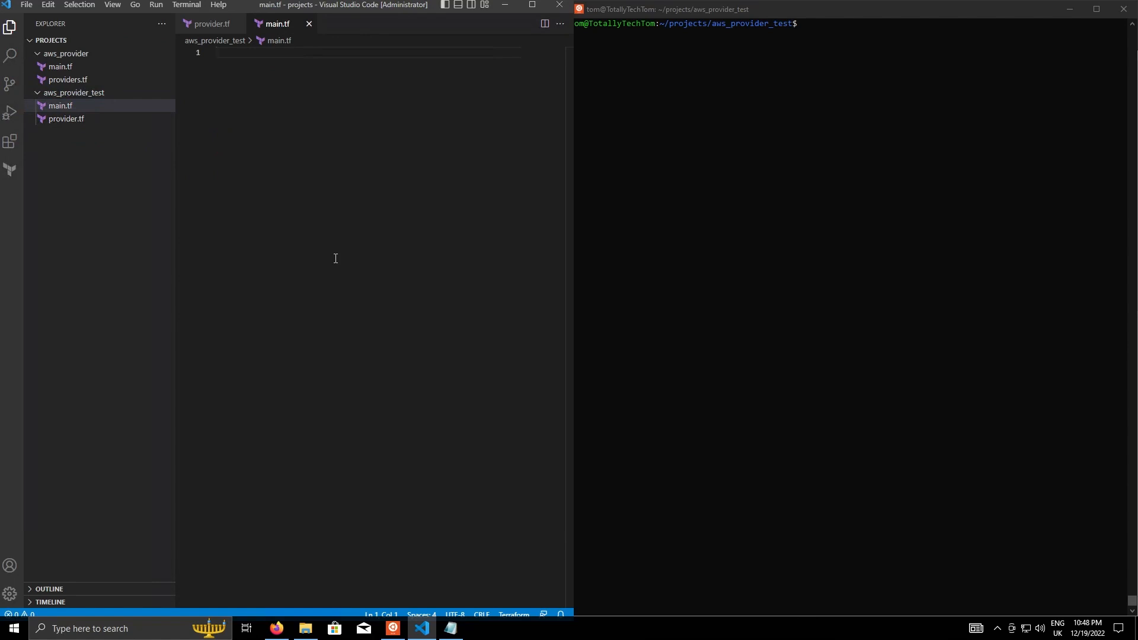
mouse_move(10, 169)
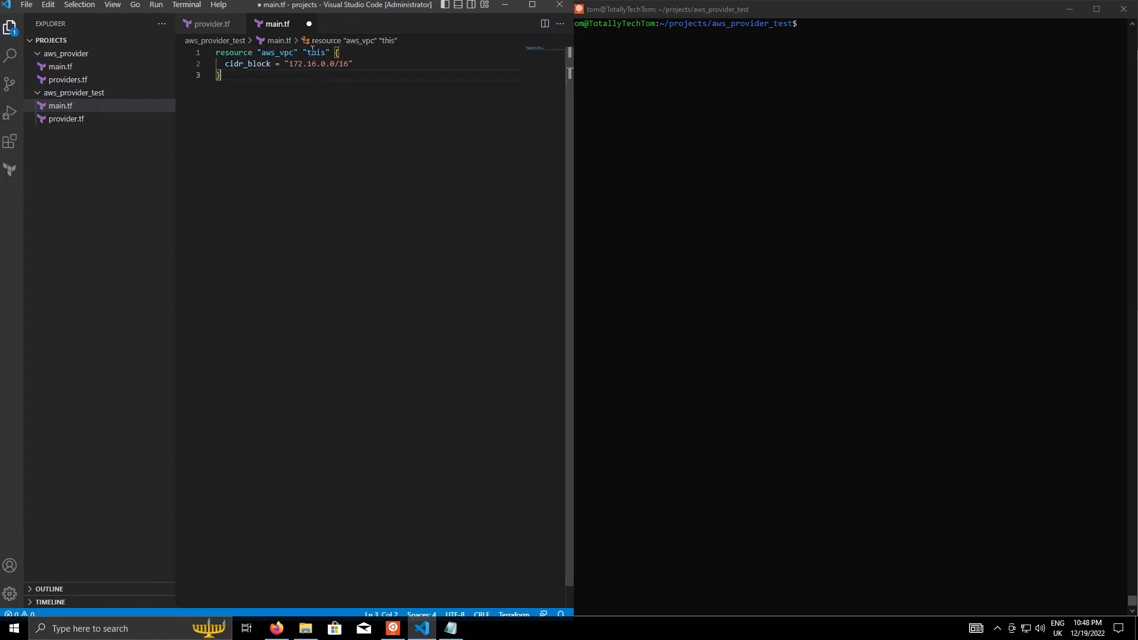
double_click(317, 52)
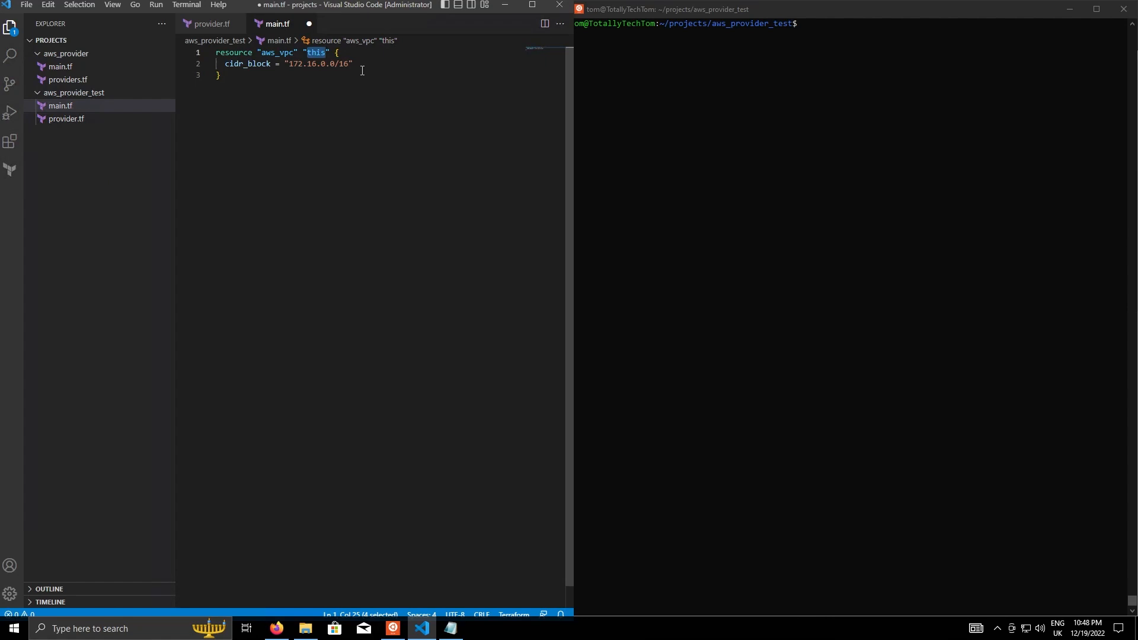
double_click(247, 64)
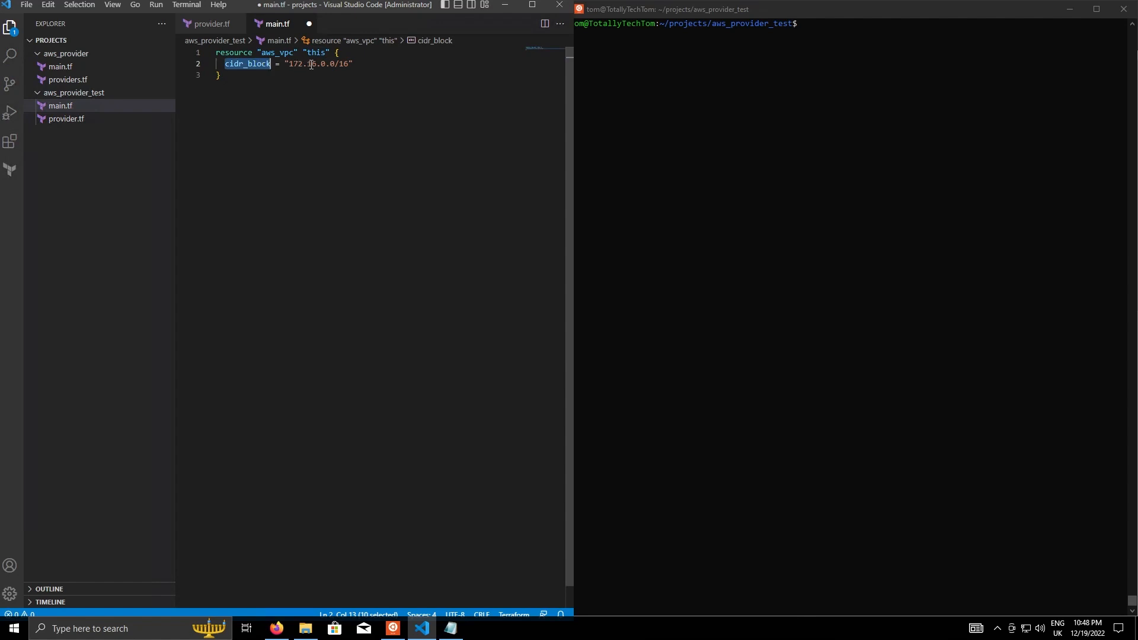
mouse_move(332, 64)
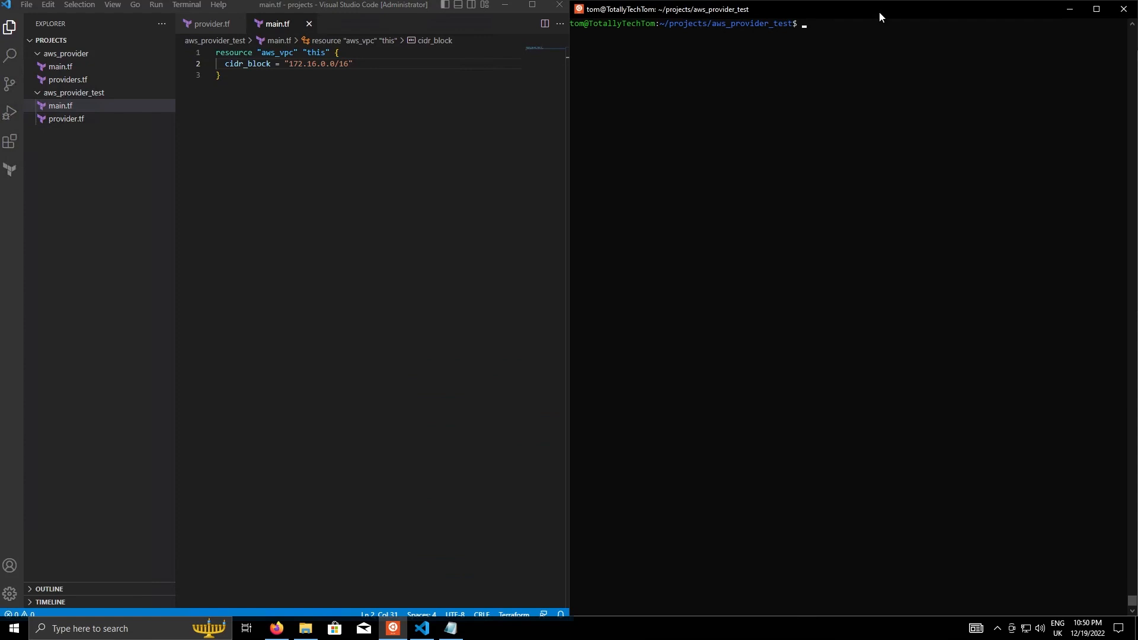
Run terraform init, then inspect the .terraform folder and .terraform.lock.hcl file
text(terraform)
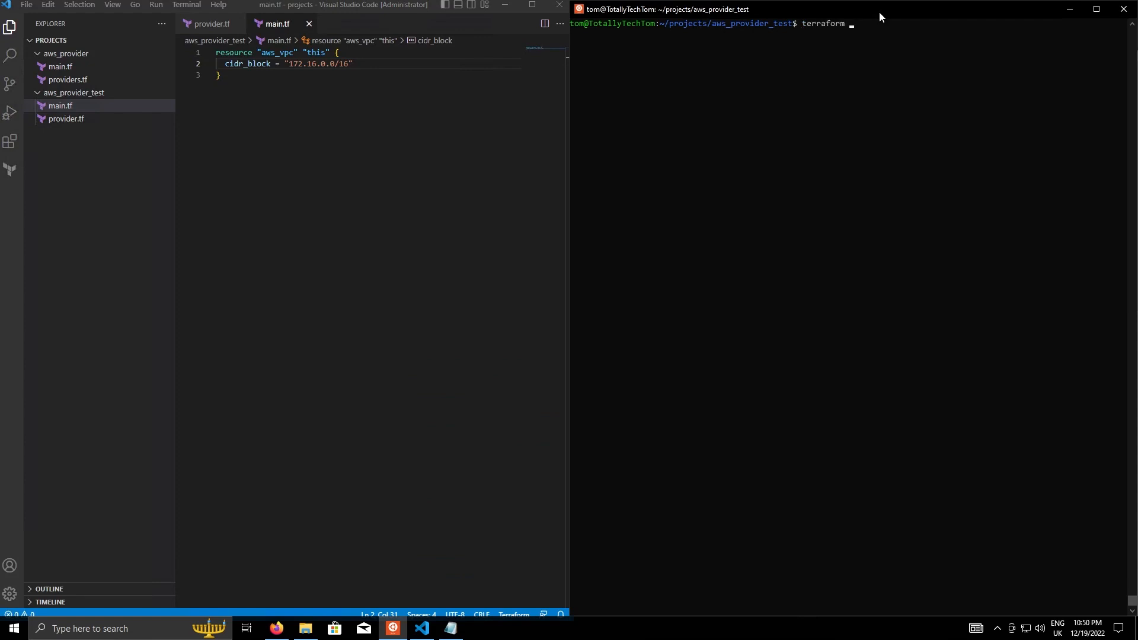
text(init)
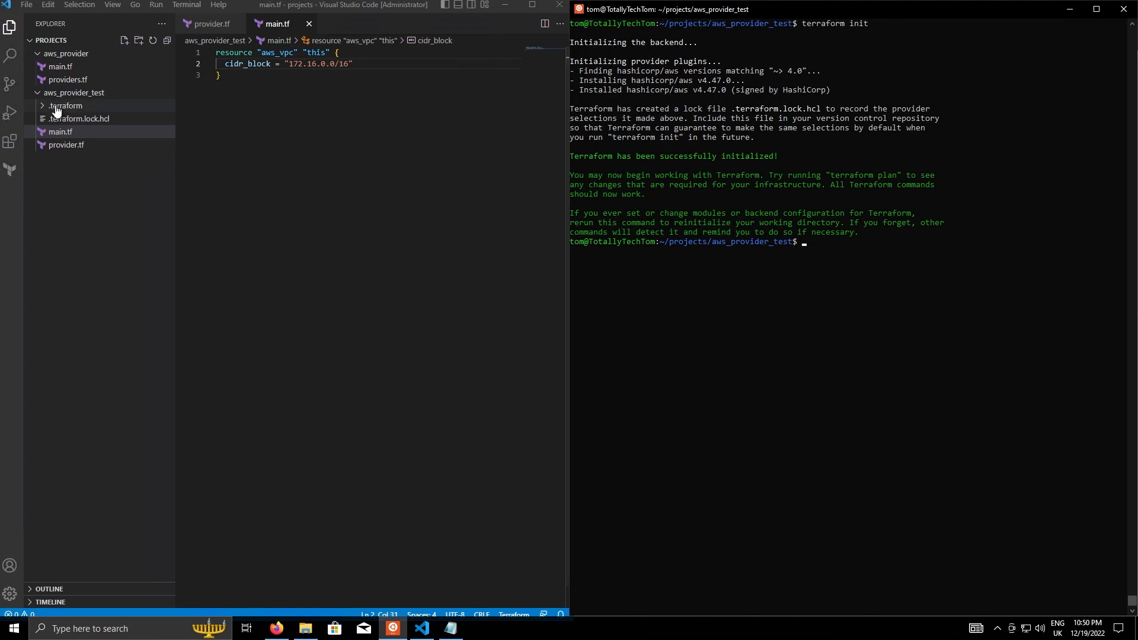
click(65, 106)
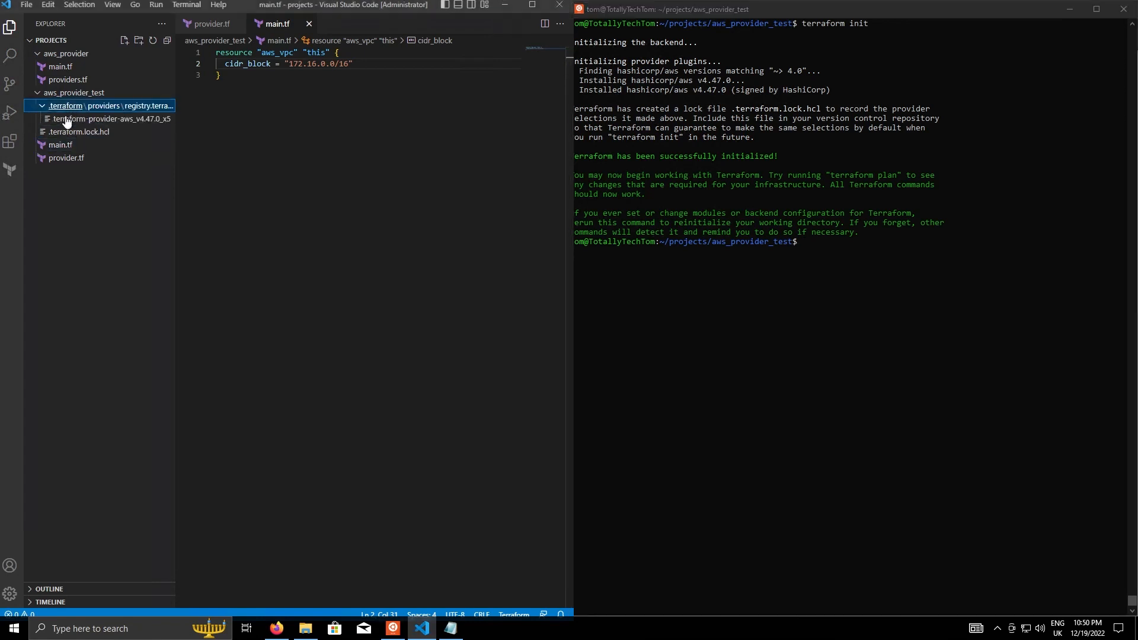
click(42, 105)
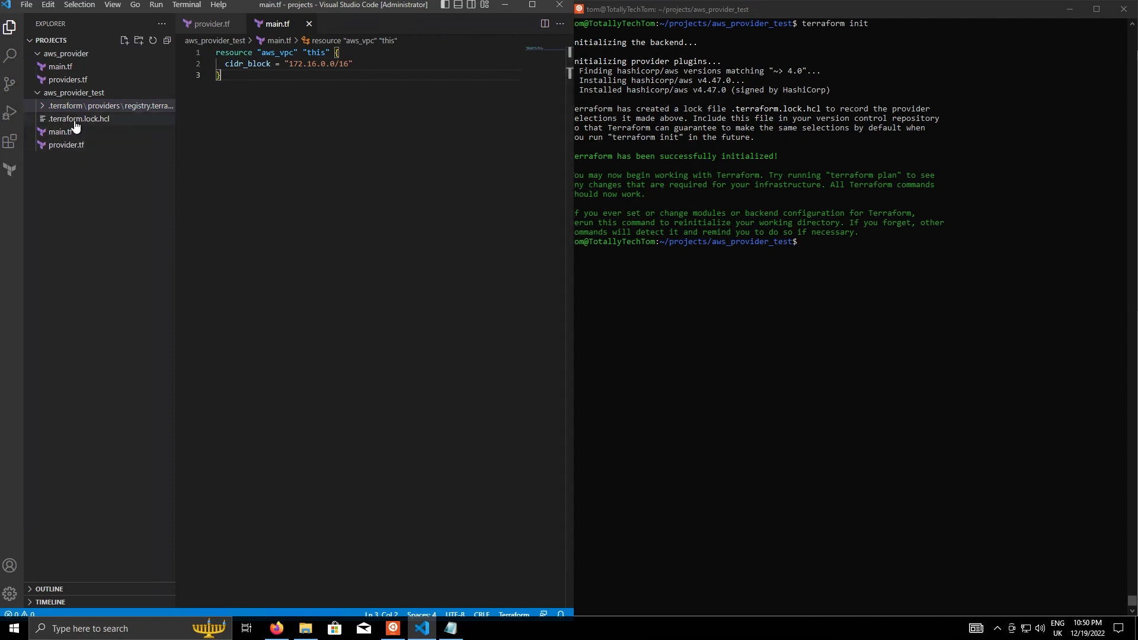
click(78, 120)
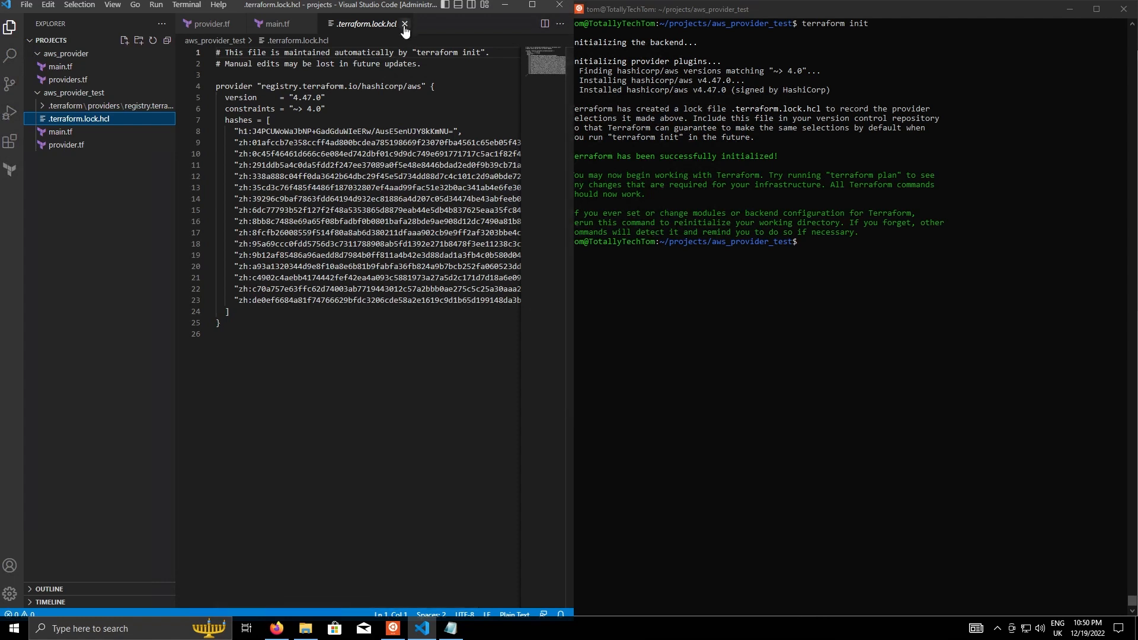
mouse_move(405, 24)
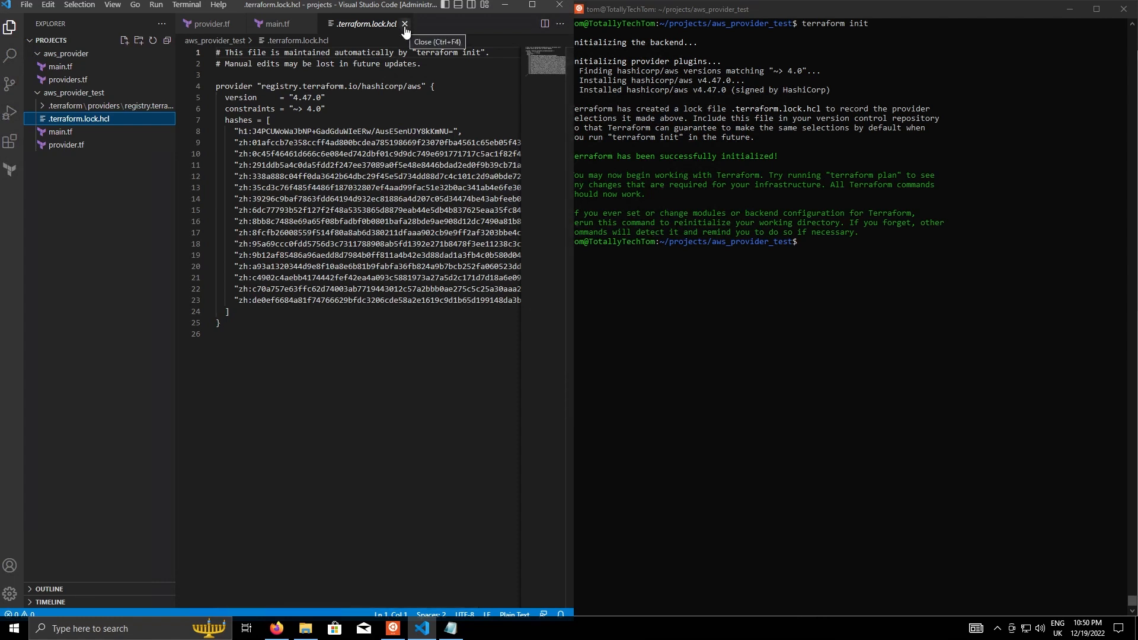
click(404, 24)
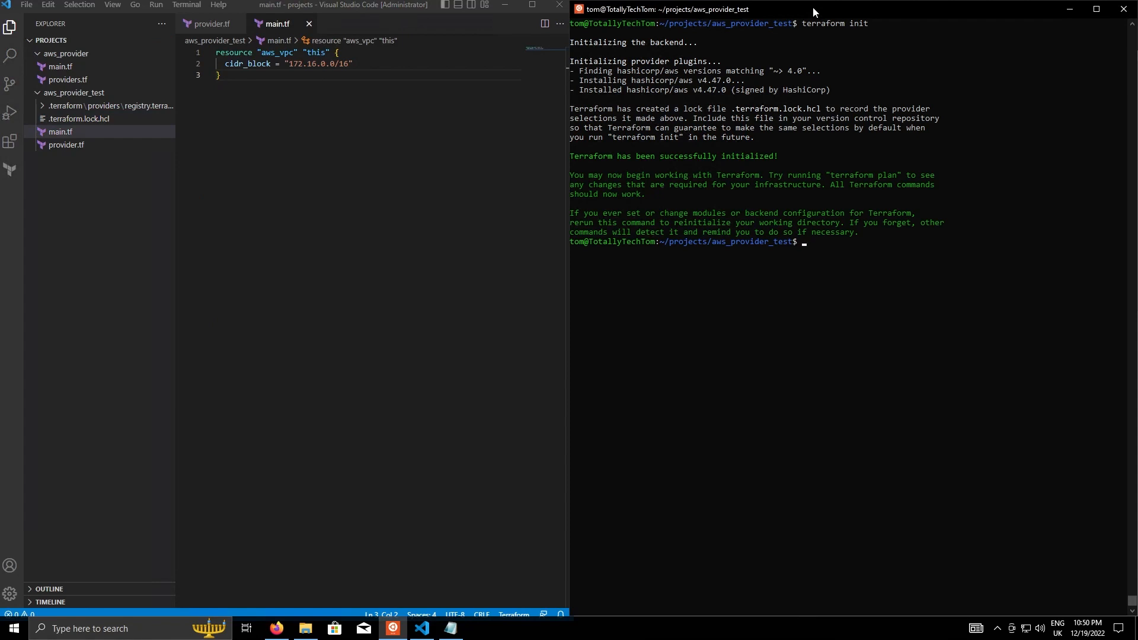
Run terraform apply to preview the plan creating aws_vpc.this
text(terraform apply)
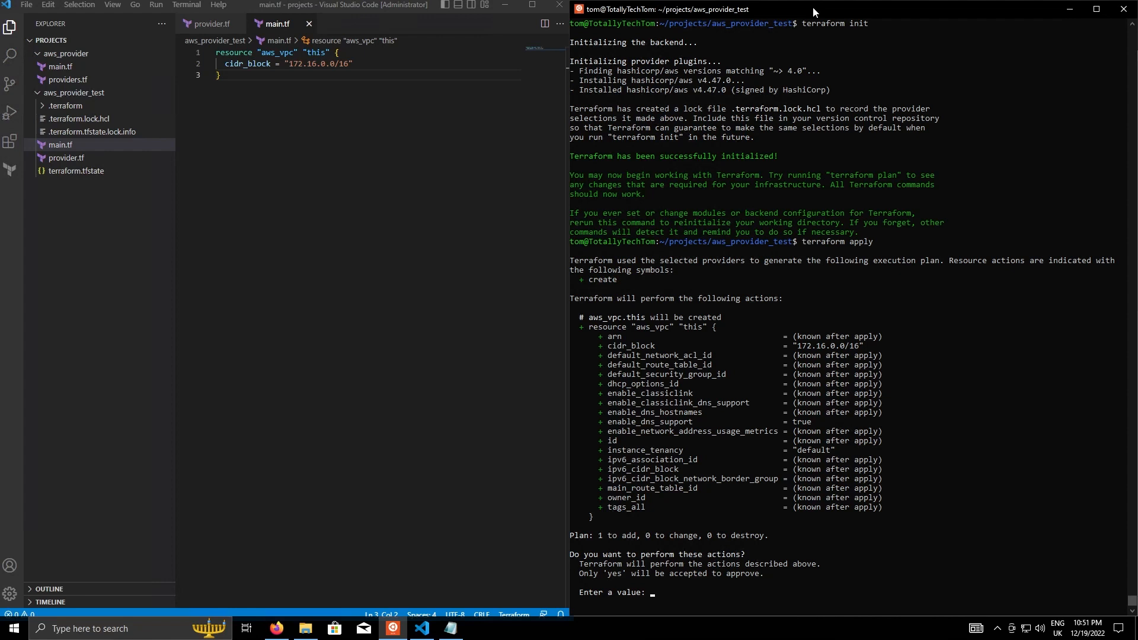
mouse_move(786, 346)
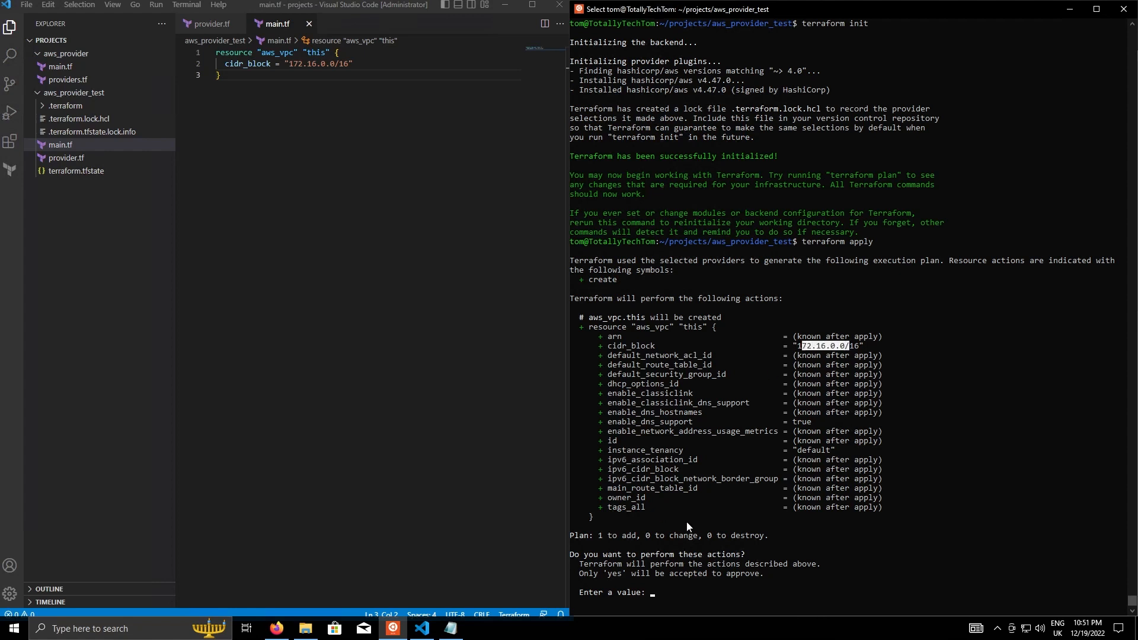
mouse_move(863, 436)
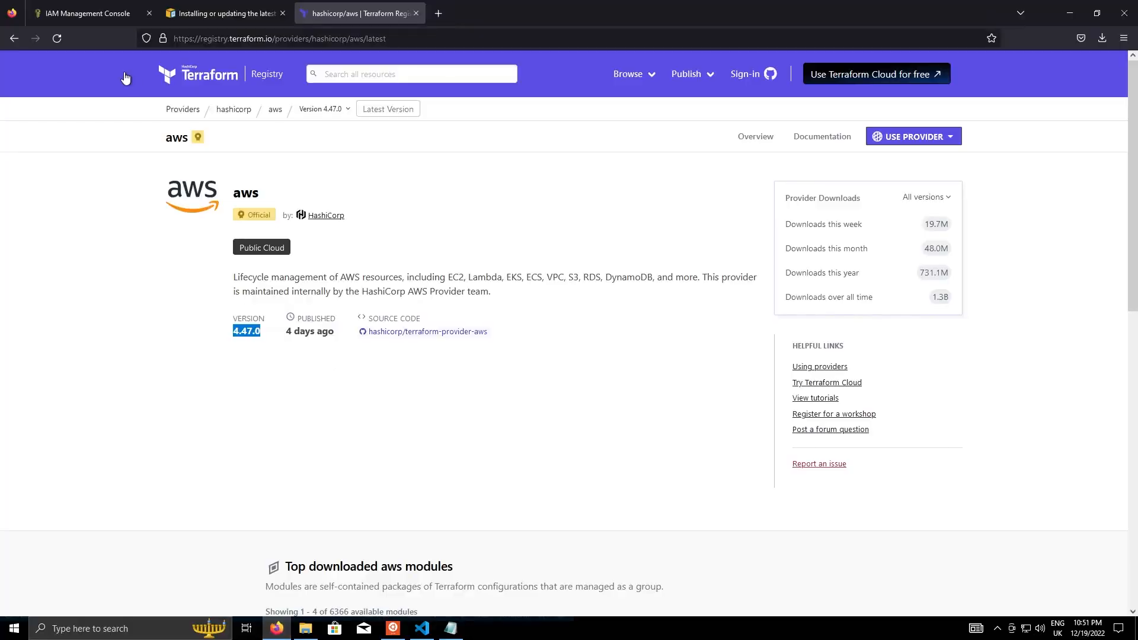
Switch the AWS console to Europe (London) and list Your VPCs, including 172.16.0.0/16
click(87, 13)
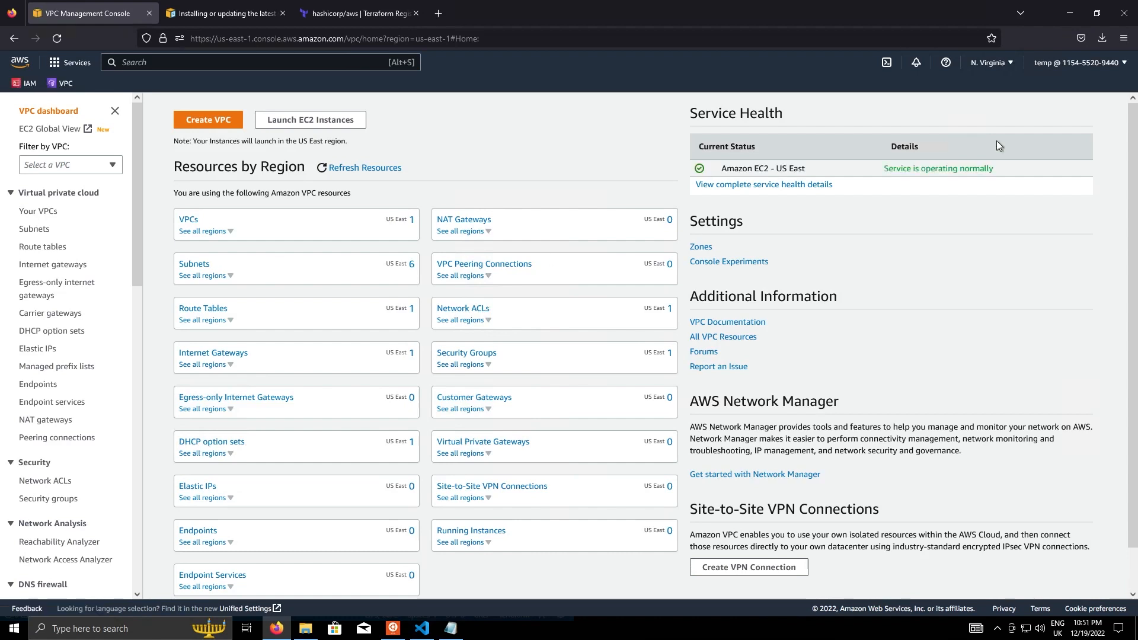
click(989, 63)
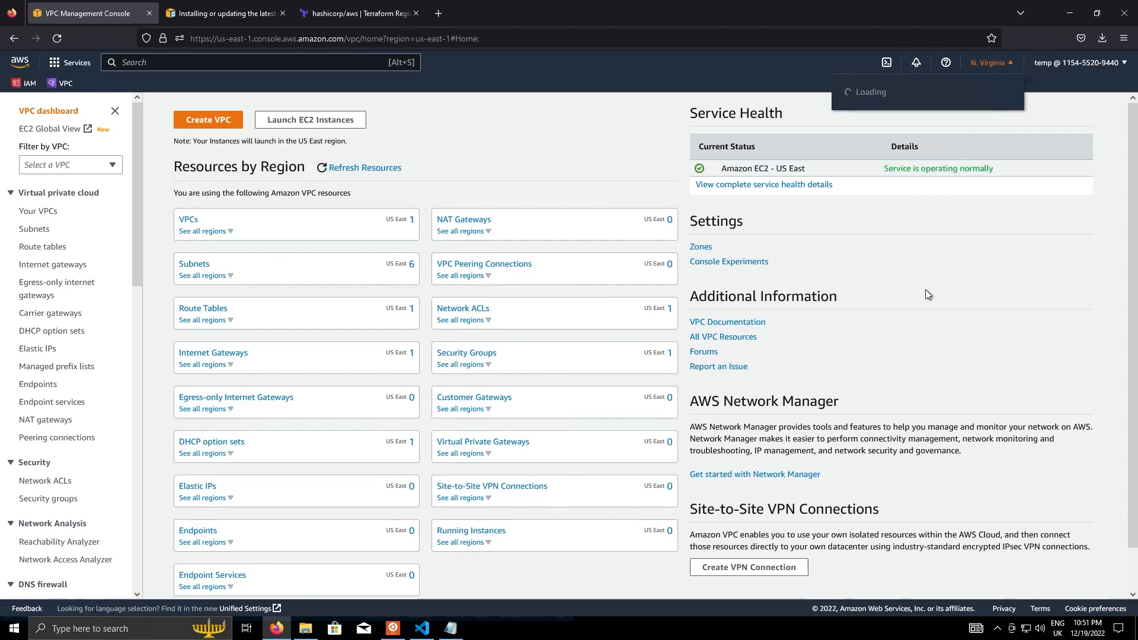
click(990, 62)
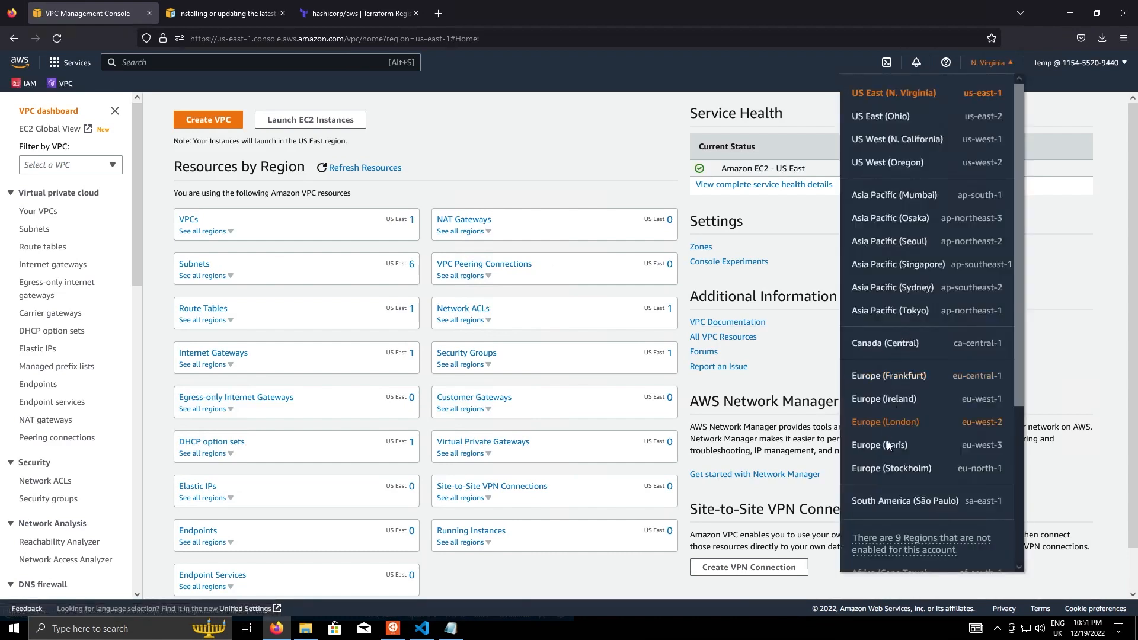
click(885, 422)
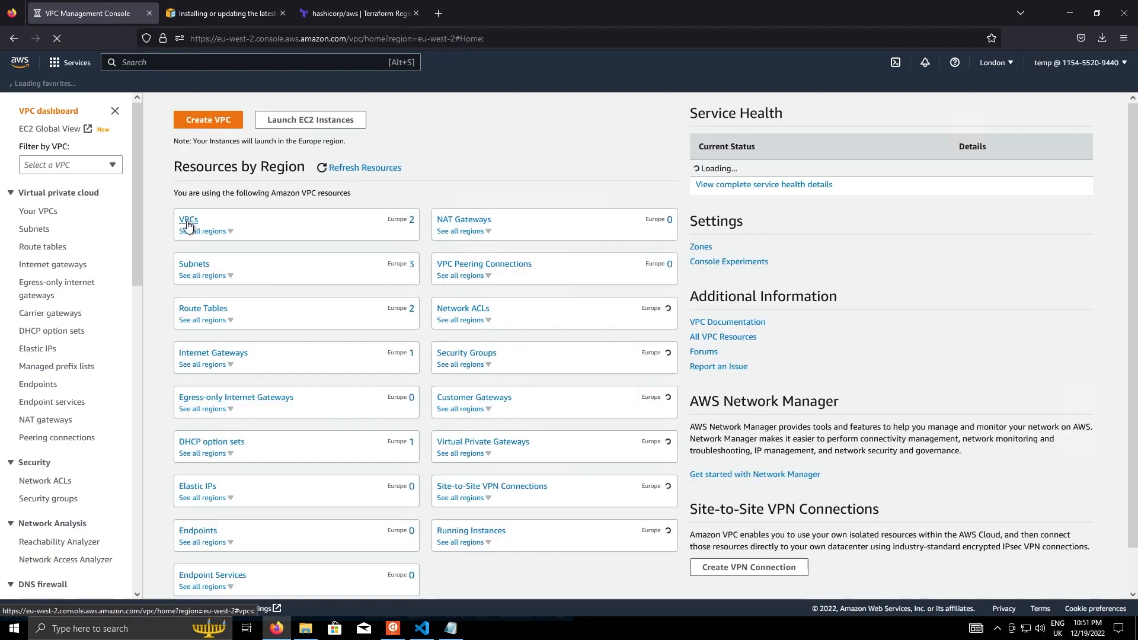
click(188, 220)
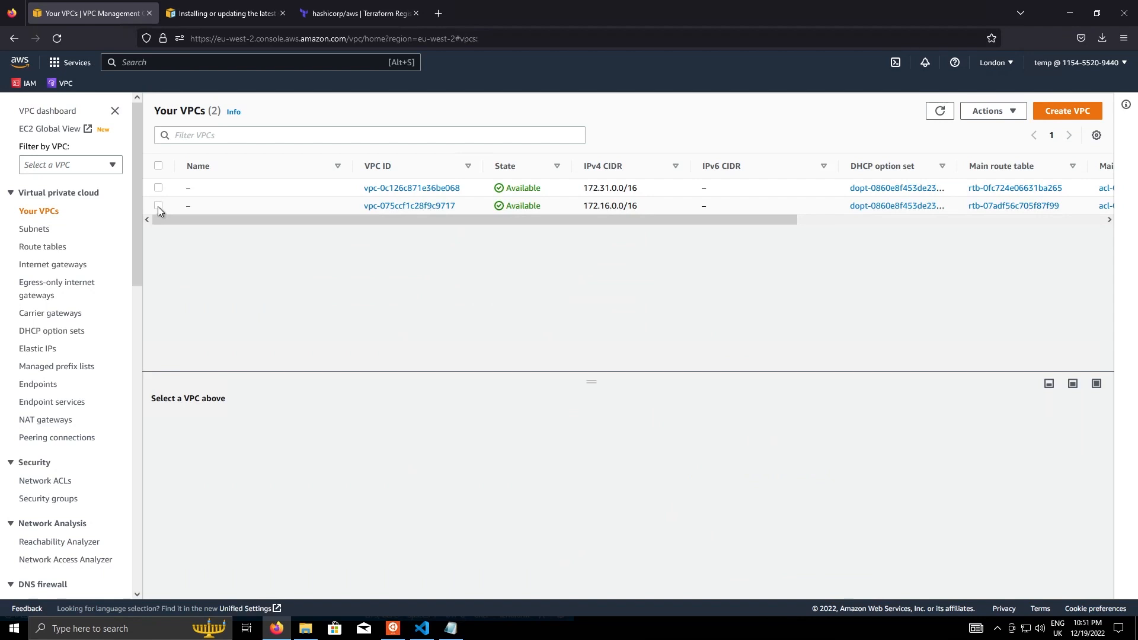
click(158, 205)
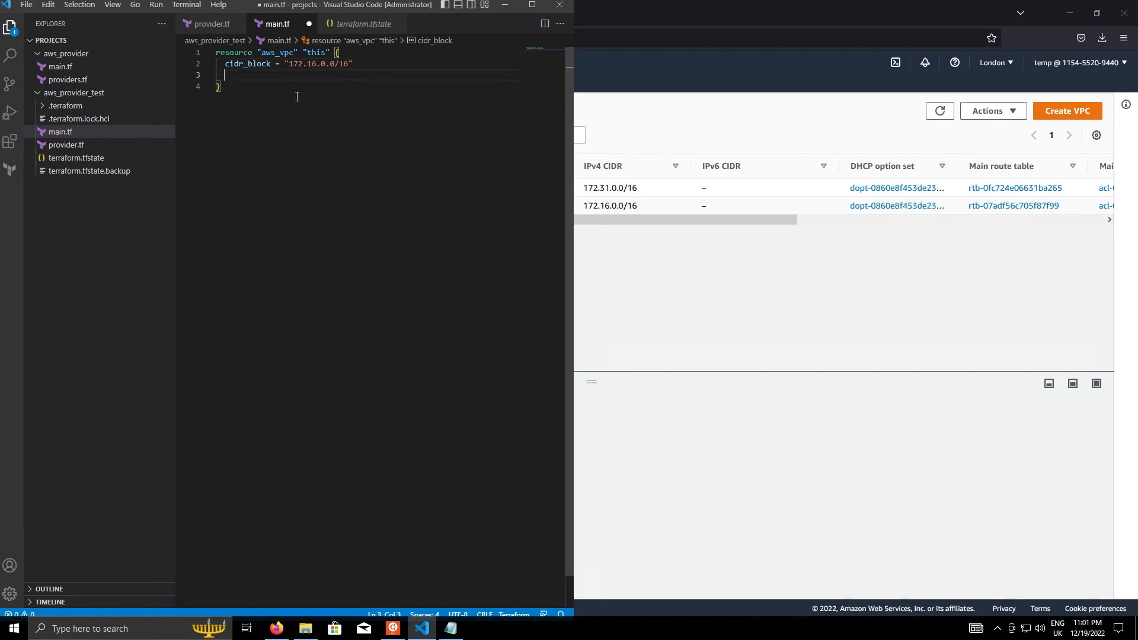
Add tags = { Name = "TempVPC" } to the aws_vpc resource and begin terraform apply
text(t)
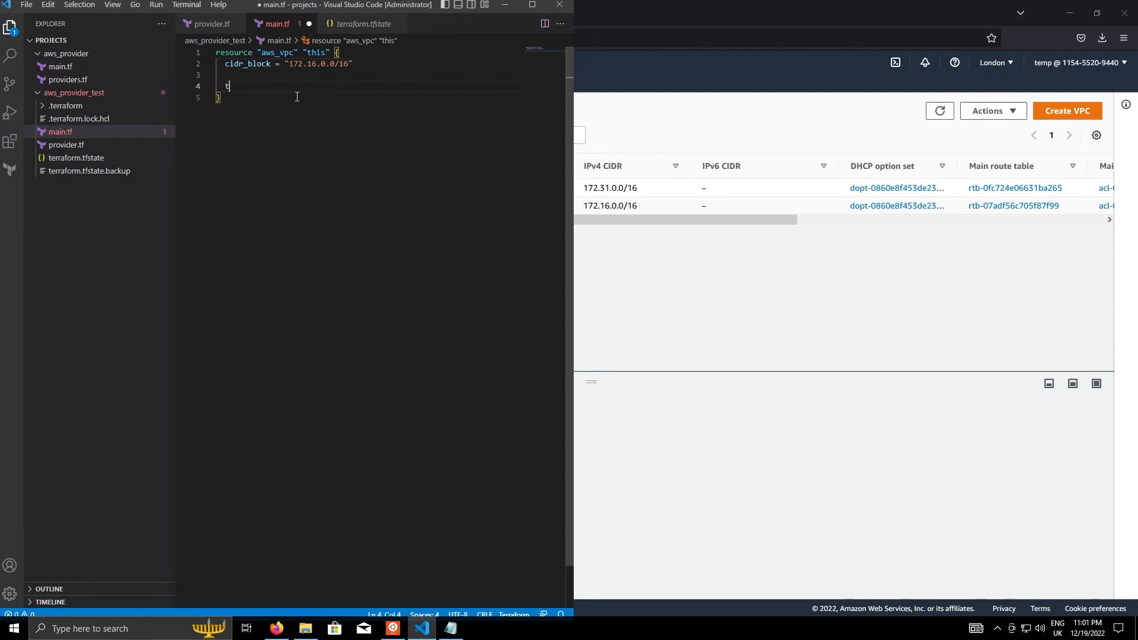
text(tags = {)
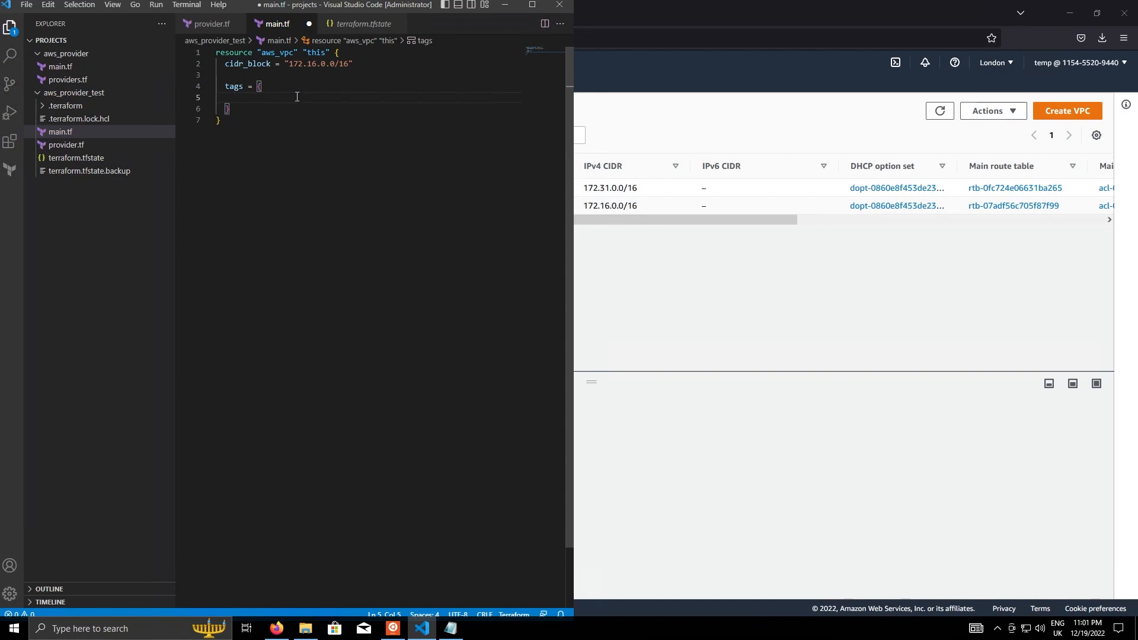
text(Name = ")
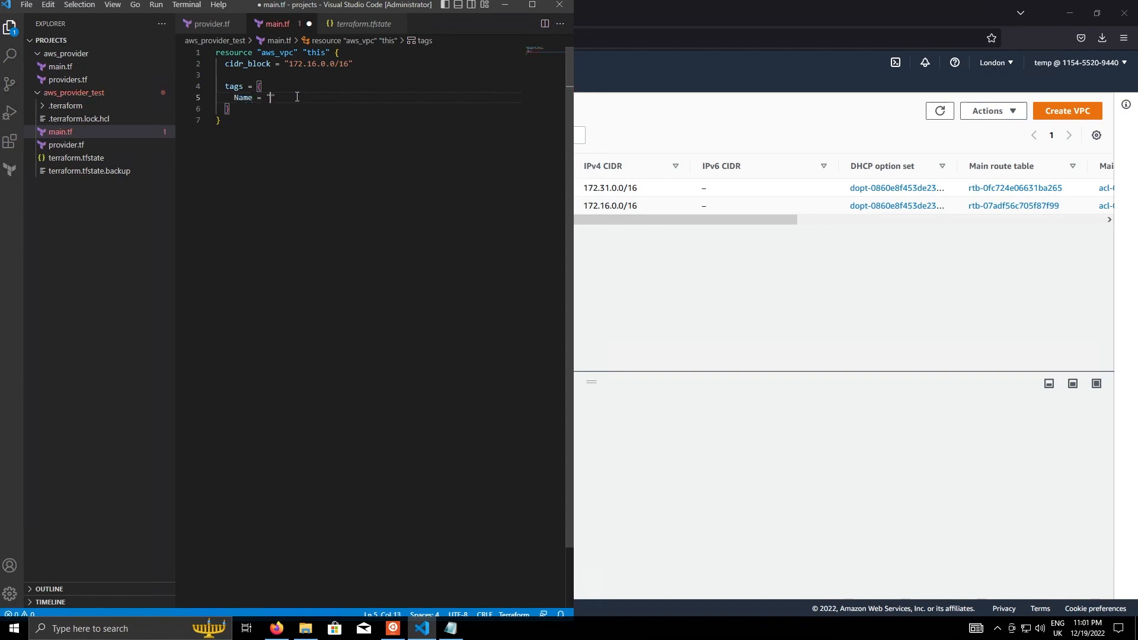
text(Temp)
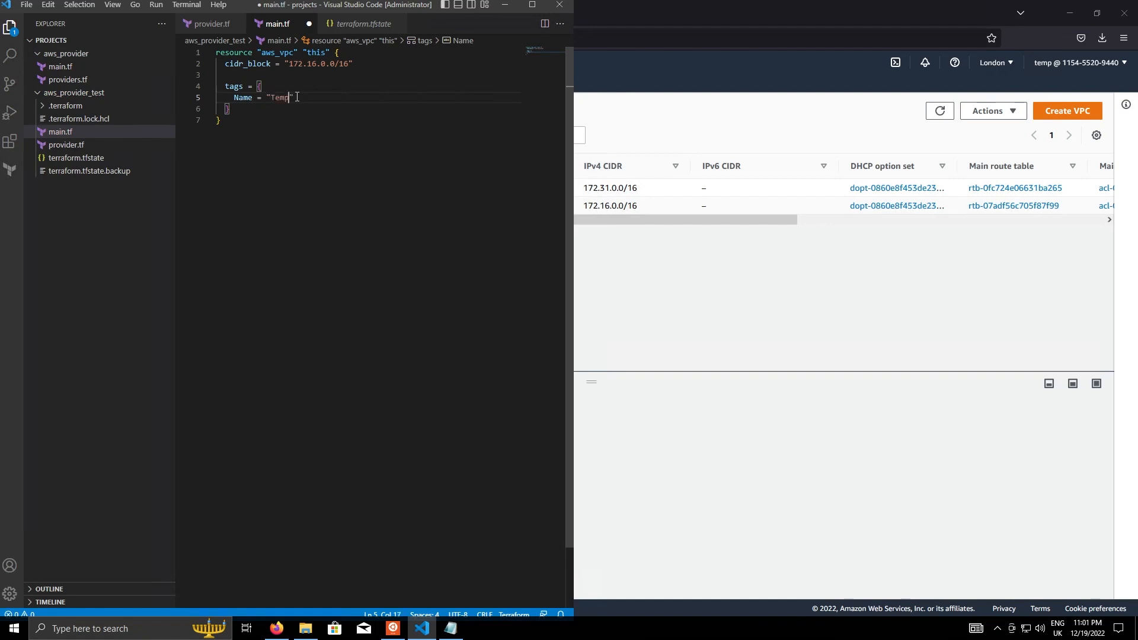
text(VPC)
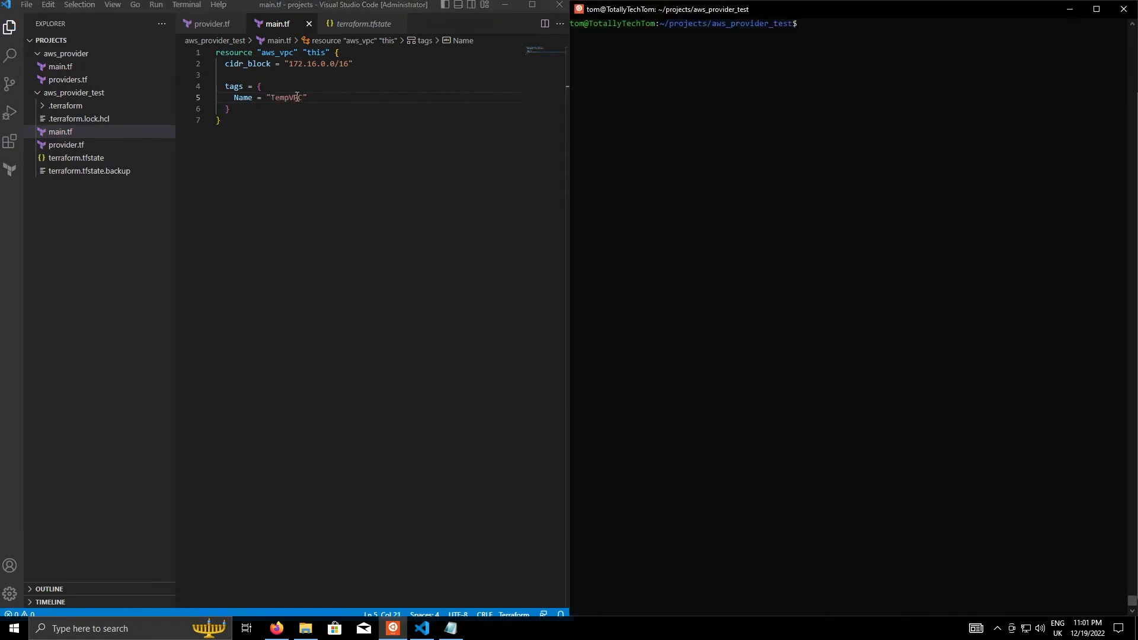
text(terraform apply)
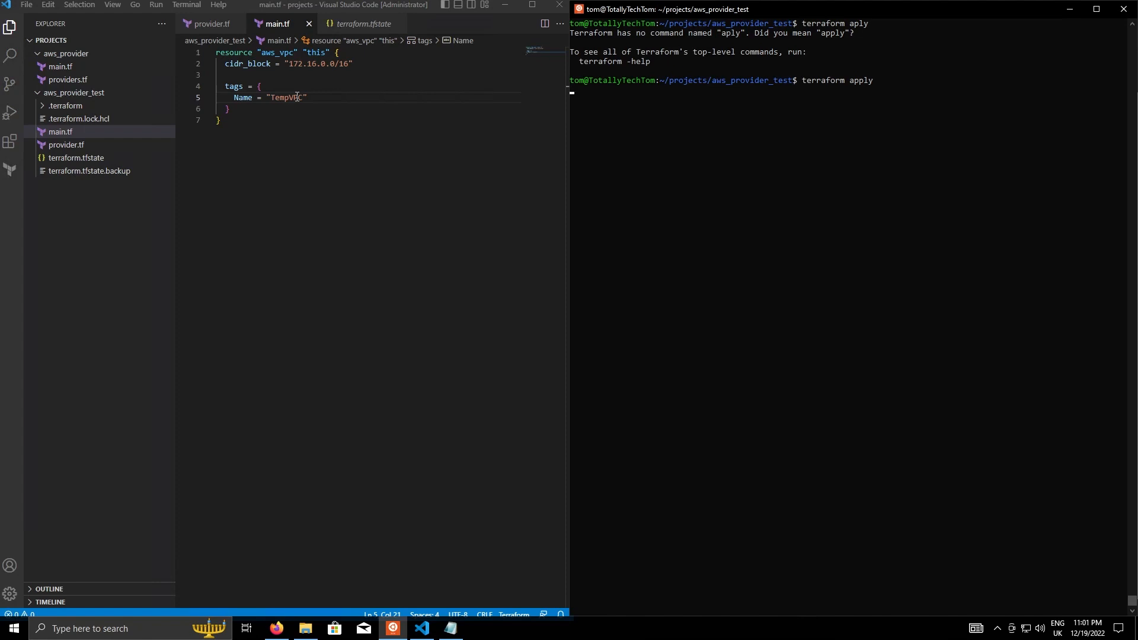
Run terraform apply and approve the in-place TempVPC tag change with yes
key(enter)
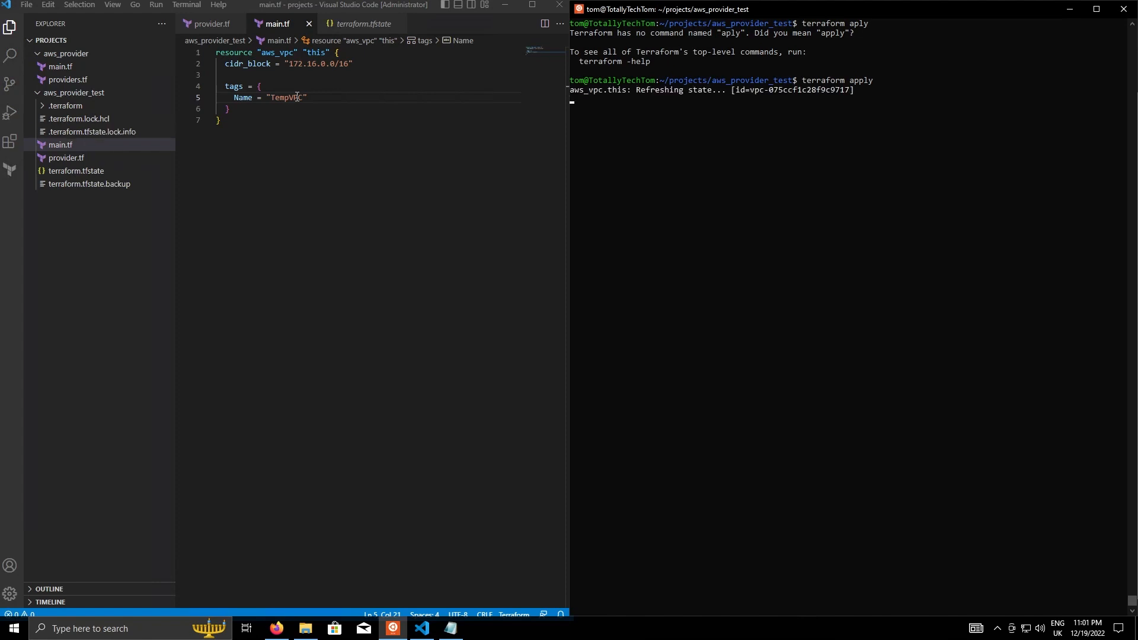
key(Enter)
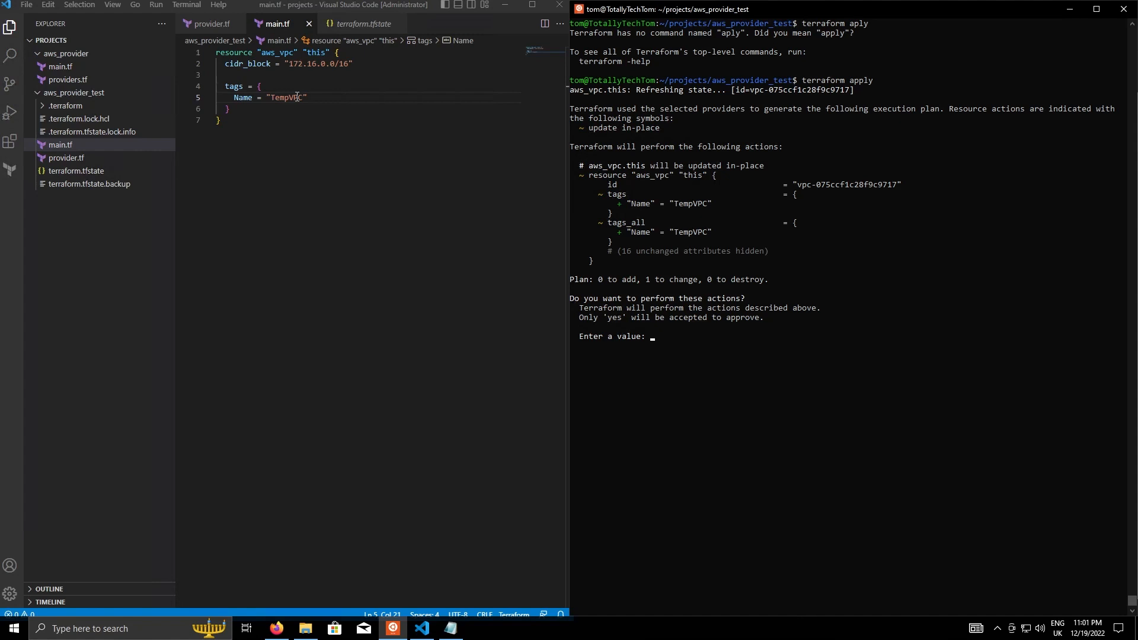
text(yes)
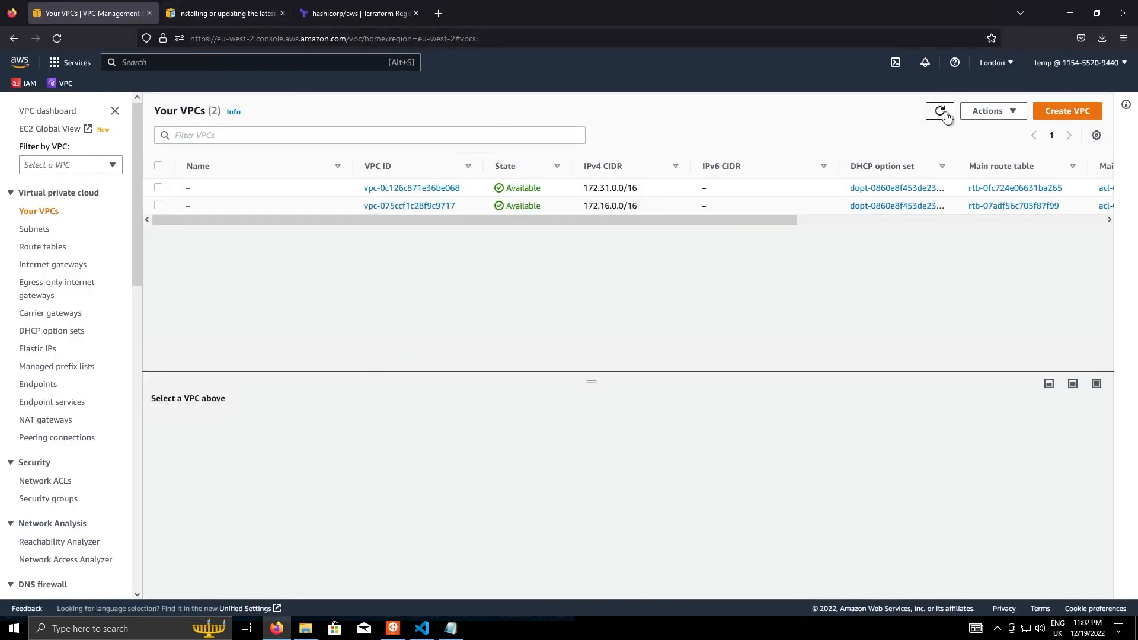
Refresh Your VPCs to see the TempVPC name, then return to the Terraform docs
click(938, 111)
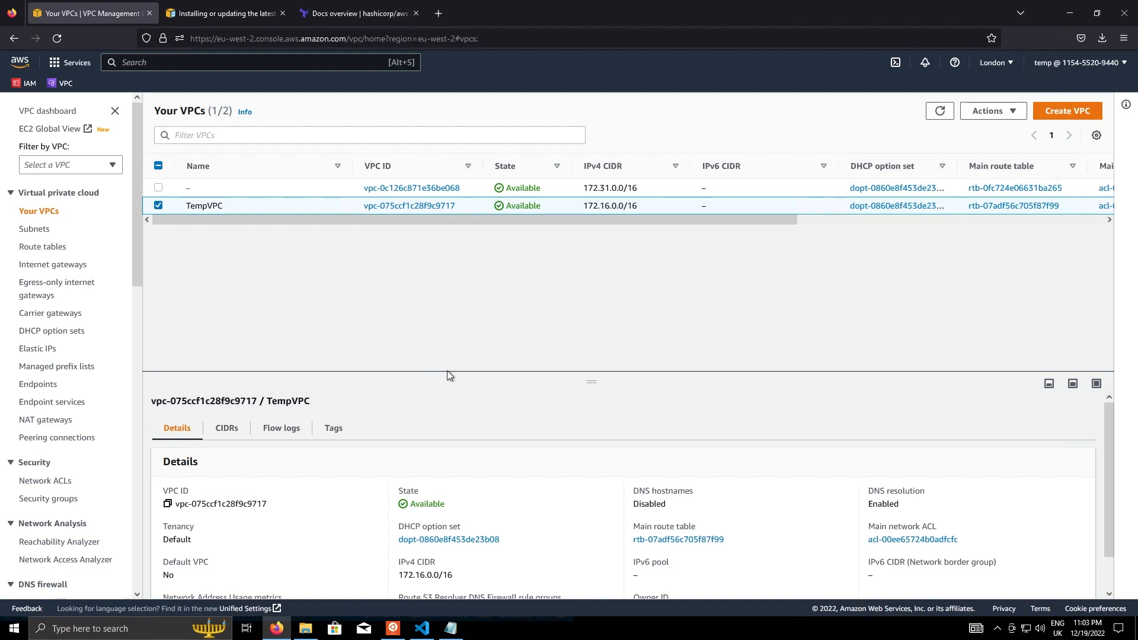
mouse_move(449, 539)
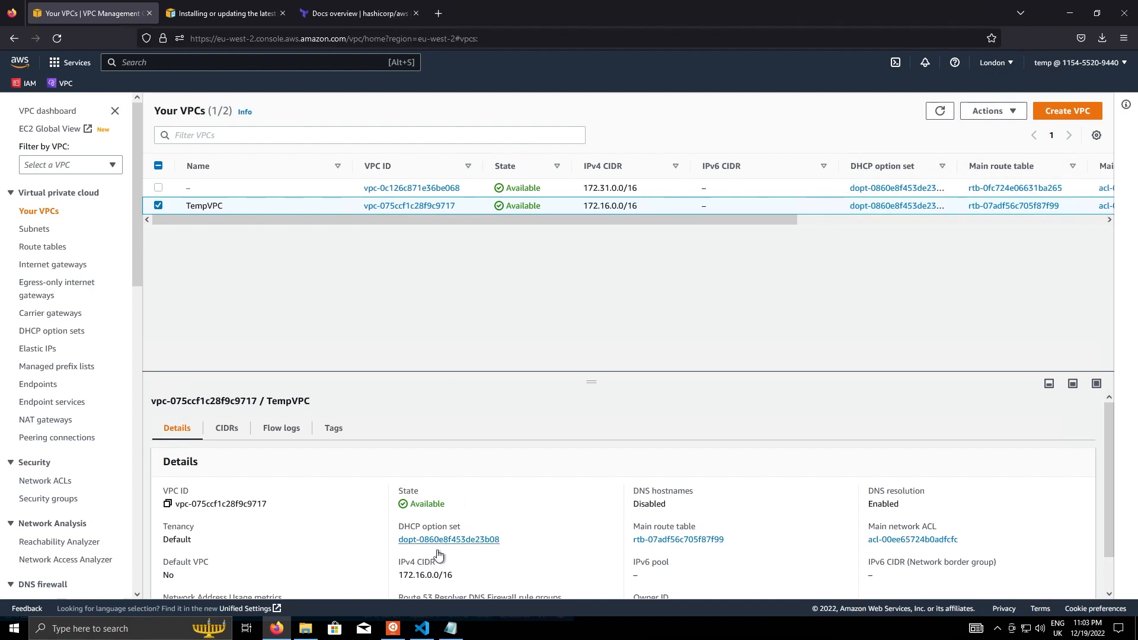
mouse_move(465, 349)
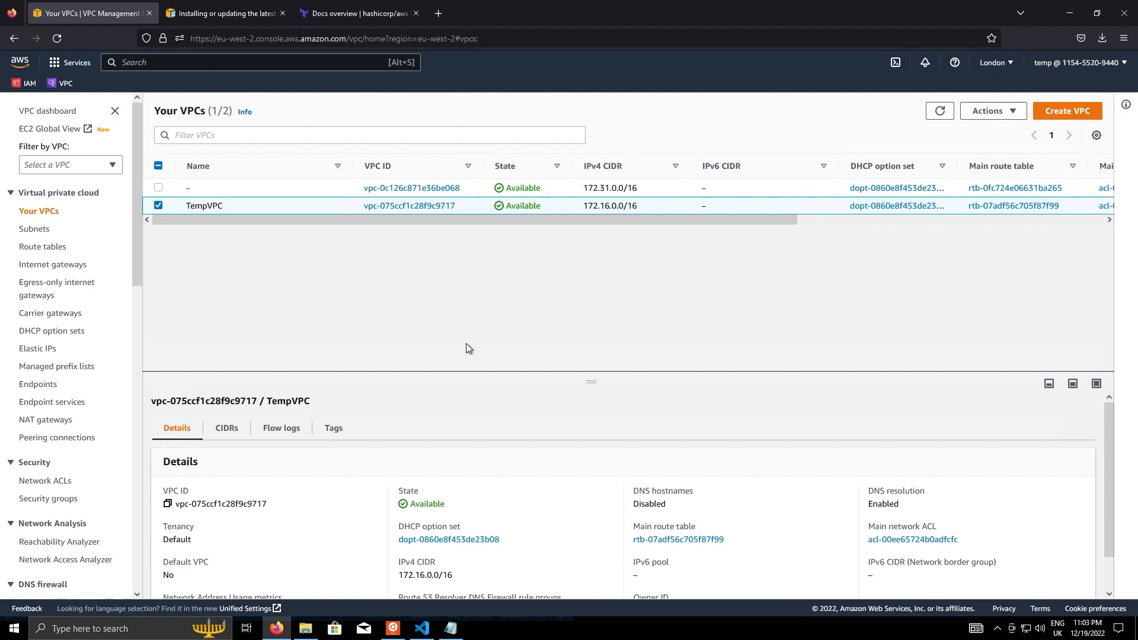
click(355, 13)
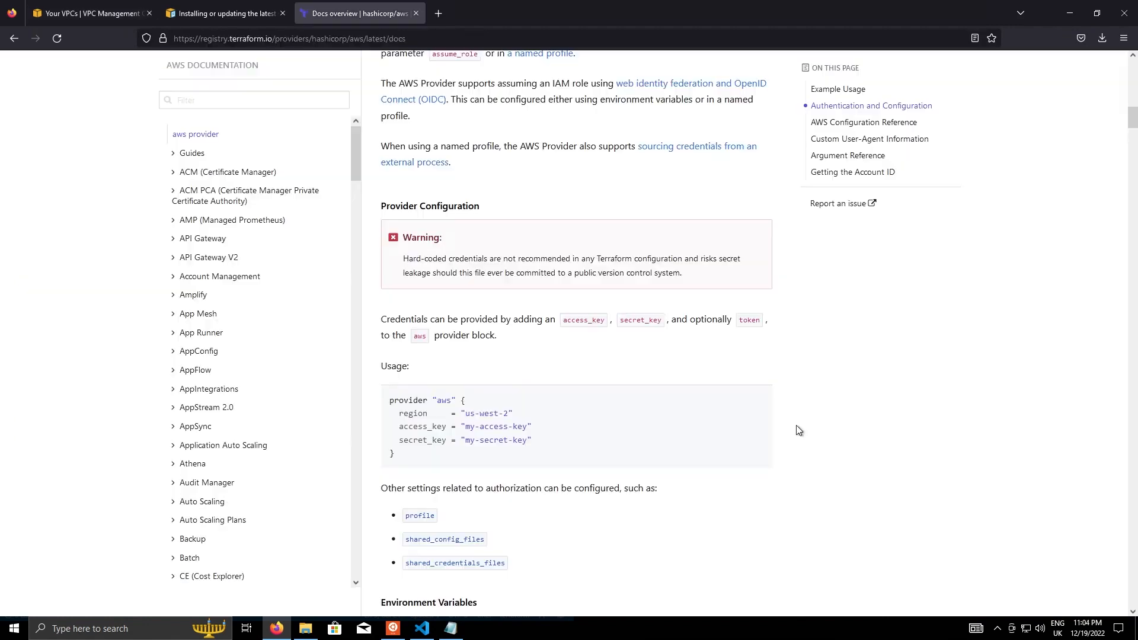
Highlight the environment-variable example's three export lines and us-west-2 region
scroll(down, 3)
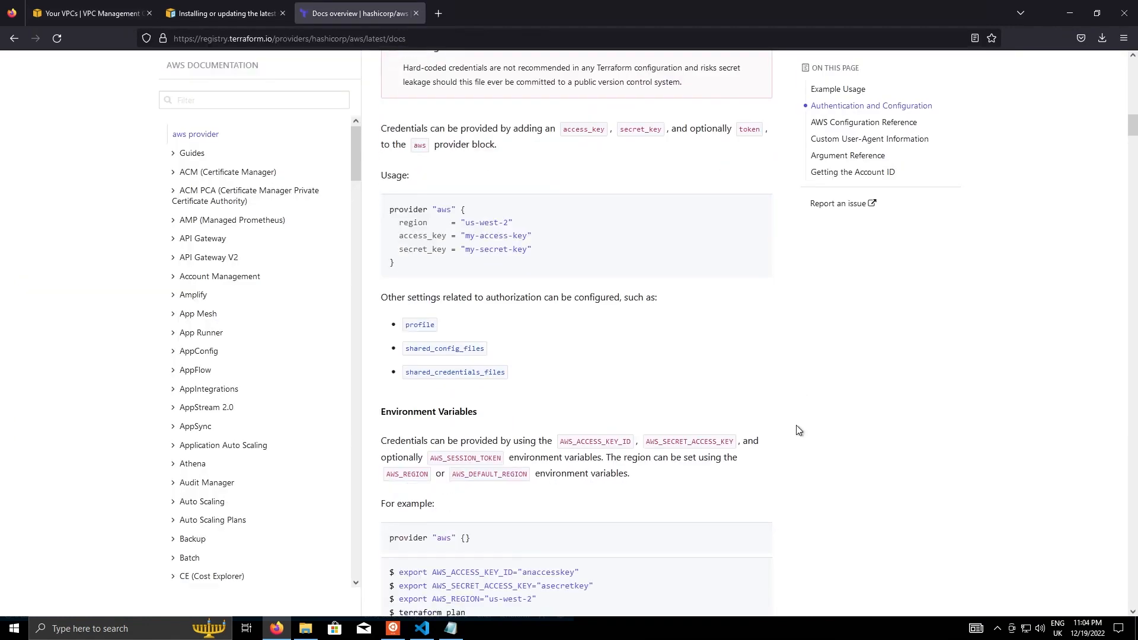
scroll(down, 3)
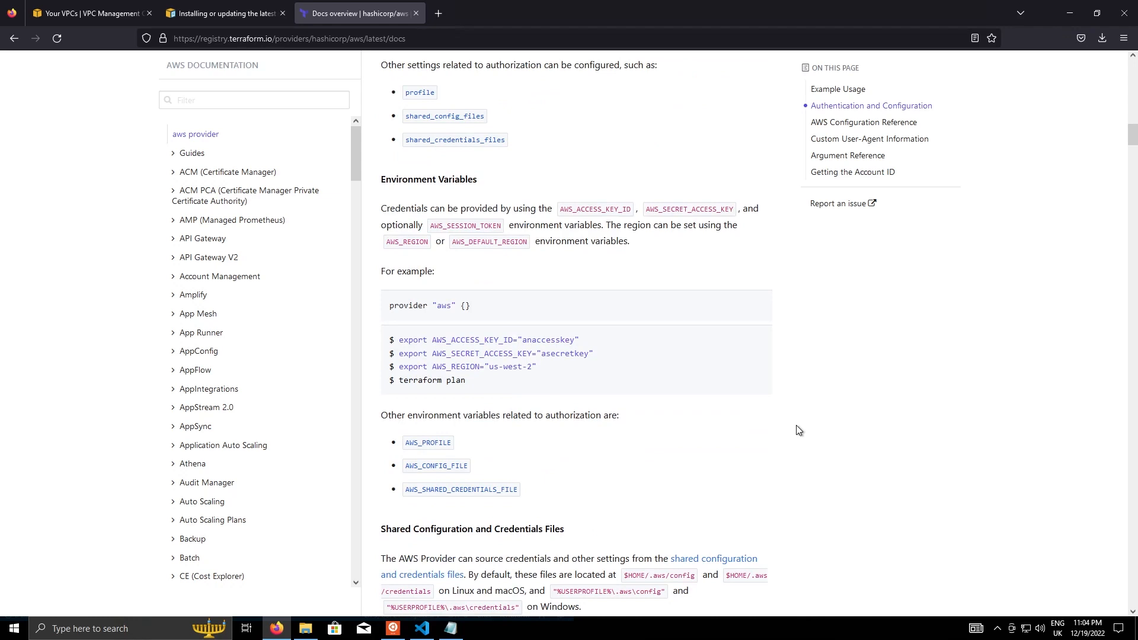
mouse_move(542, 373)
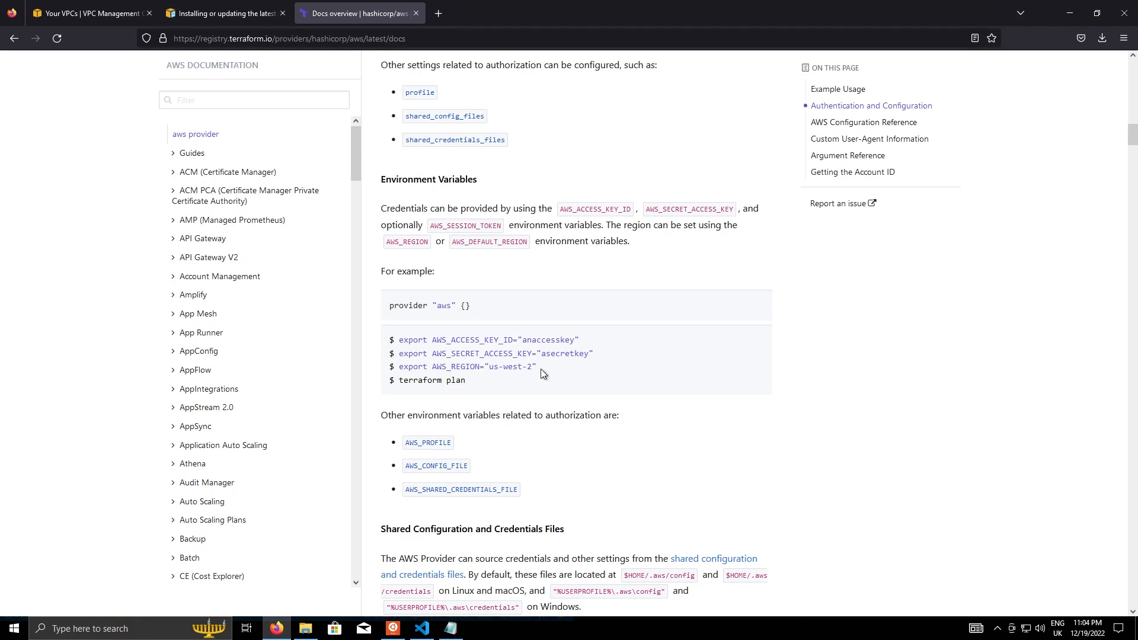
mouse_move(411, 342)
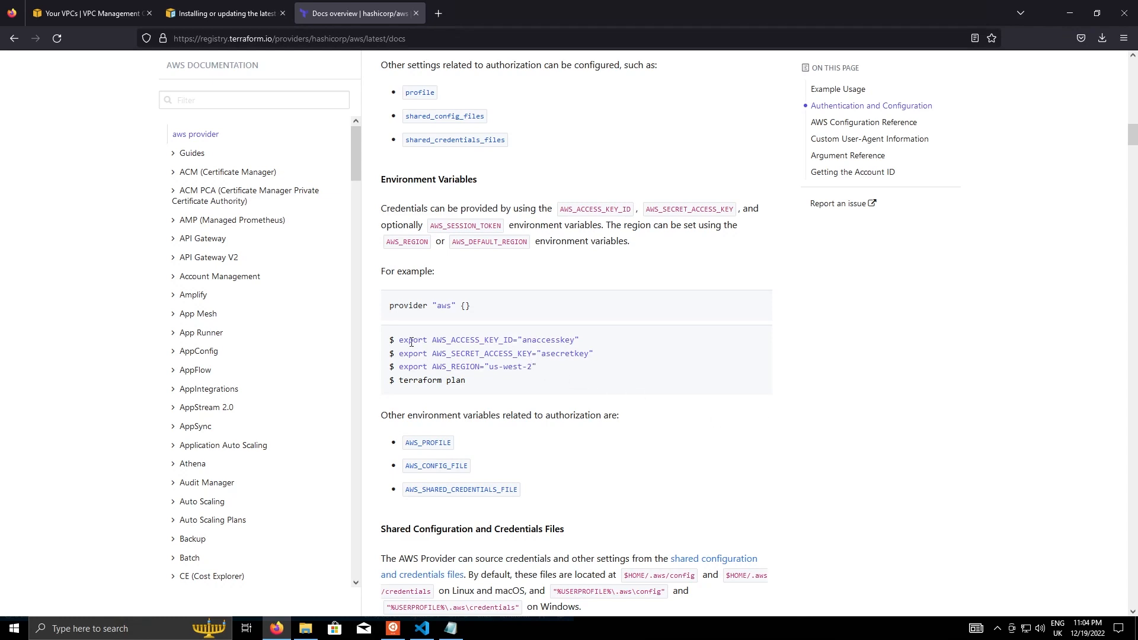
drag(400, 340, 572, 353)
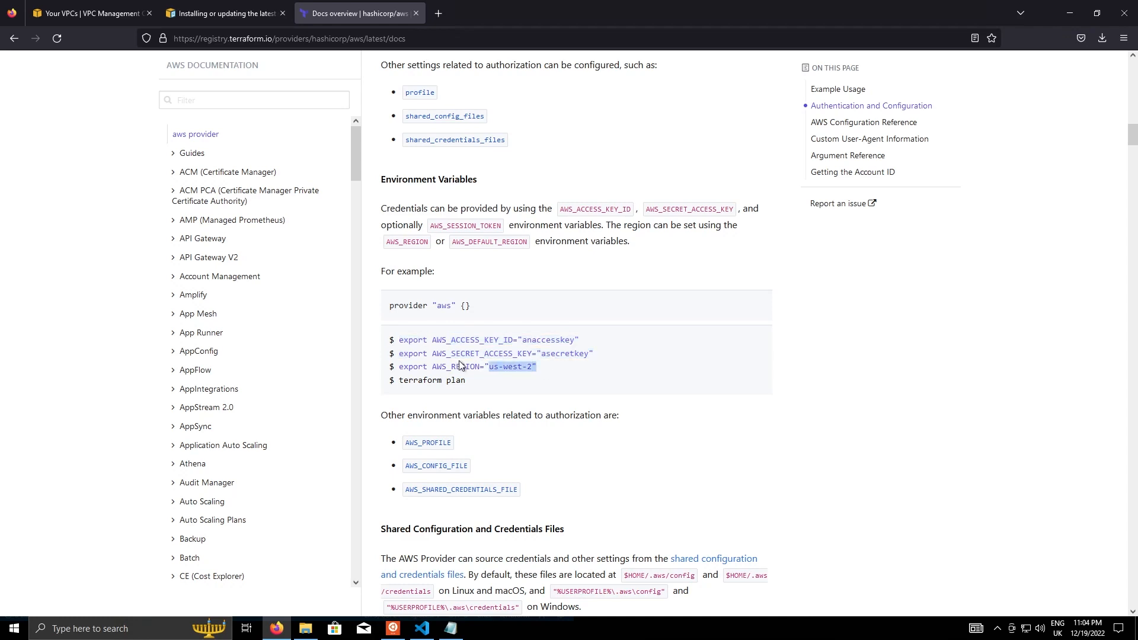
drag(535, 366, 400, 339)
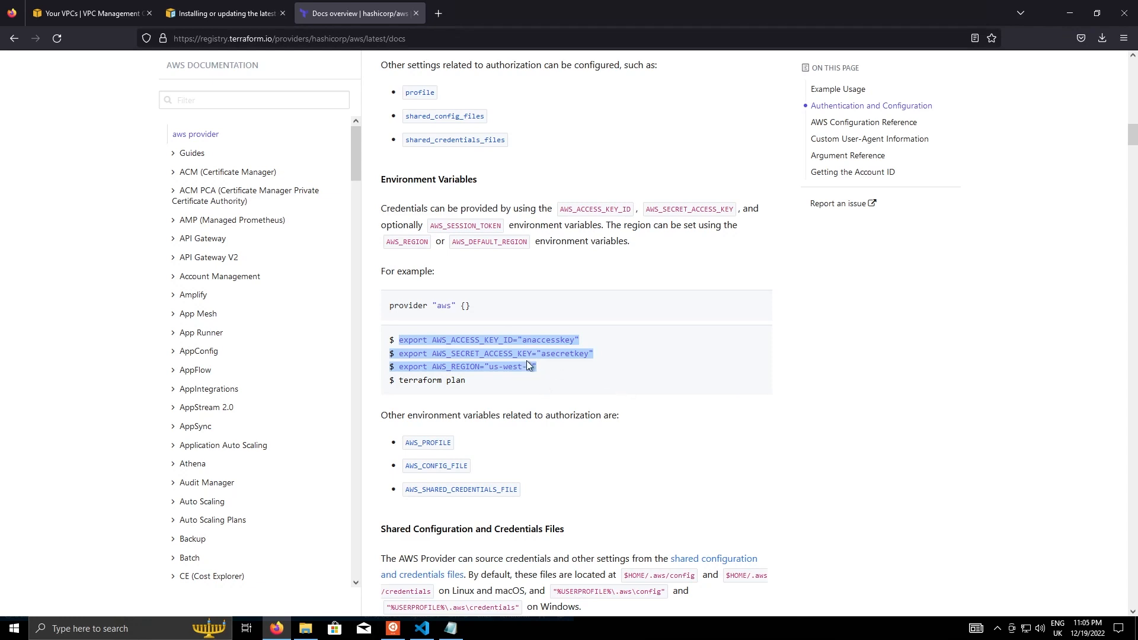
Scroll to Shared Configuration and Credentials Files and highlight the profile line
scroll(down, 3)
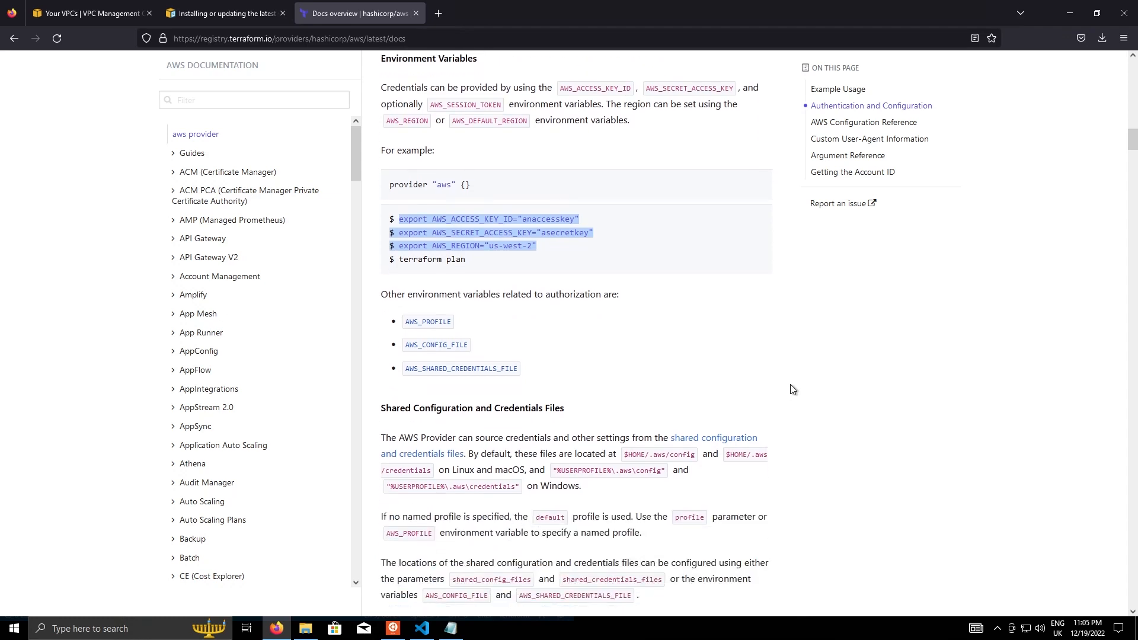
scroll(down, 3)
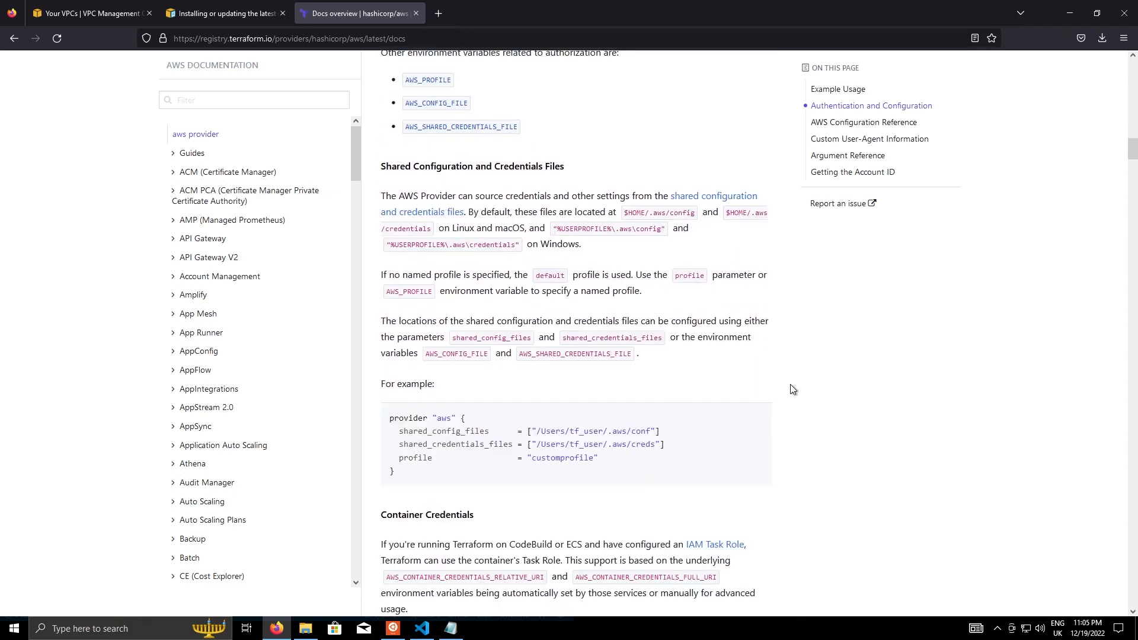
scroll(down, 3)
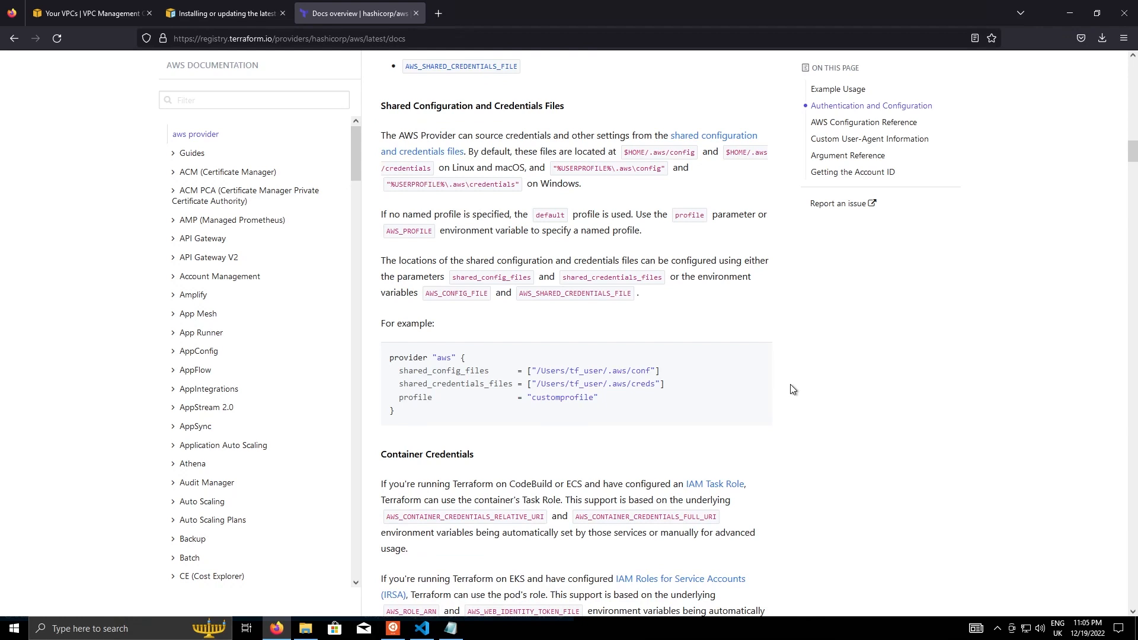
scroll(down, 3)
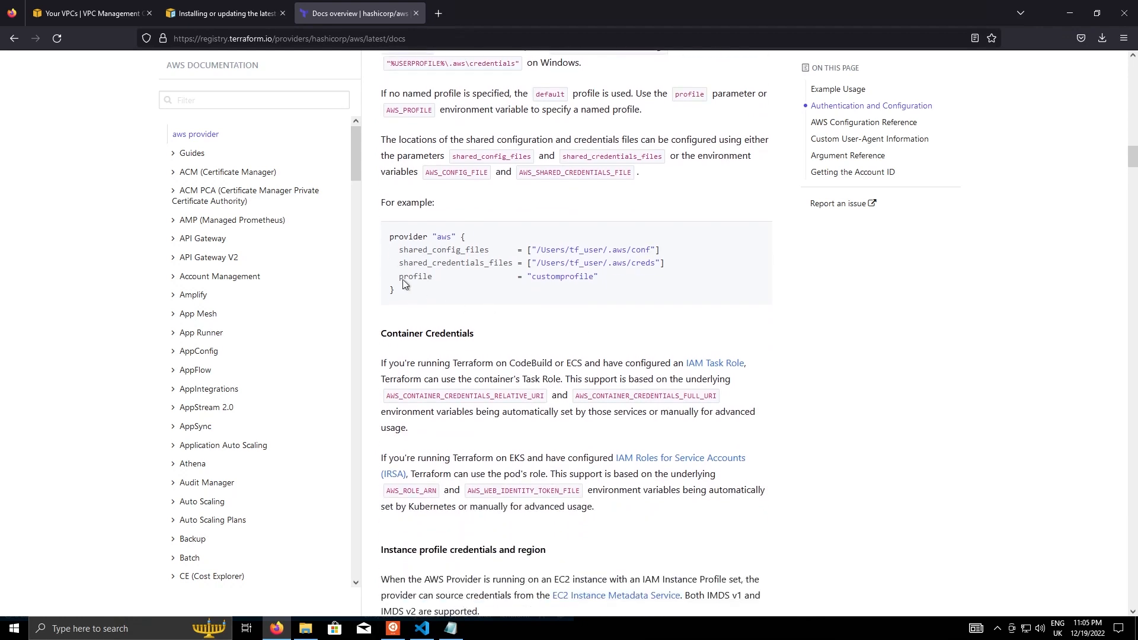
drag(403, 277, 622, 276)
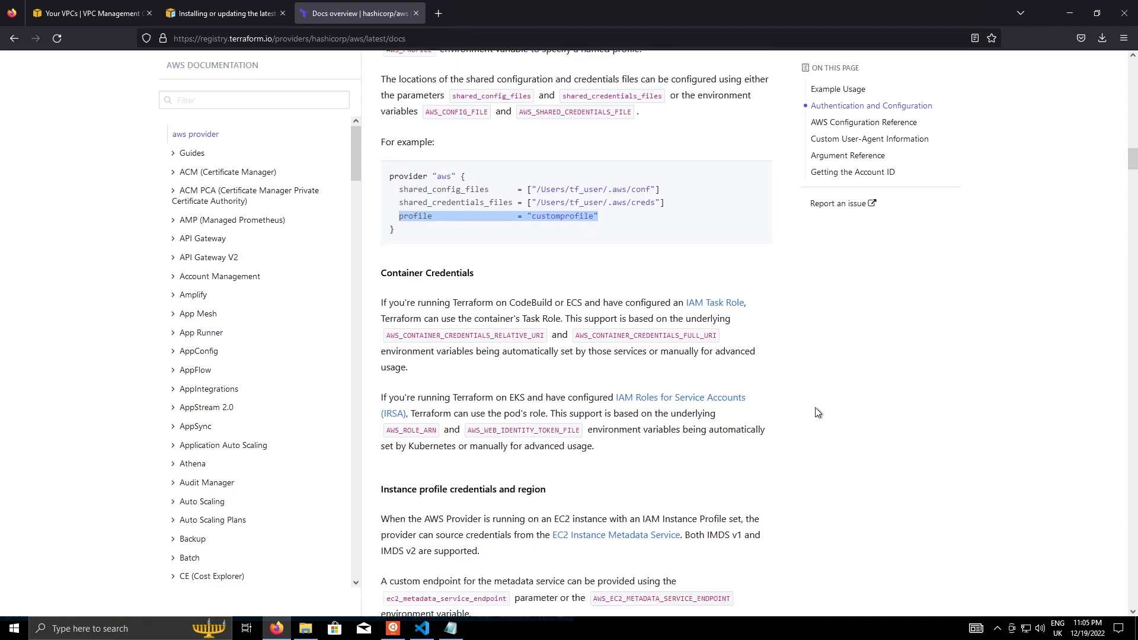
Scroll through the Assuming an IAM Role, web identity and External Credentials Process sections
scroll(down, 3)
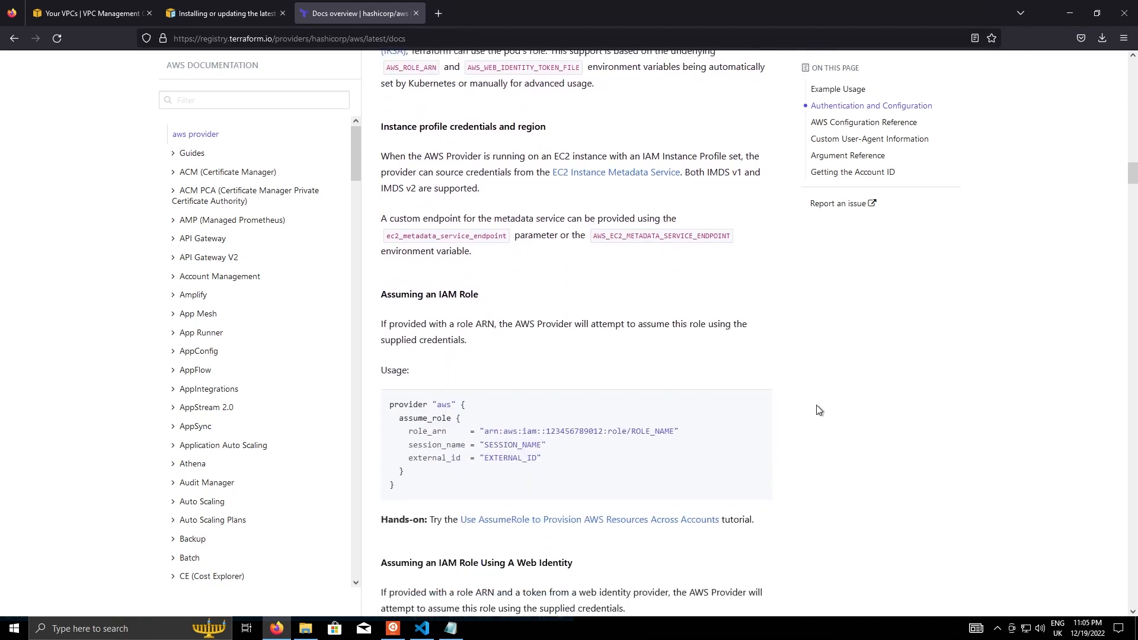
scroll(down, 3)
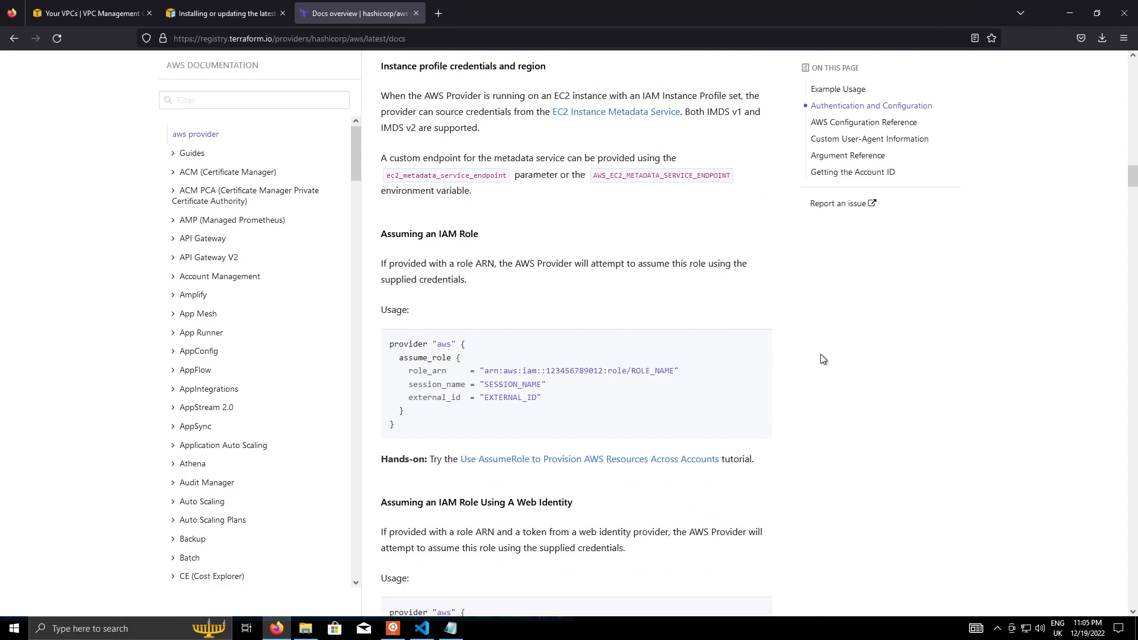
mouse_move(817, 353)
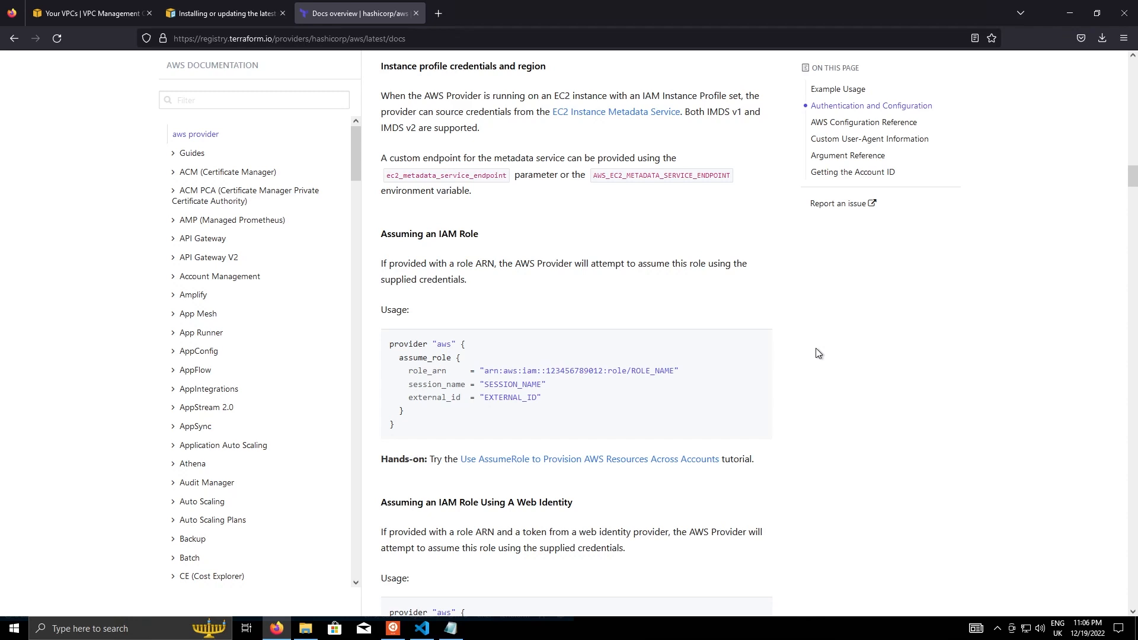
scroll(down, 3)
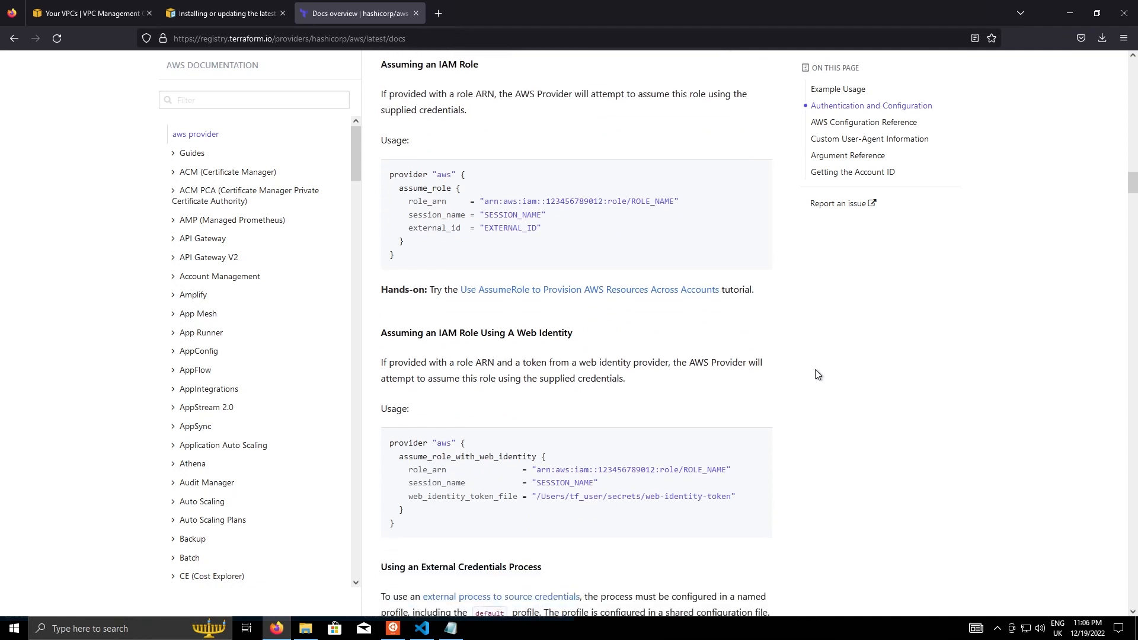
scroll(down, 3)
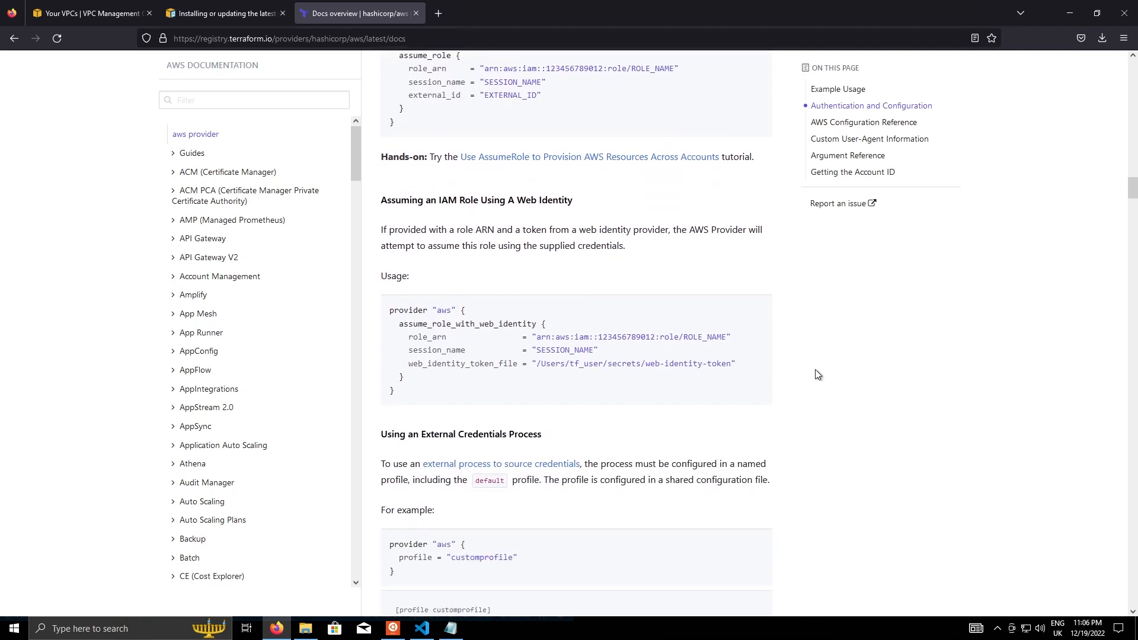
scroll(down, 3)
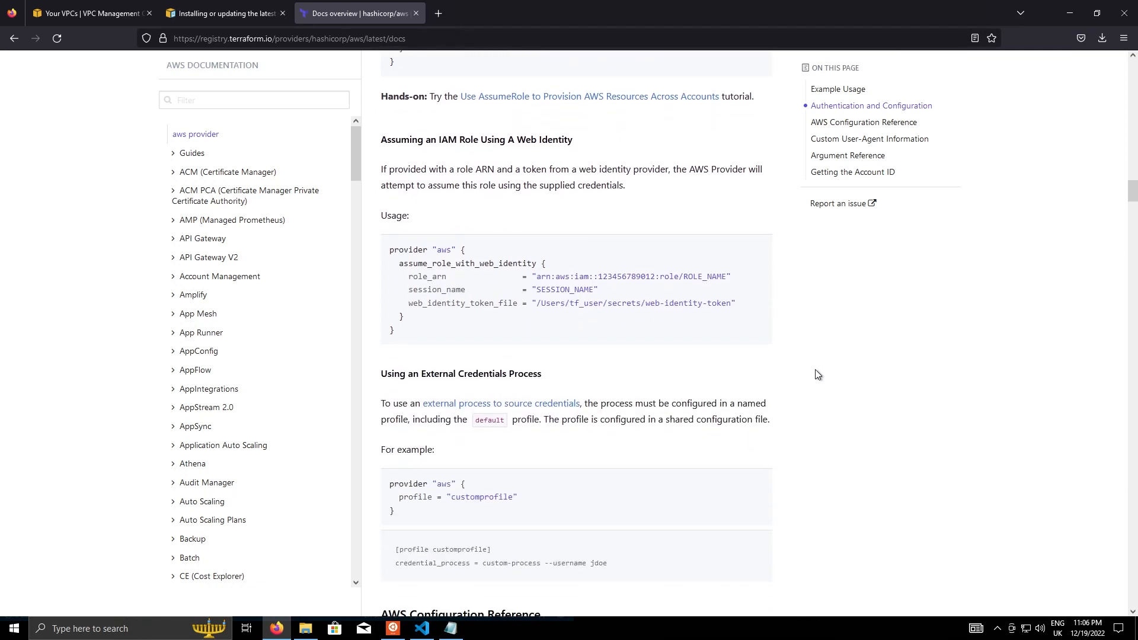